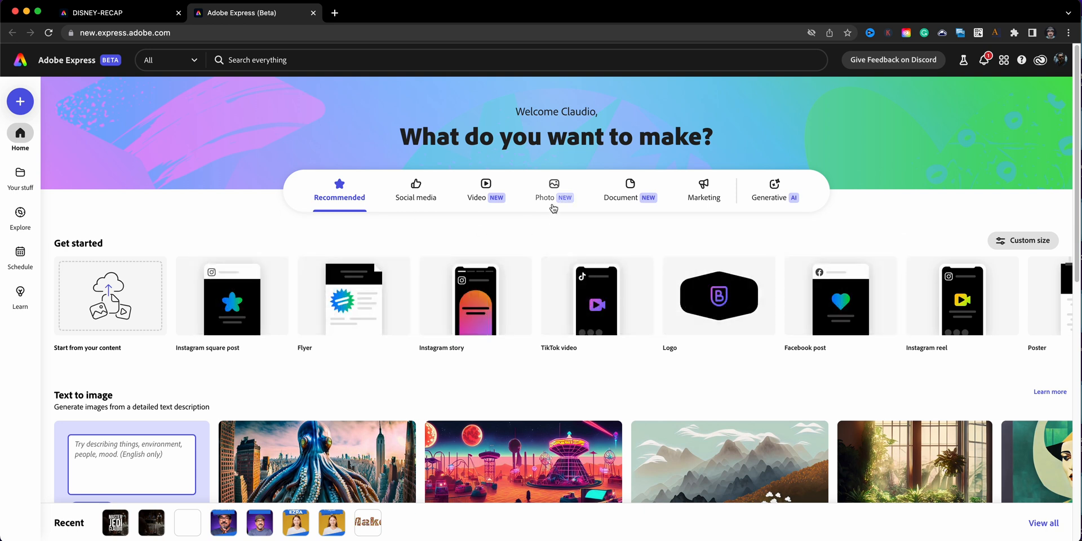
Step: Browse the Photo category's templates and quick actions on the home page
left_click(553, 190)
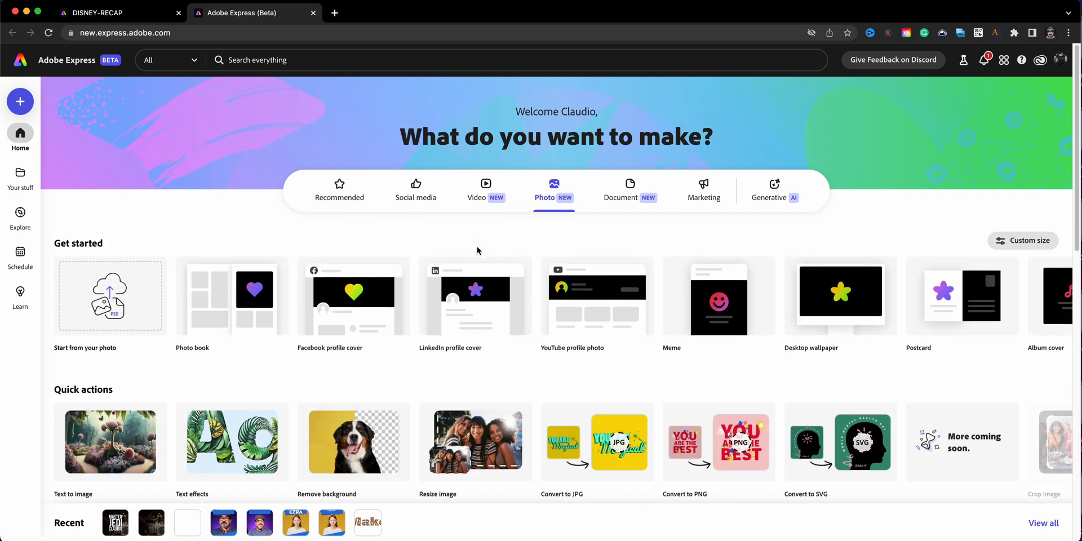
scroll("down", 3)
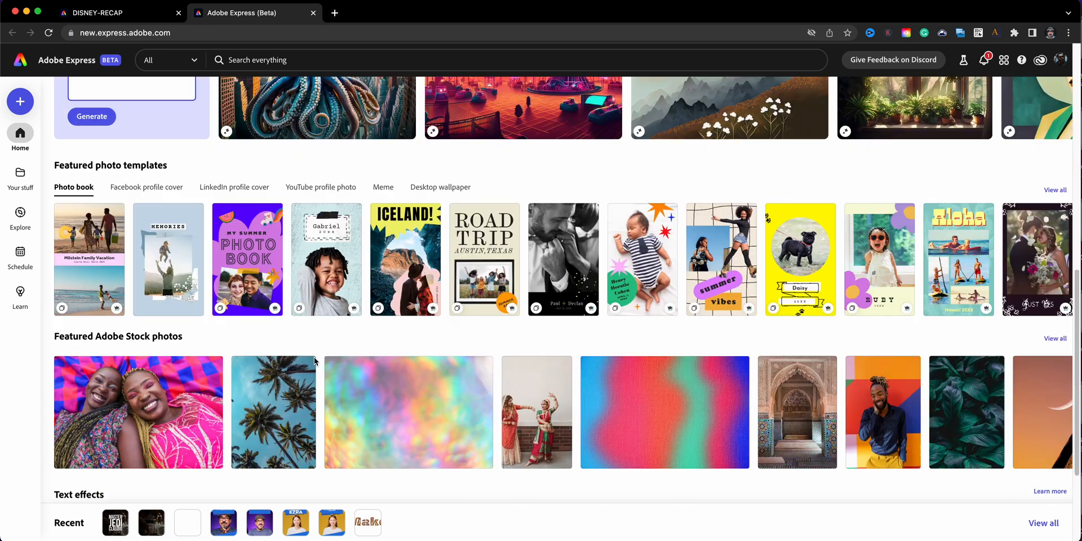
scroll("down", 3)
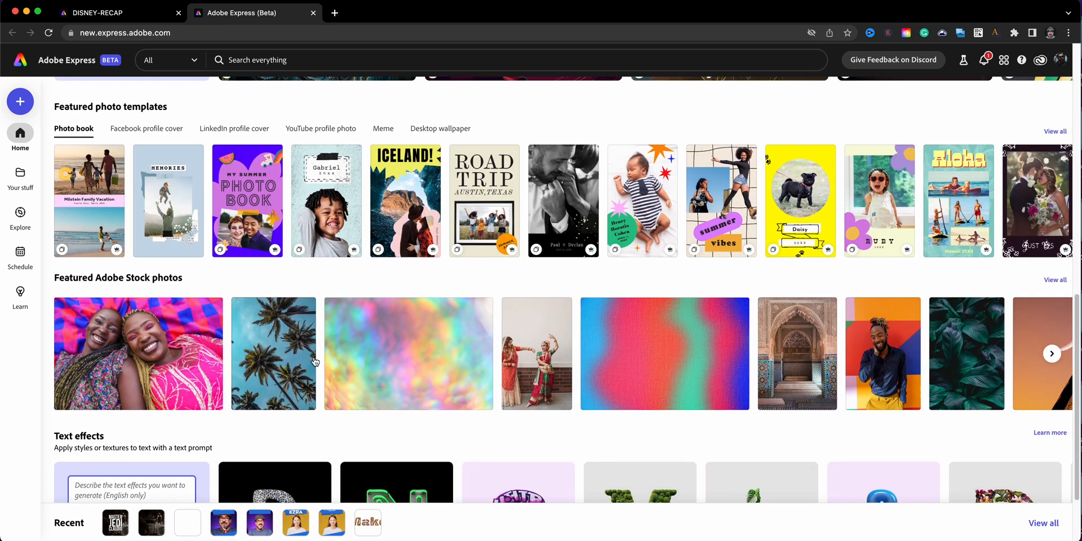
scroll("up", 3)
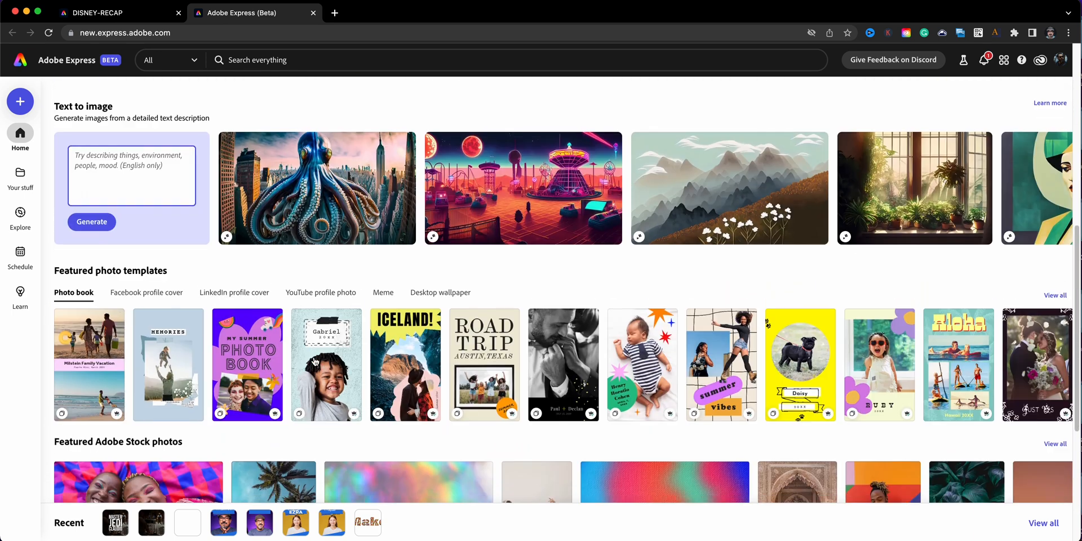
scroll("up", 3)
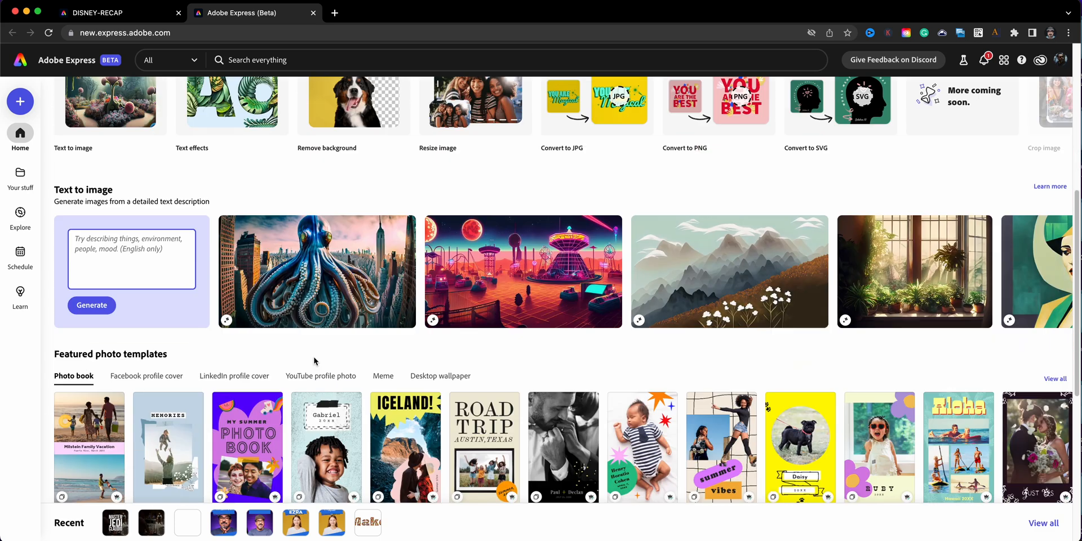
scroll("up", 3)
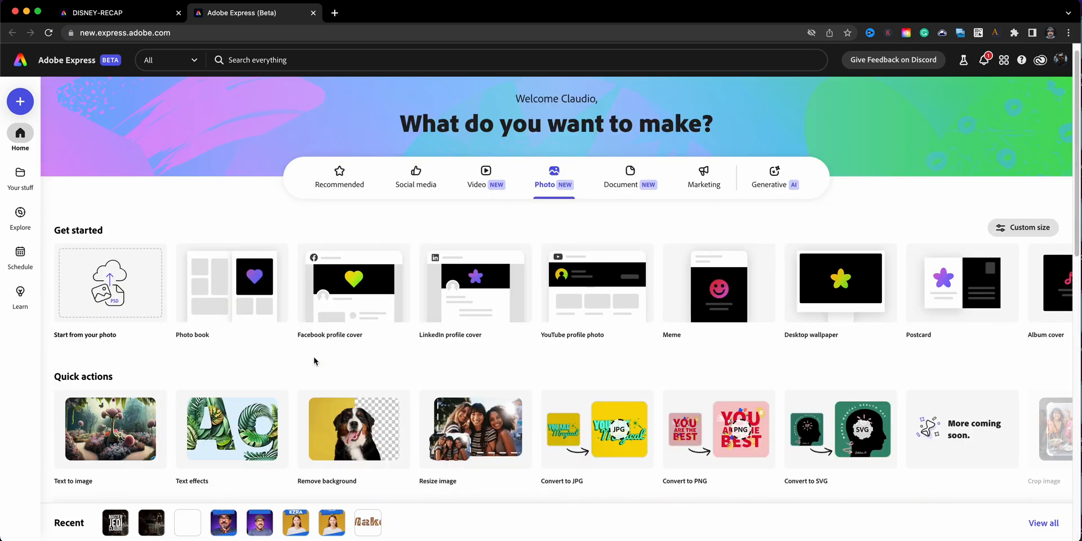
scroll("down", 3)
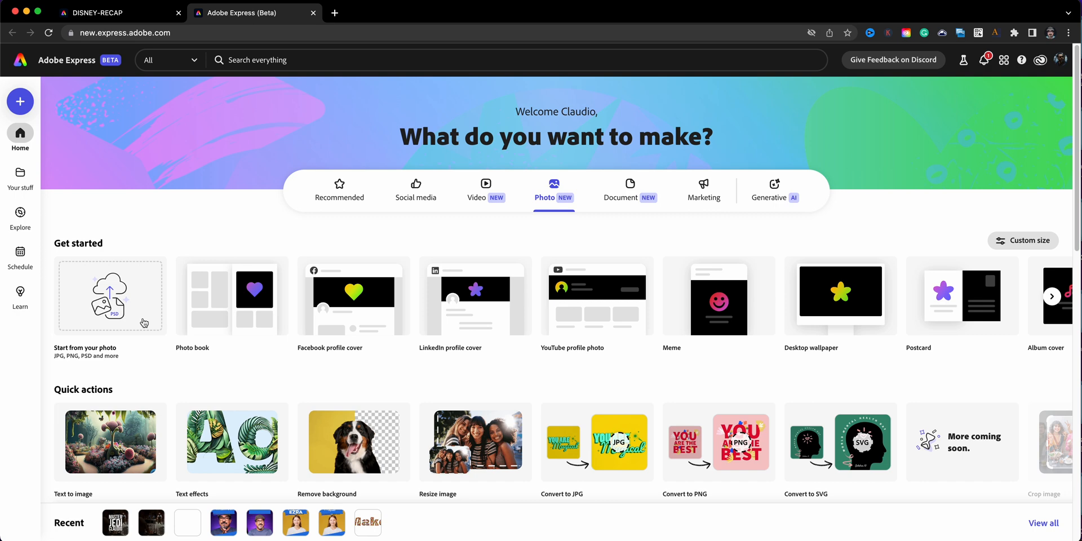
Step: Start a new project from the uploaded portrait photo sized as an Instagram story
left_click(109, 296)
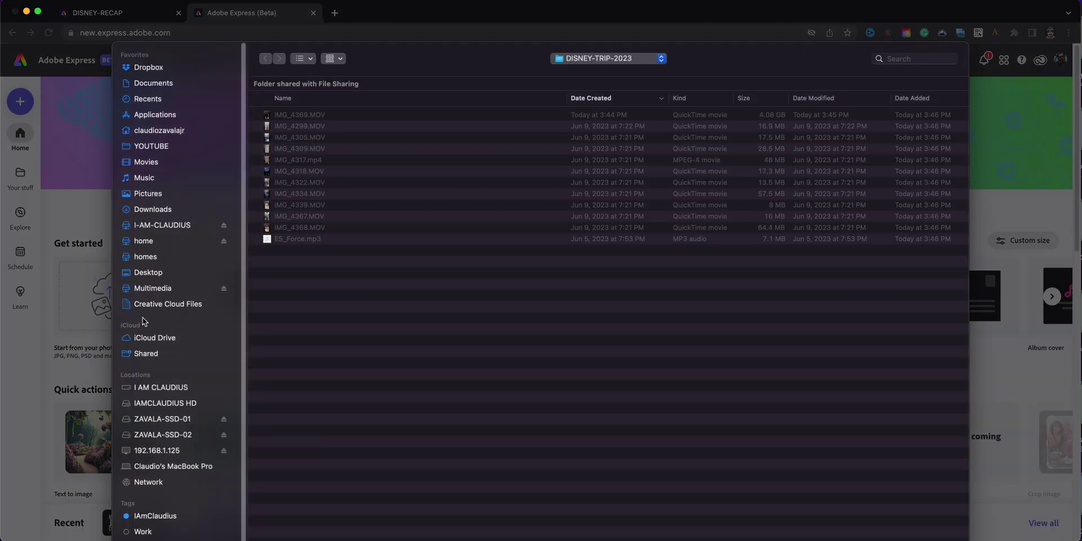
left_click(607, 57)
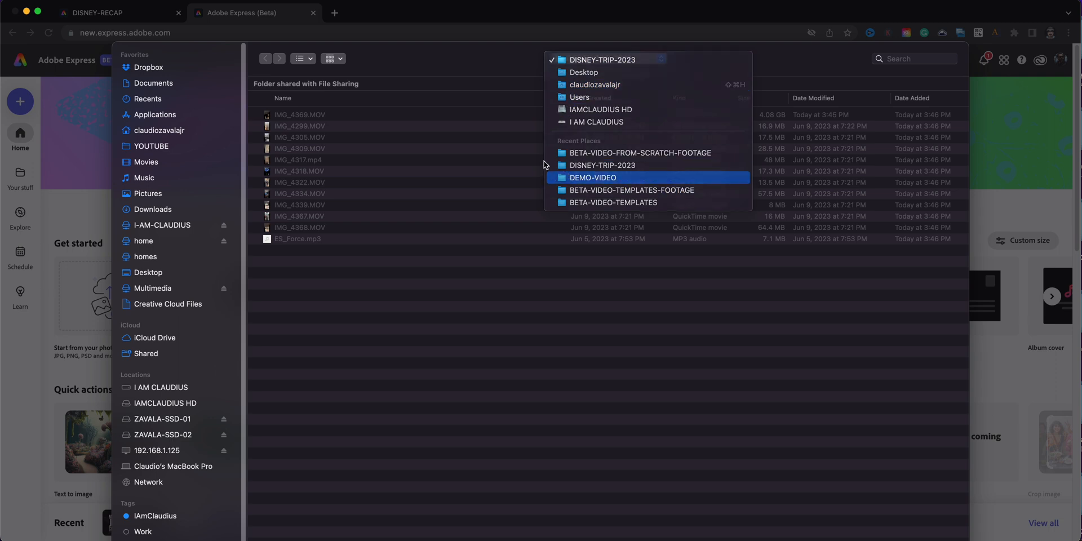
left_click(592, 177)
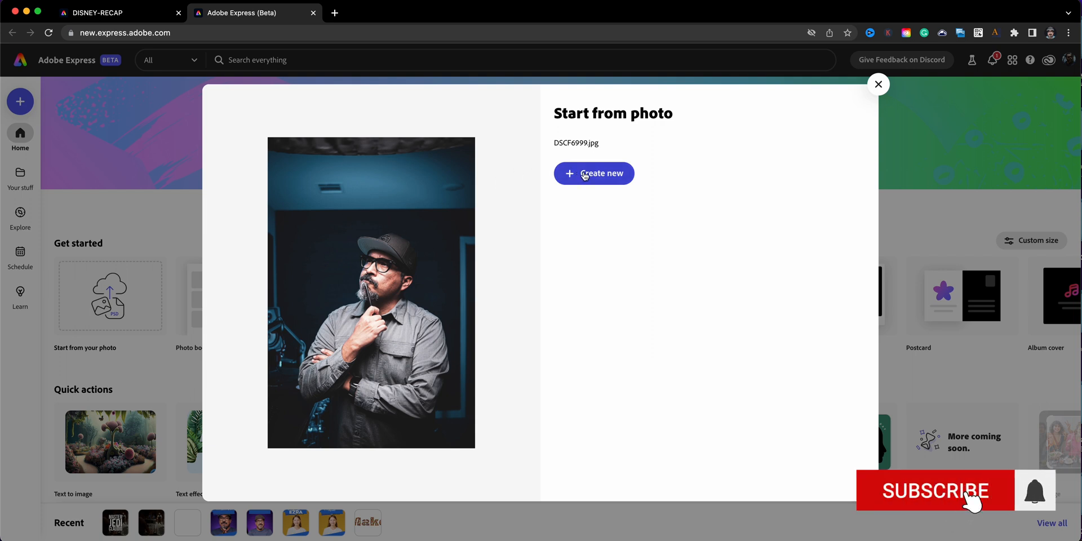
left_click(594, 174)
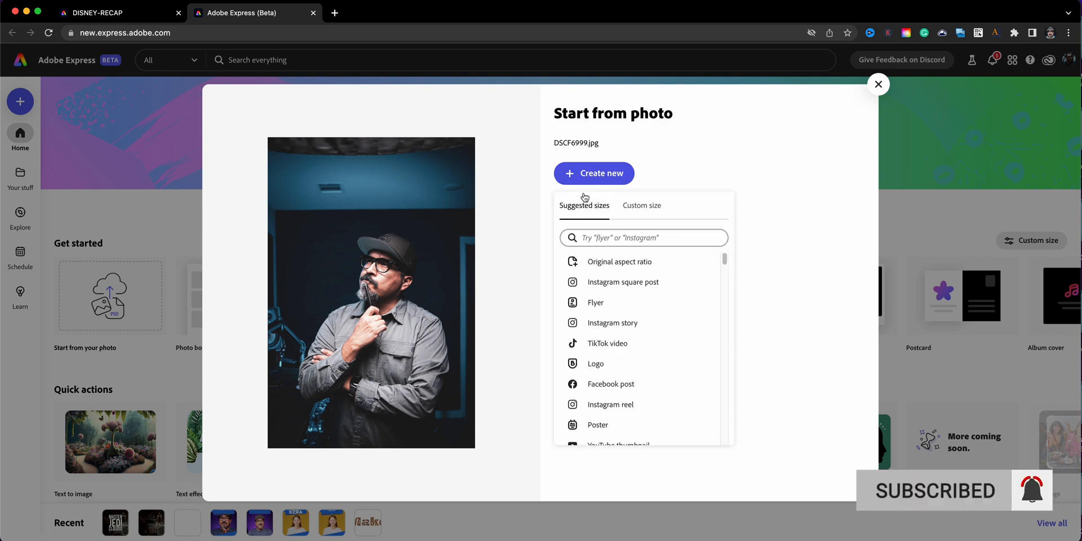
mouse_move(612, 323)
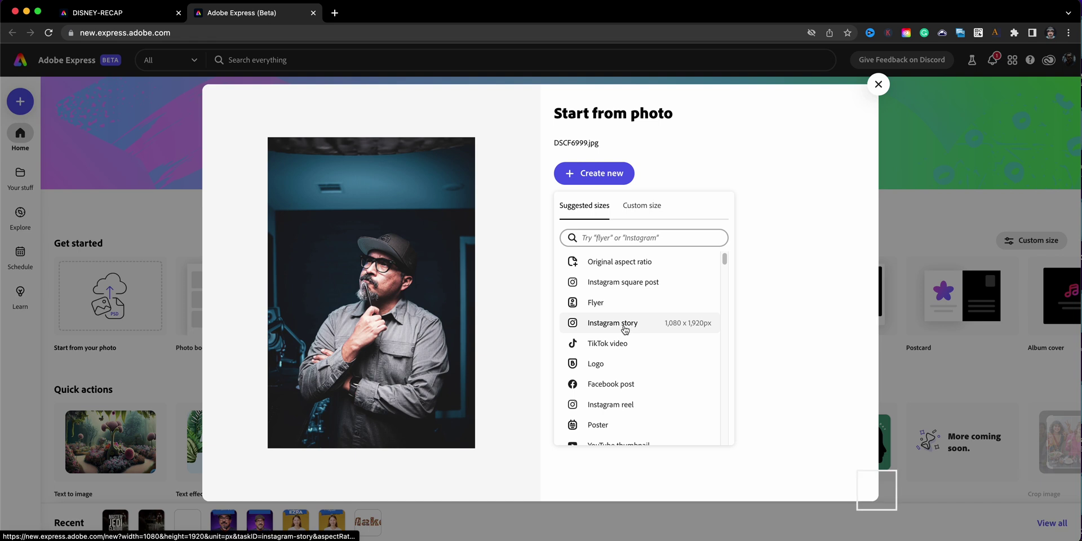
left_click(610, 323)
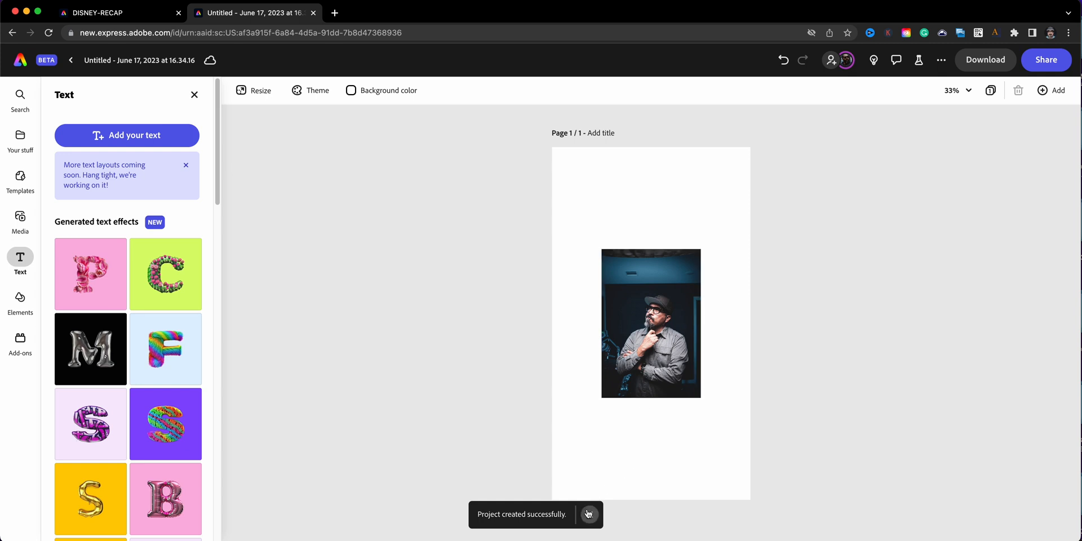
Step: Stretch the portrait photo by its corner handles until it spans the full page height
left_click(651, 322)
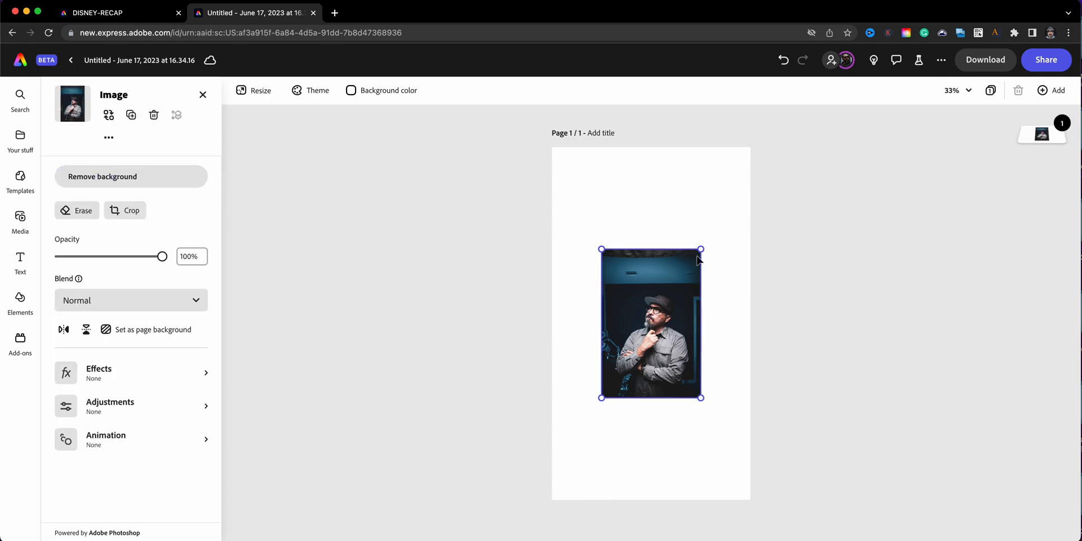
left_click_drag(701, 249, 751, 174)
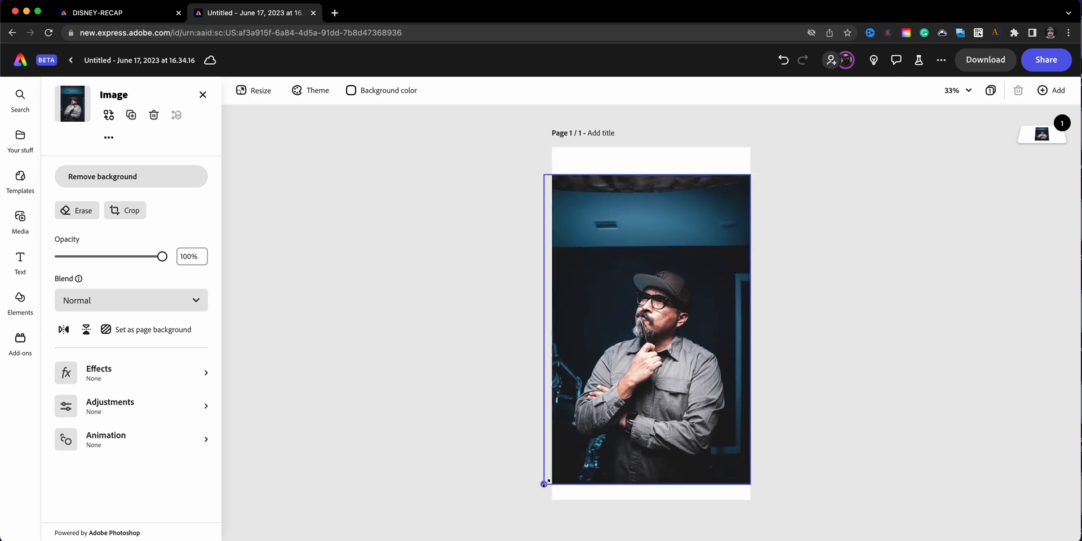
left_click_drag(545, 482, 529, 168)
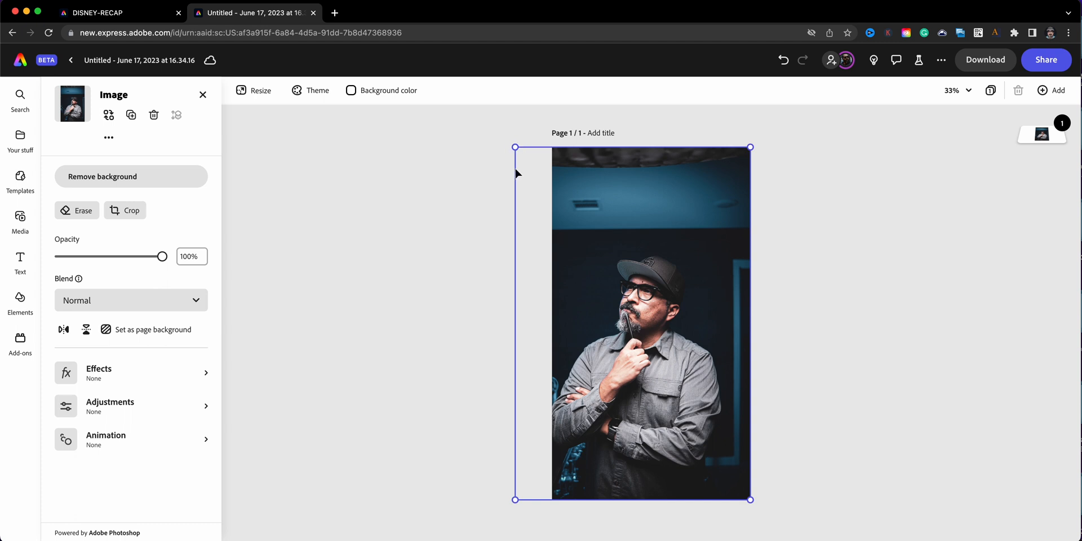
mouse_move(199, 213)
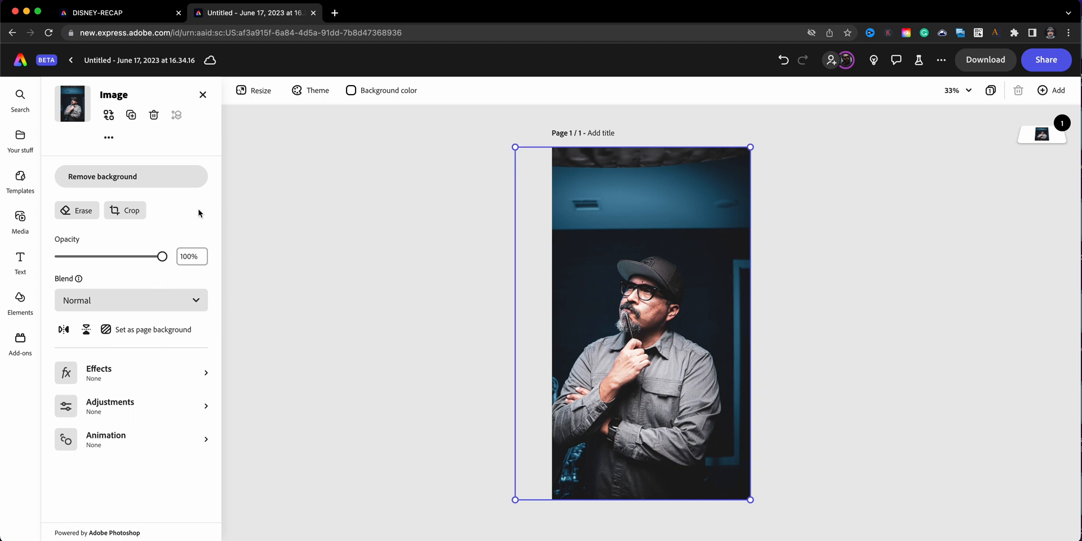
Step: Crop the photo to Story 9:16, shifting the man to fill the page, and apply it
left_click(125, 211)
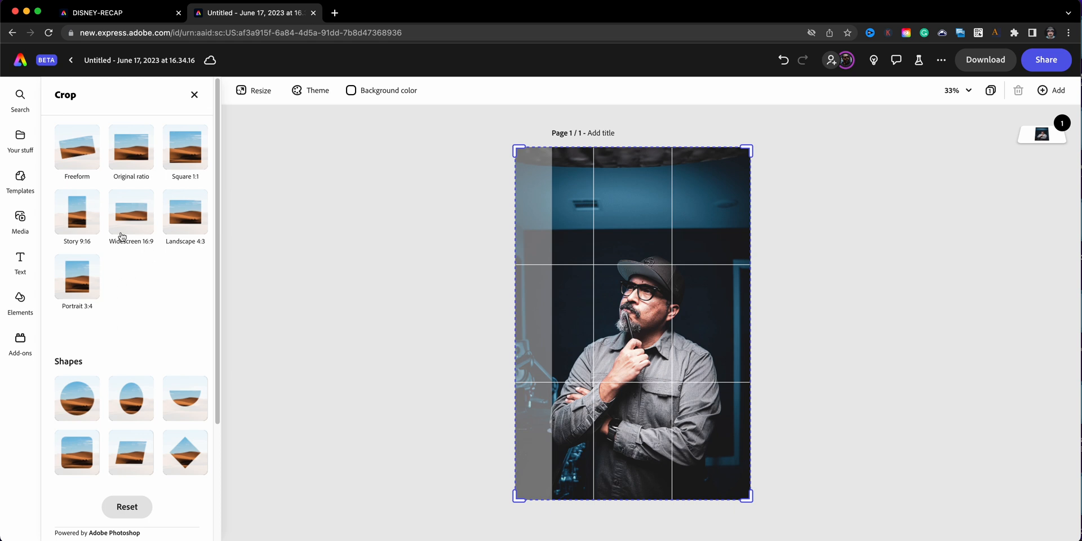
left_click(77, 212)
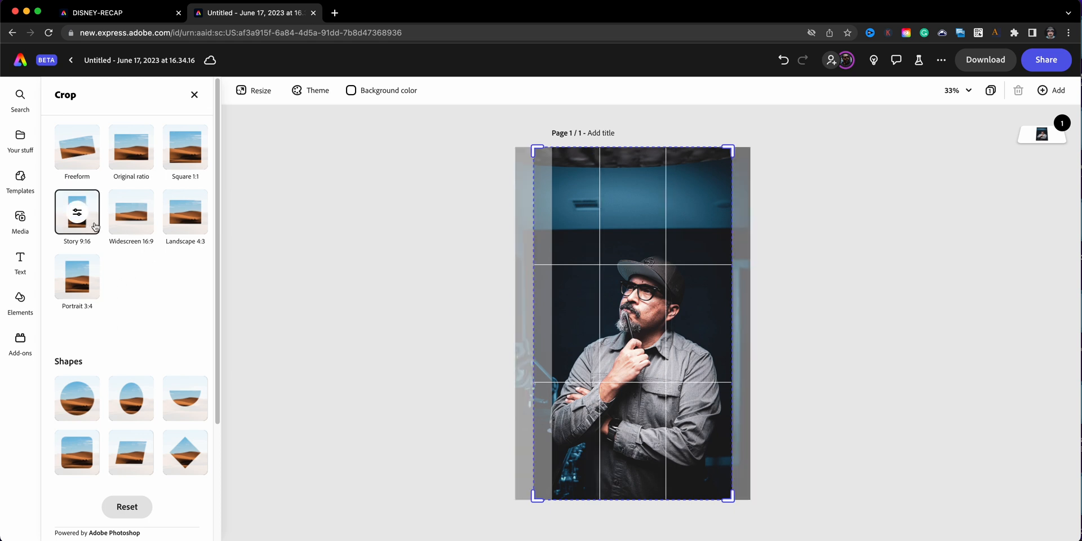
mouse_move(668, 362)
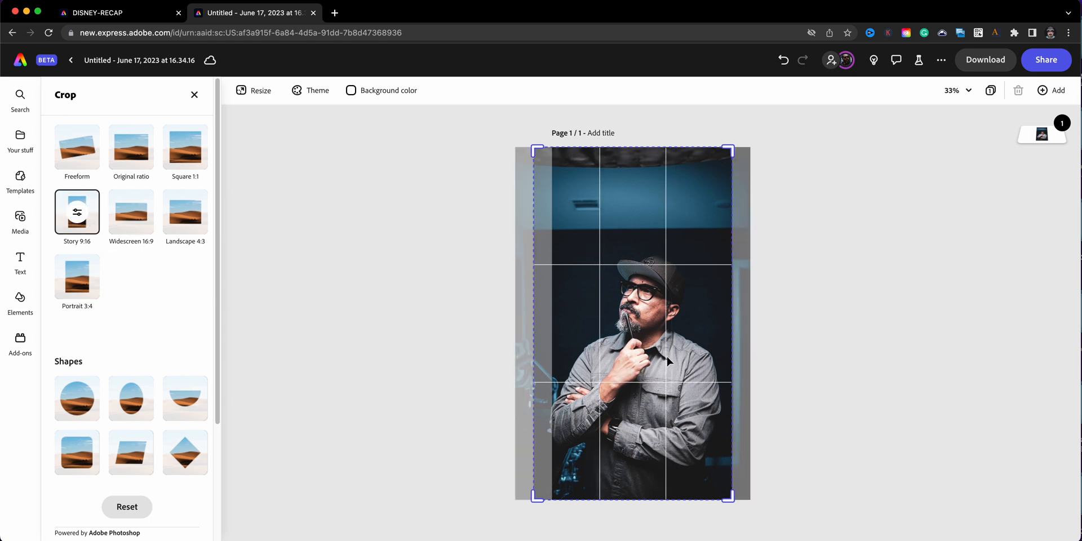
mouse_move(615, 324)
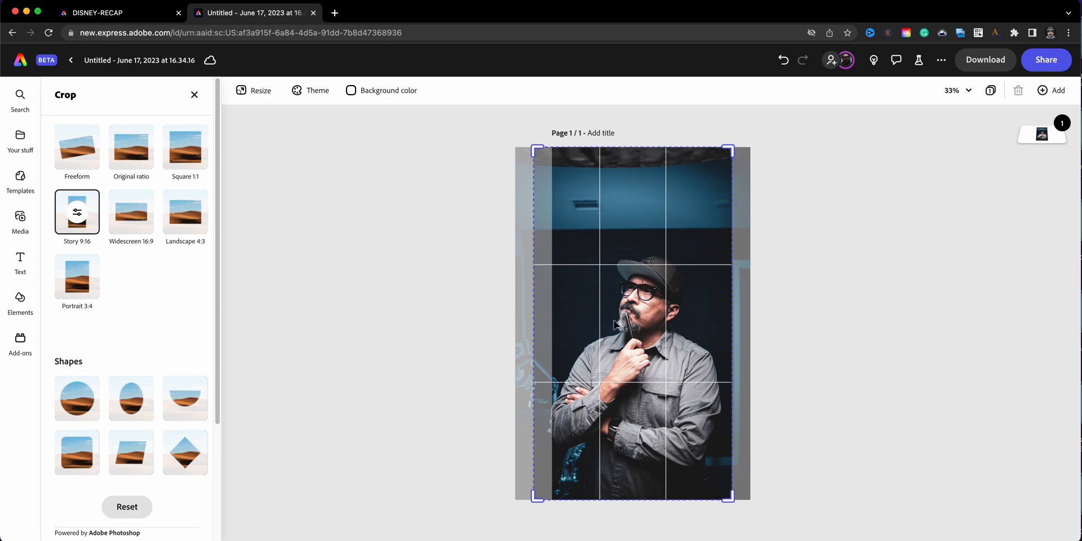
left_click_drag(614, 326, 634, 313)
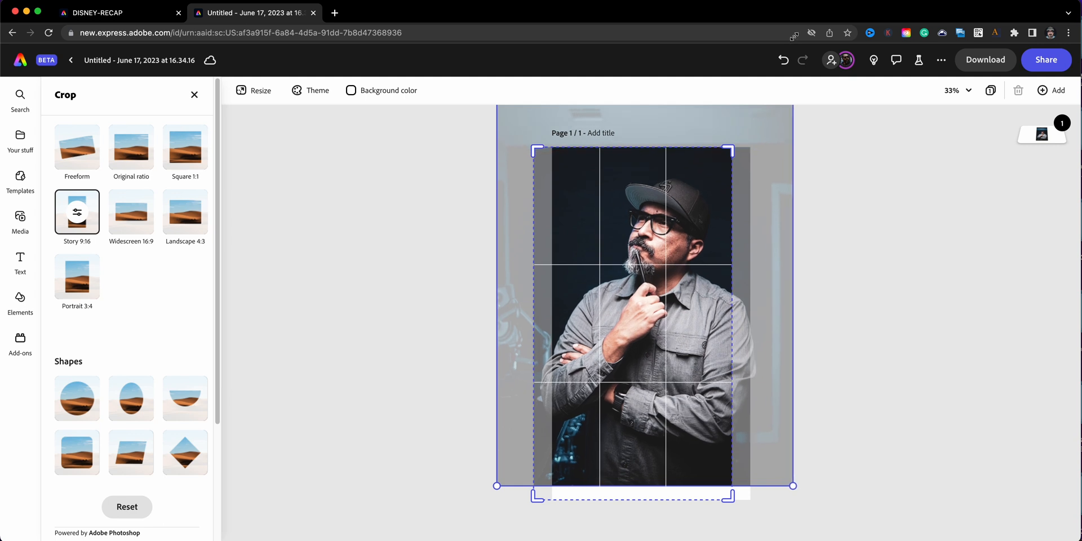
left_click_drag(794, 485, 785, 485)
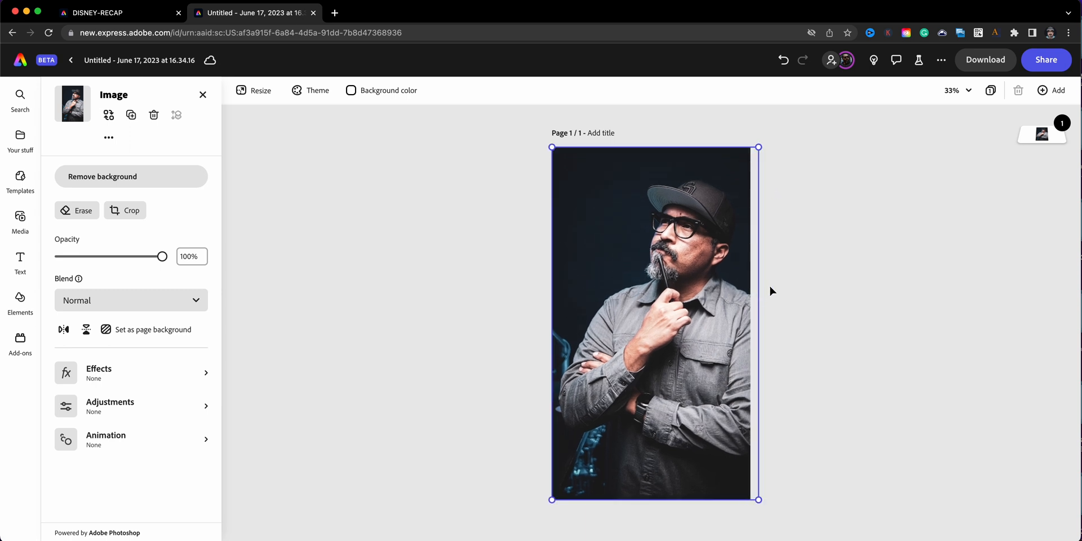
mouse_move(602, 191)
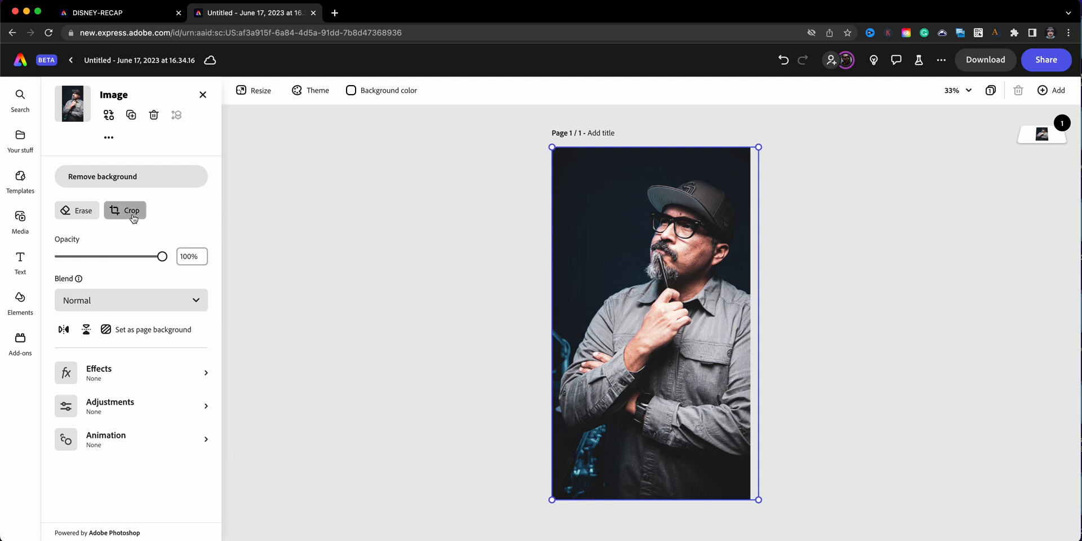
left_click(132, 209)
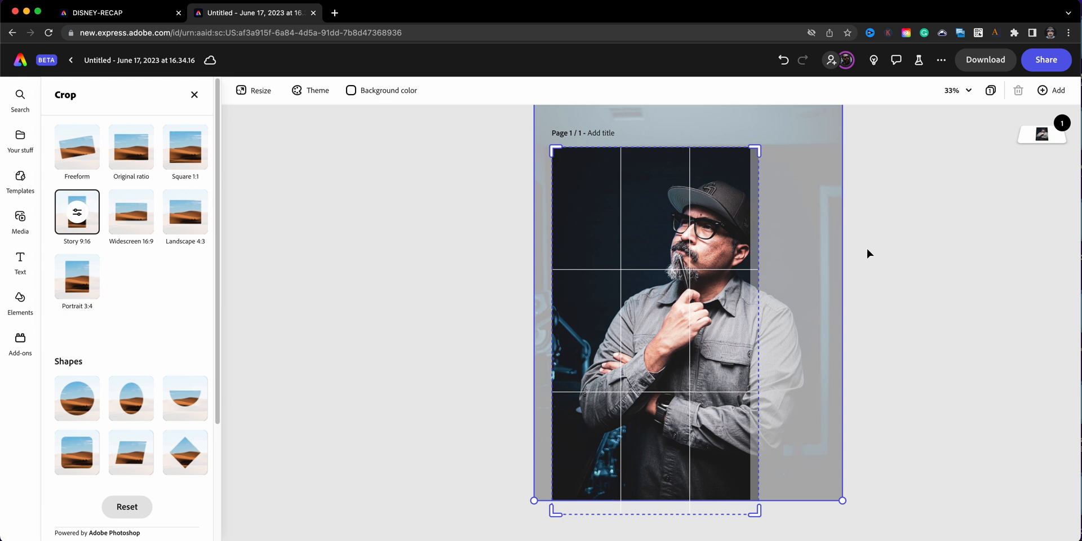
left_click(20, 260)
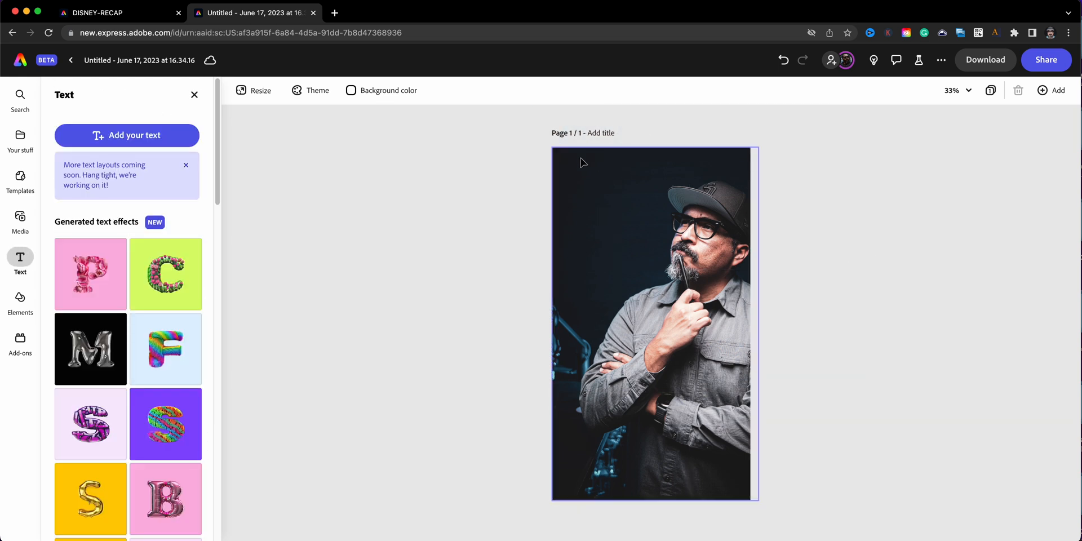
Step: Add a text box at the photo's upper left reading "What's next for me to do?"
left_click(330, 243)
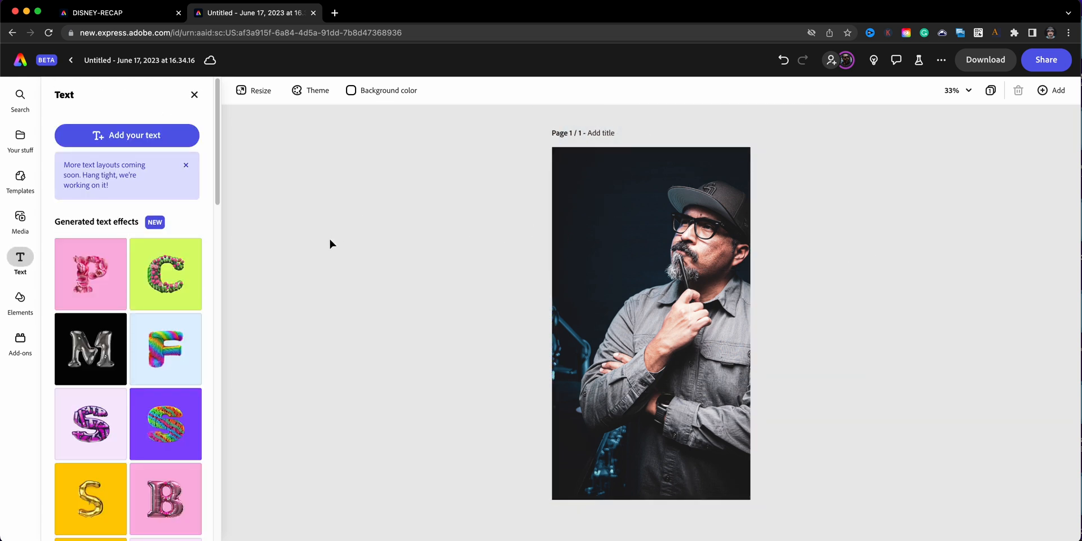
mouse_move(158, 125)
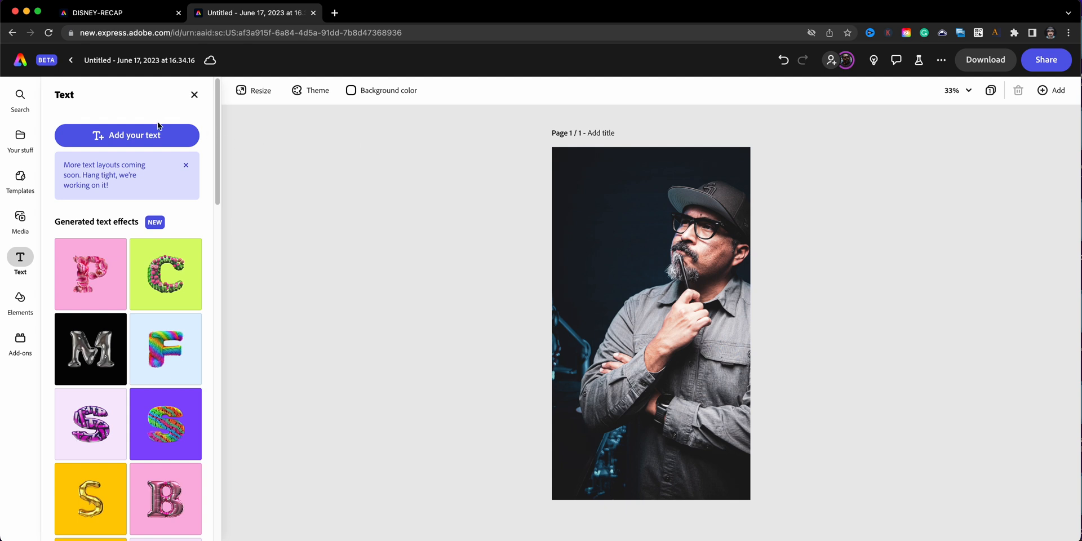
left_click(126, 134)
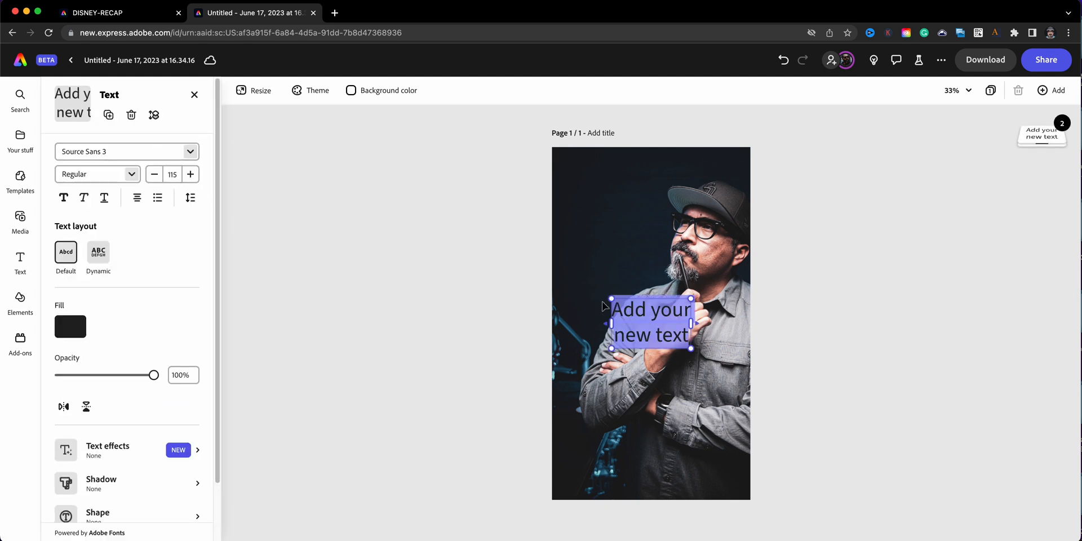
left_click_drag(651, 324, 616, 209)
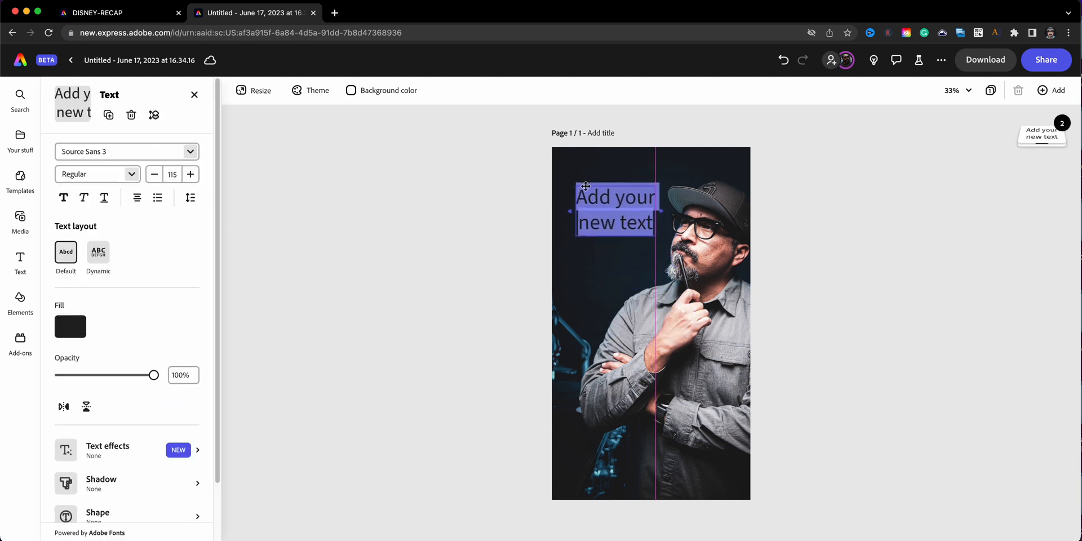
left_click(614, 210)
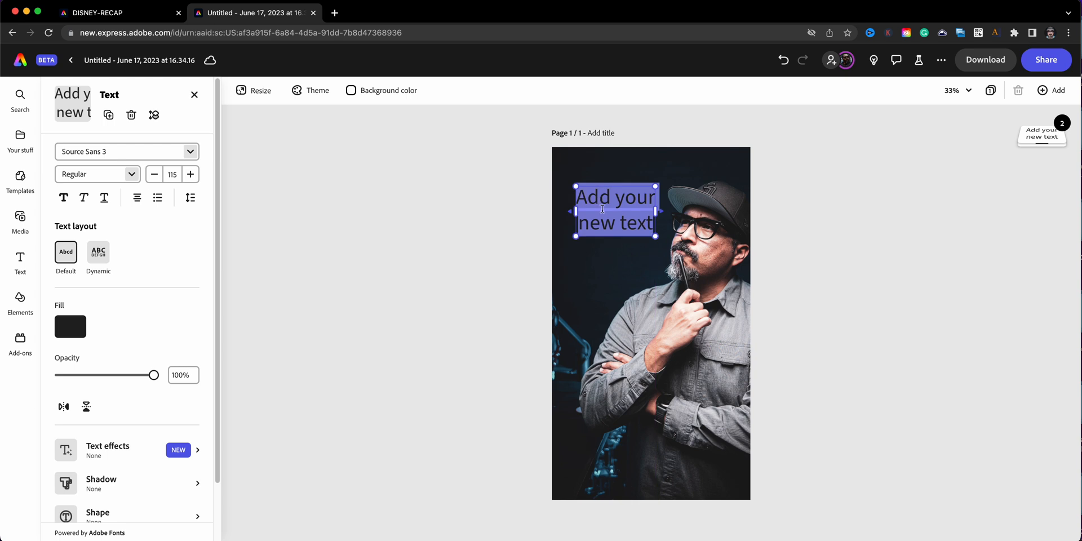
type("What's next for me to do?")
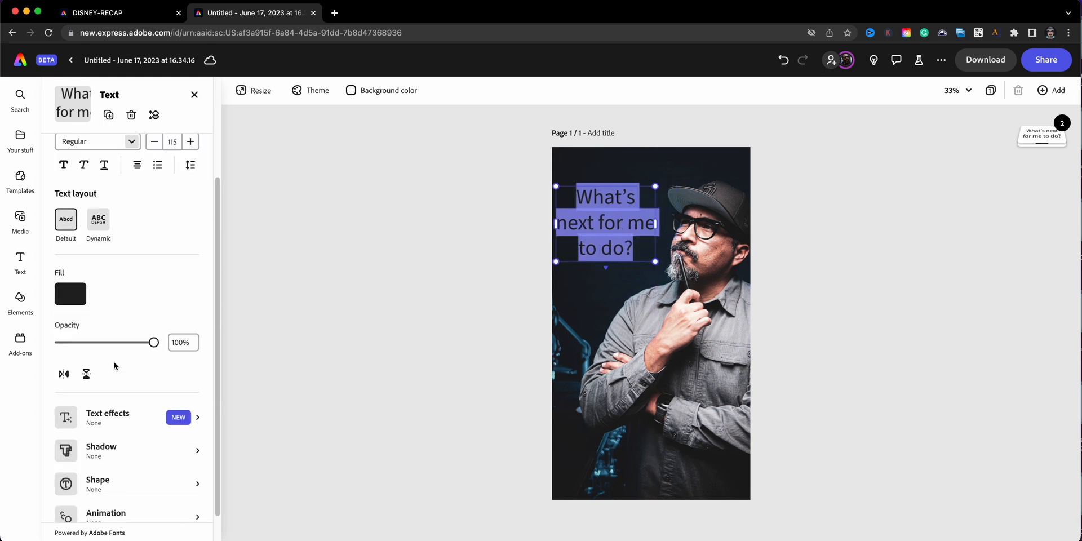
Step: Switch the heading to a Dynamic stacked layout in the Bebas Neue font
left_click(126, 254)
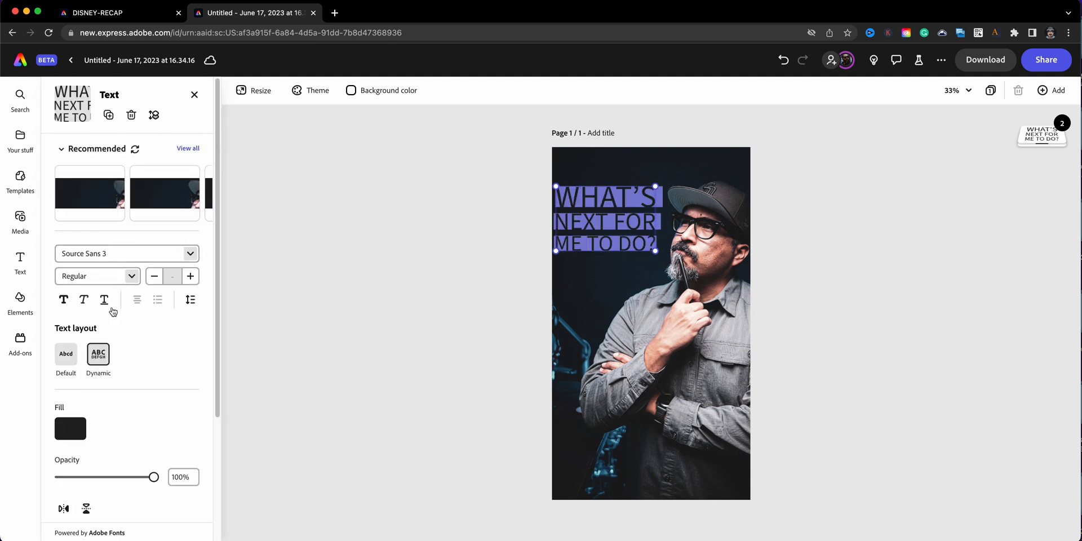
left_click(126, 254)
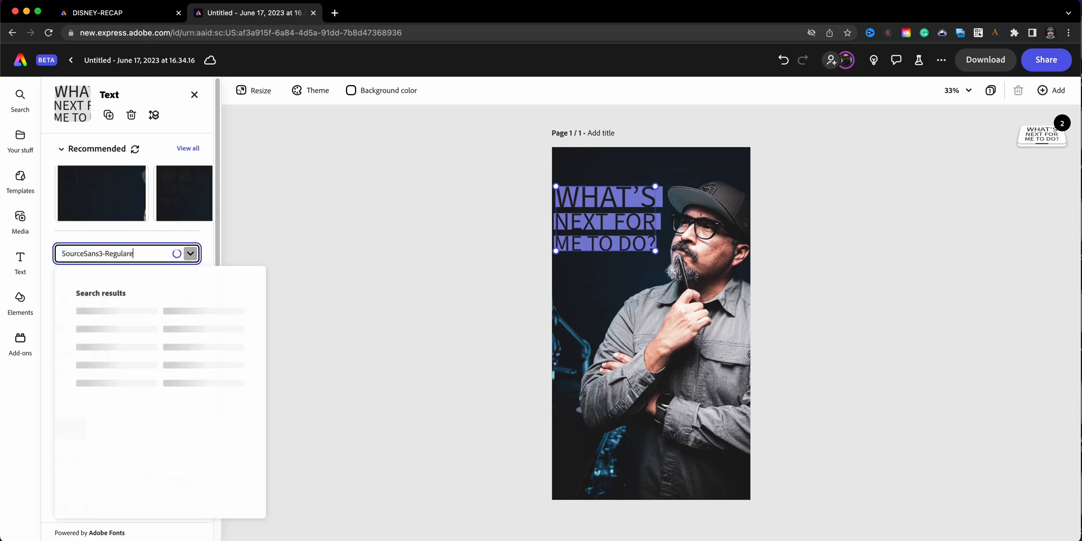
type("bebas n")
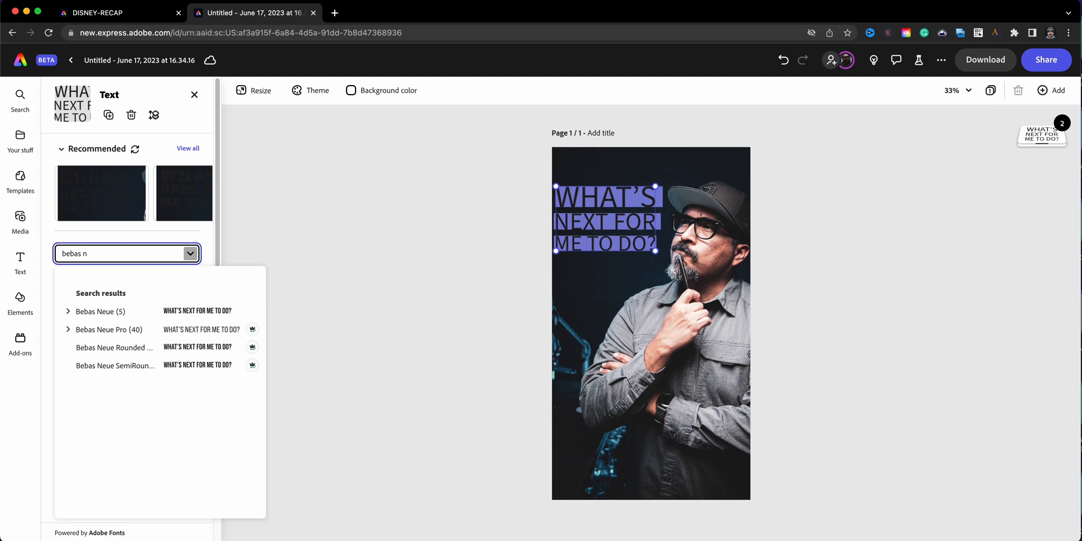
left_click(67, 311)
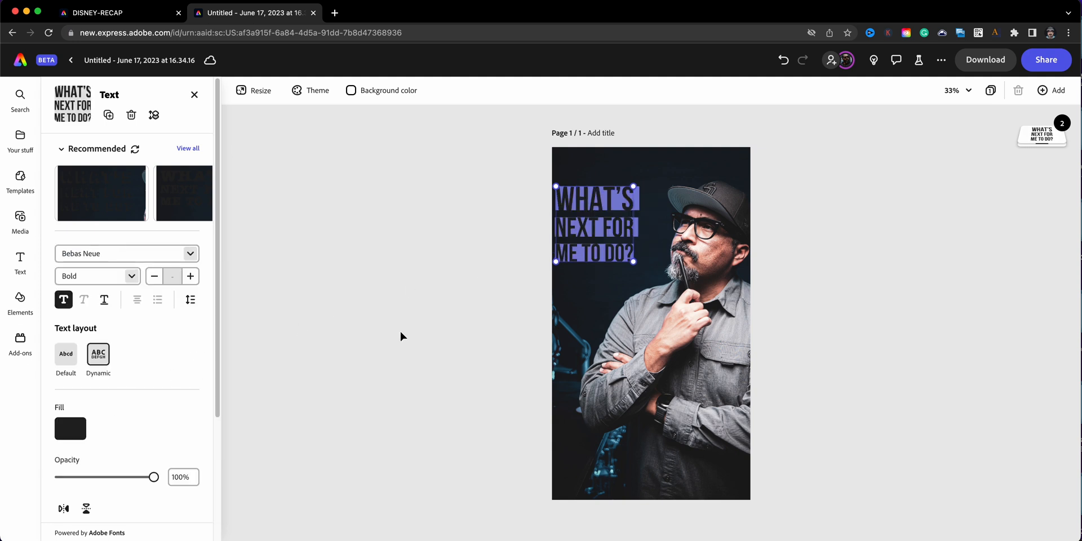
mouse_move(190, 299)
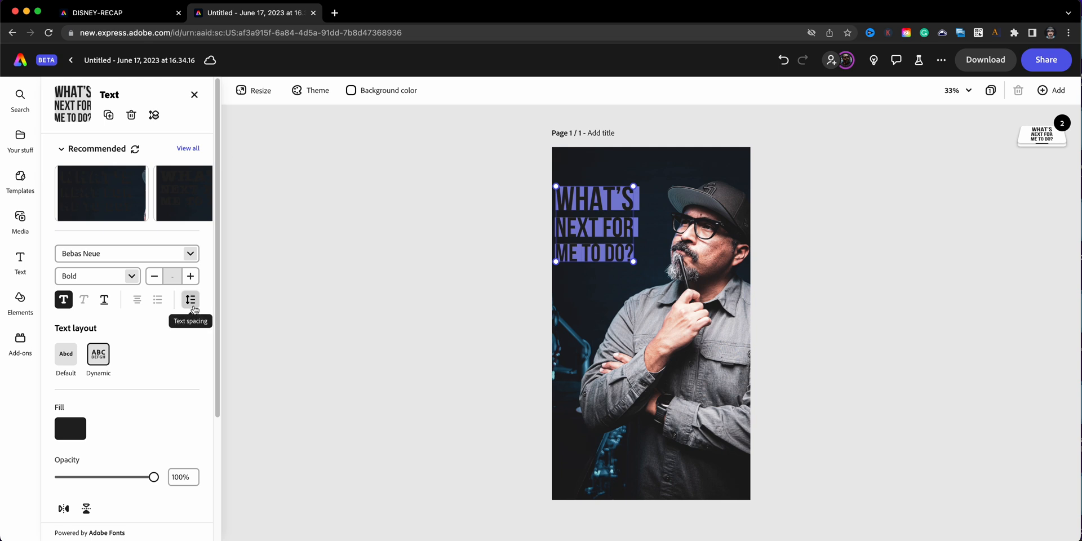
Step: Tighten the heading's line spacing and set its fill to white
left_click(190, 300)
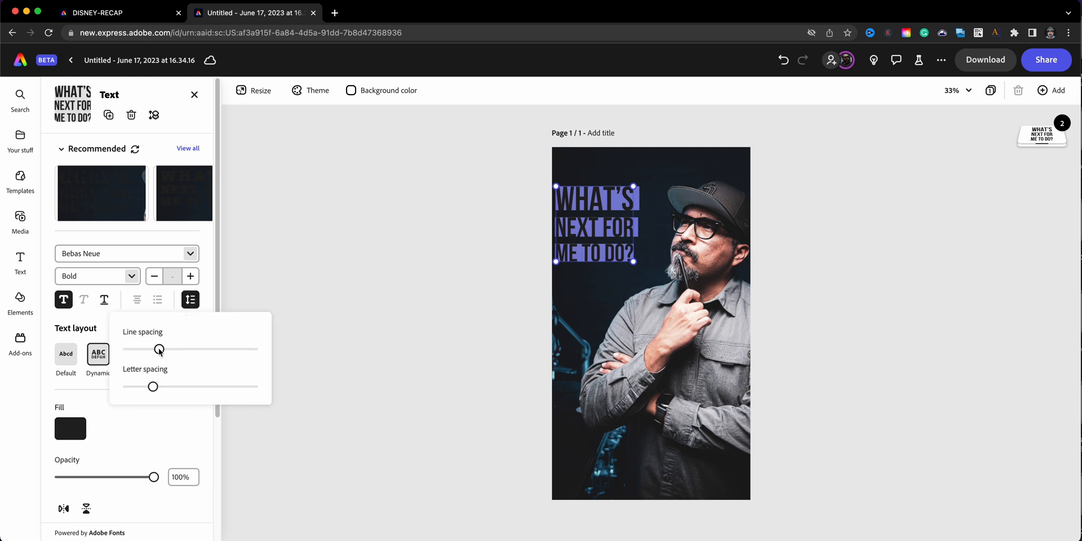
left_click_drag(158, 349, 139, 350)
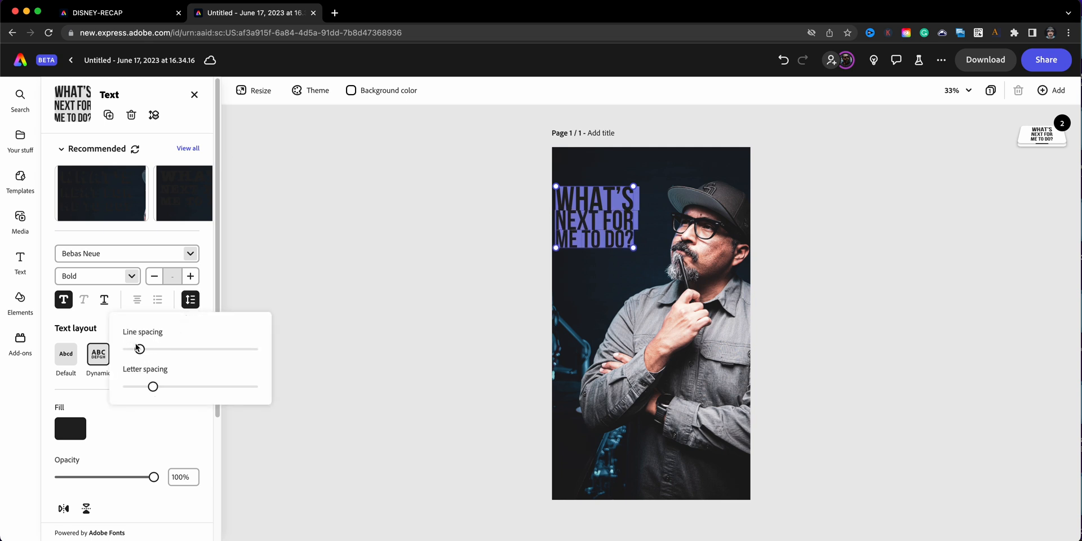
left_click_drag(139, 349, 146, 348)
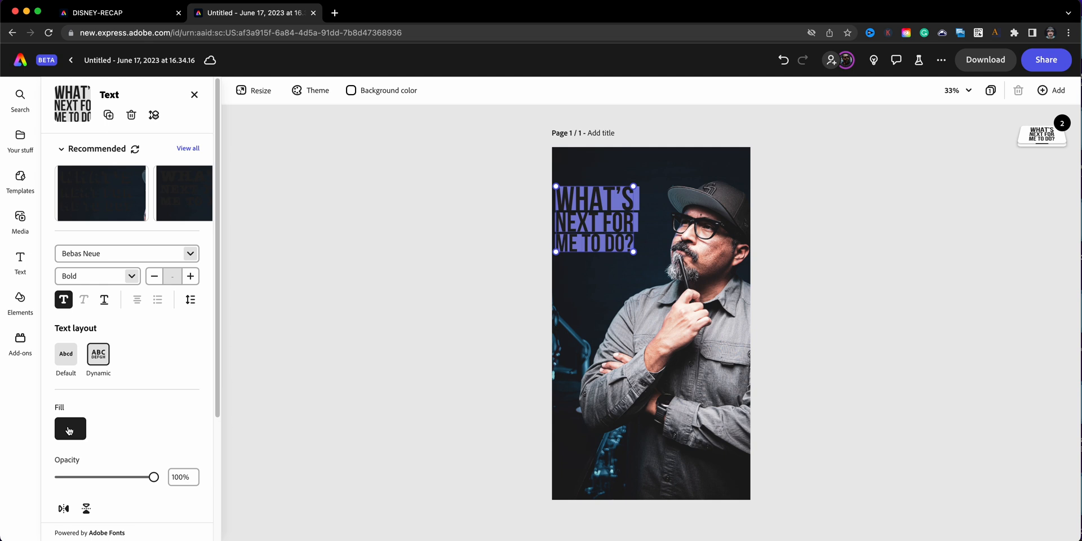
left_click(69, 428)
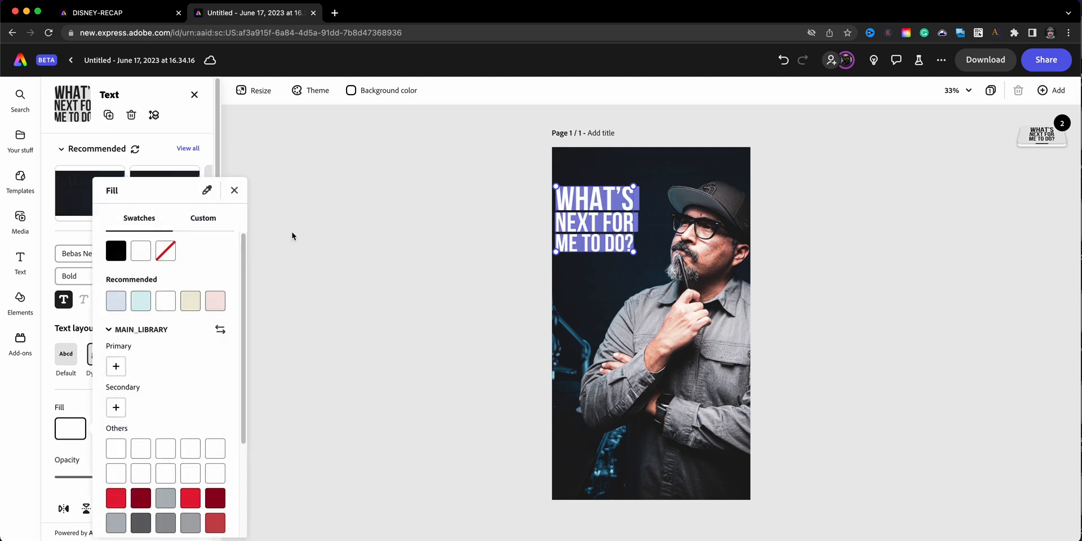
left_click(235, 189)
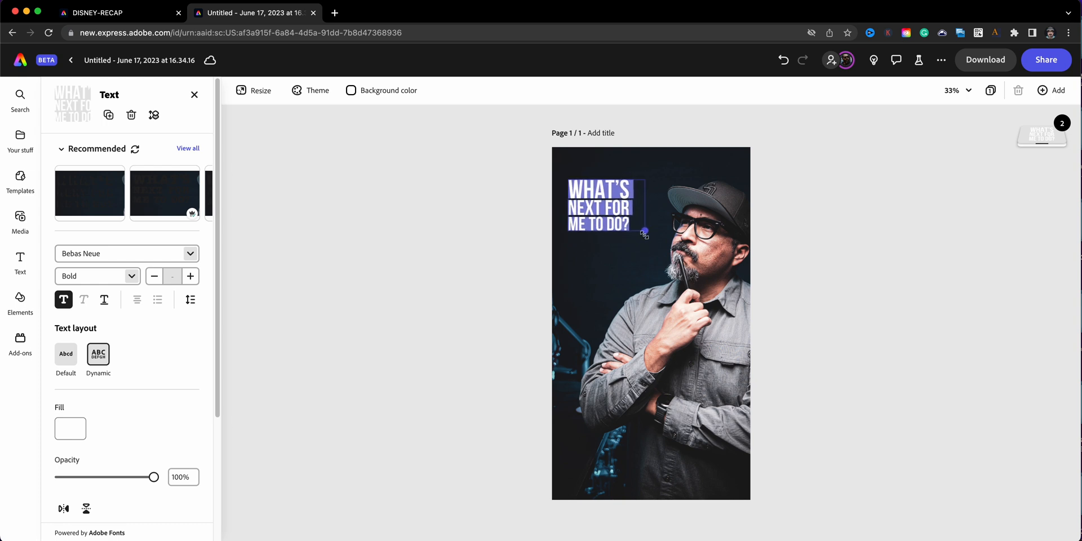
Step: Nudge the heading slightly right and down, away from the photo's edge
left_click_drag(600, 205, 604, 211)
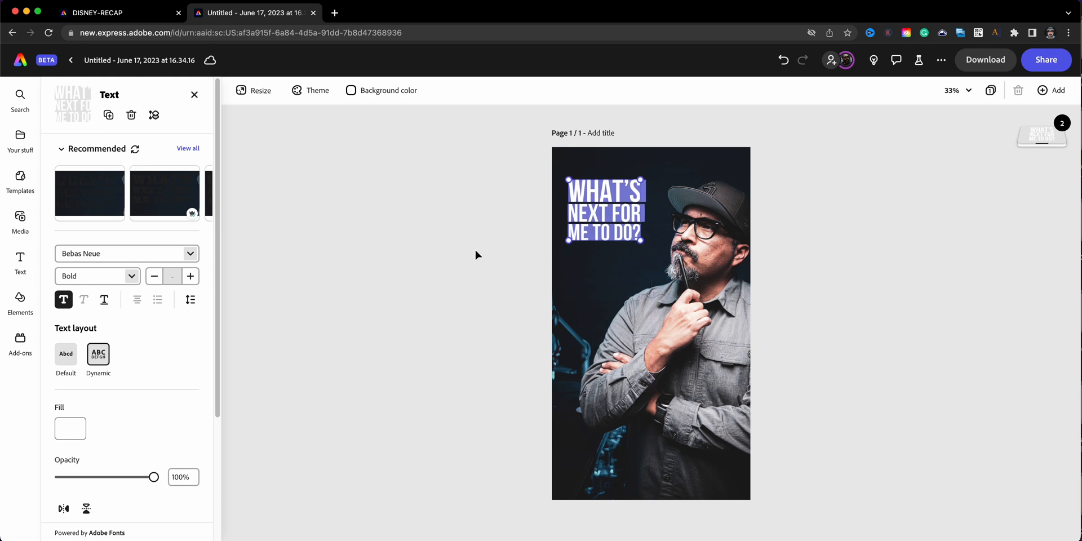
mouse_move(475, 244)
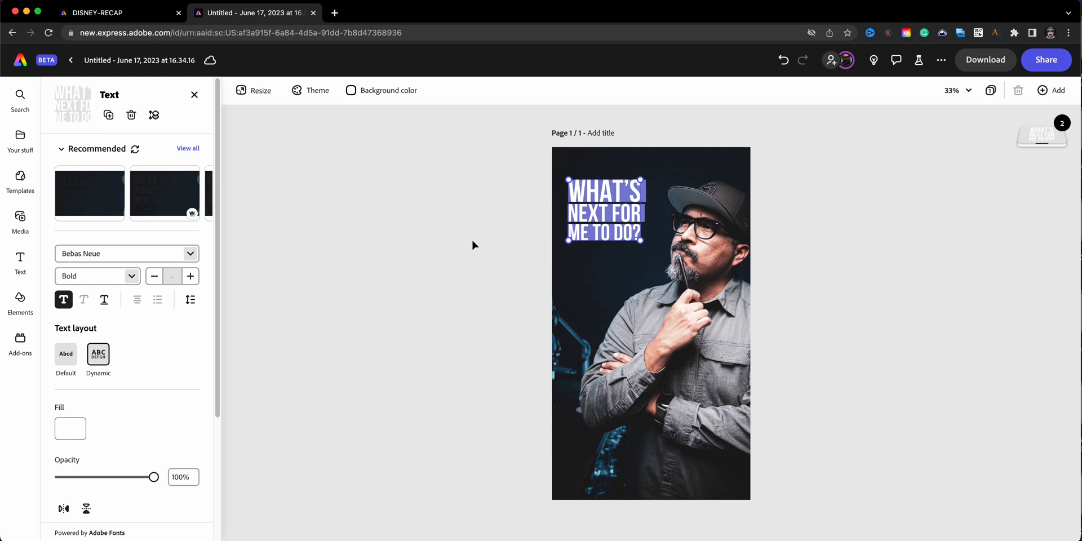
mouse_move(287, 188)
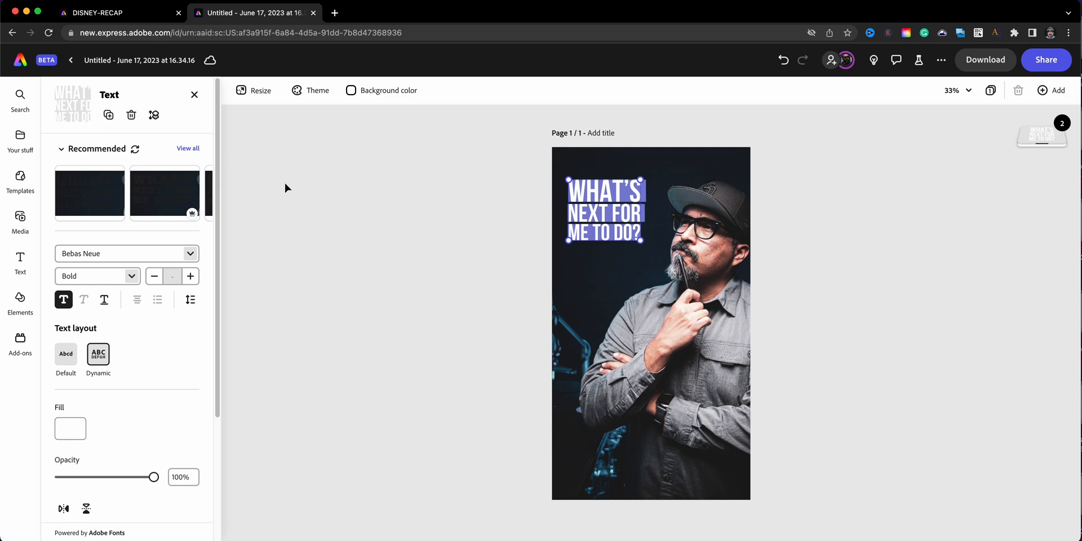
mouse_move(20, 297)
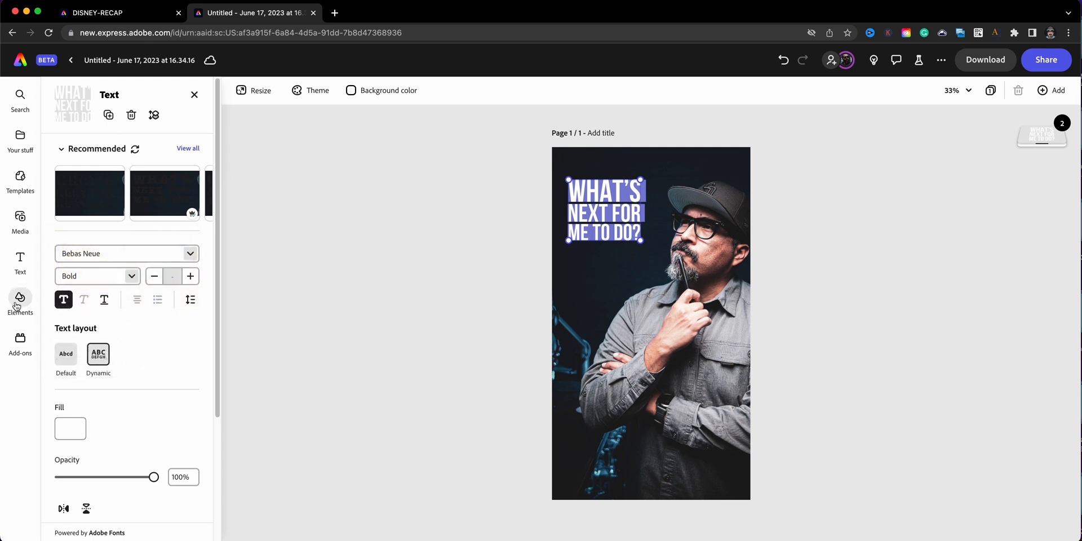
Step: From Elements > Shapes, after a cleared 'triangle' search, add a solid black rectangle
left_click(21, 302)
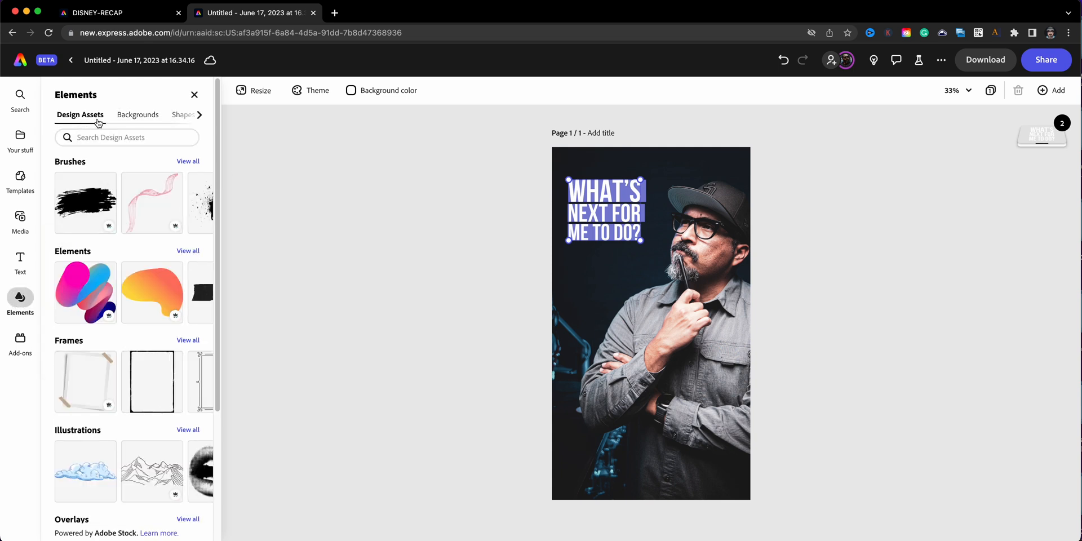
left_click(182, 115)
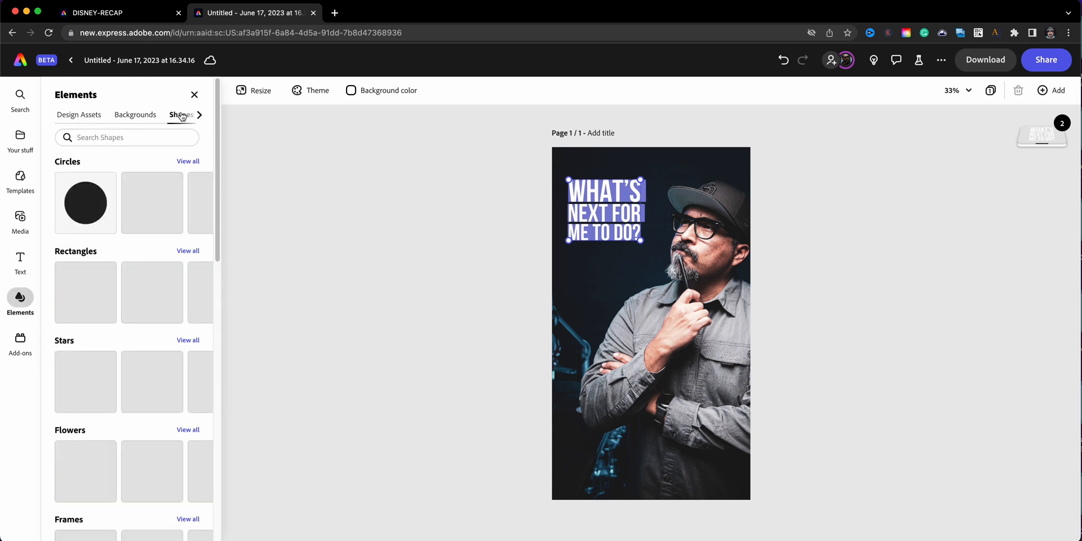
left_click(126, 136)
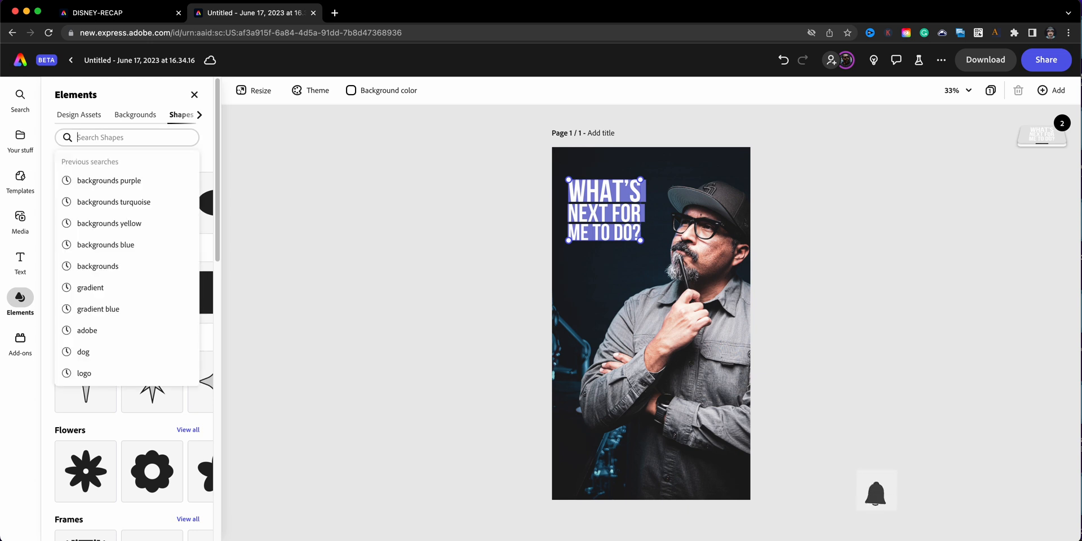
type("trian")
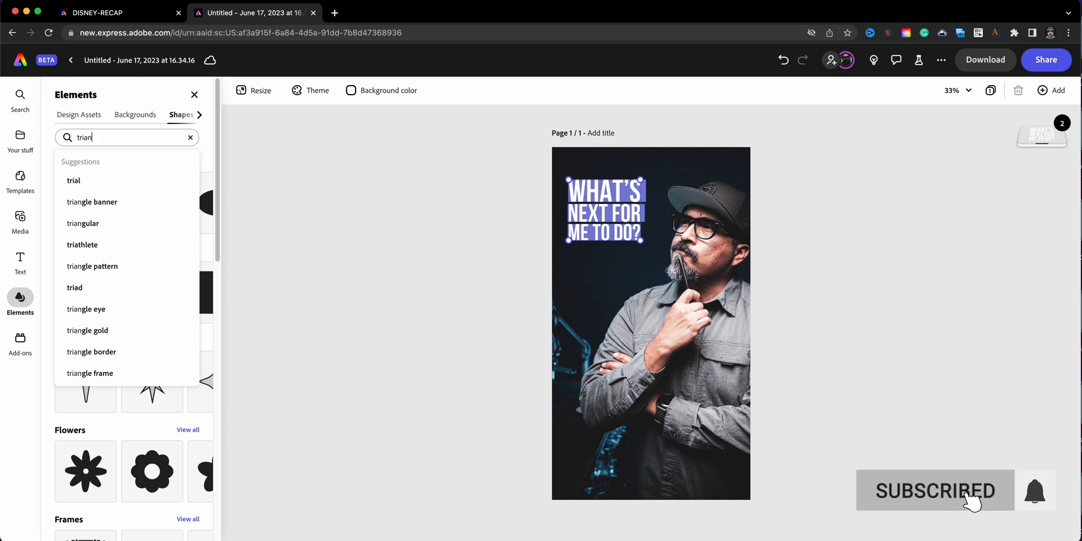
type("gle")
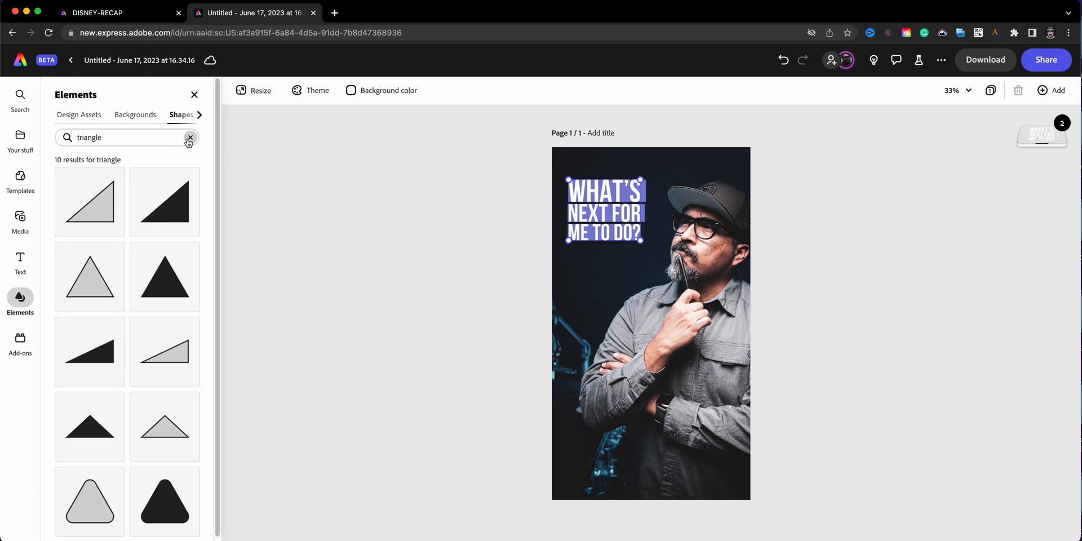
left_click(189, 137)
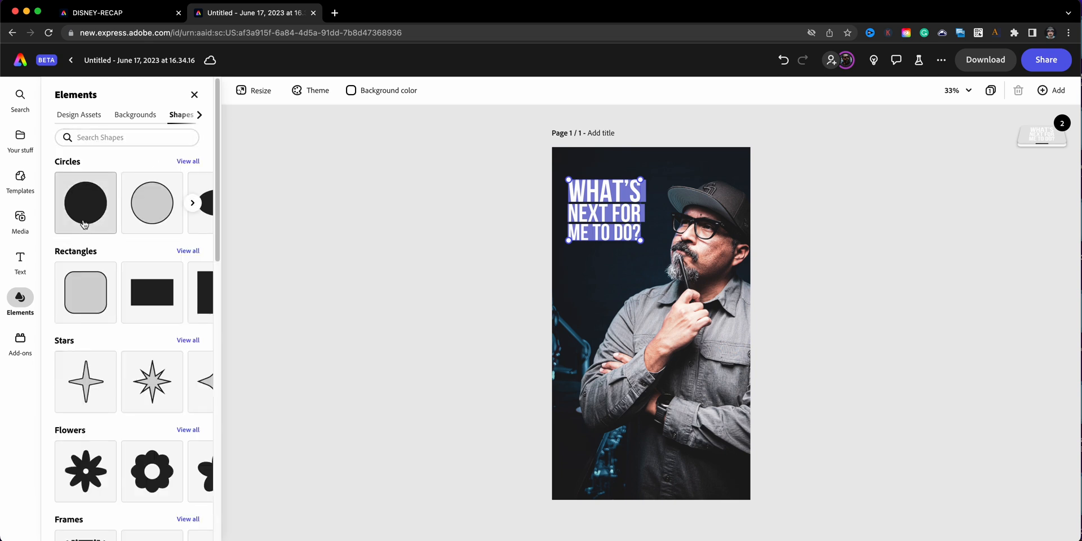
mouse_move(152, 292)
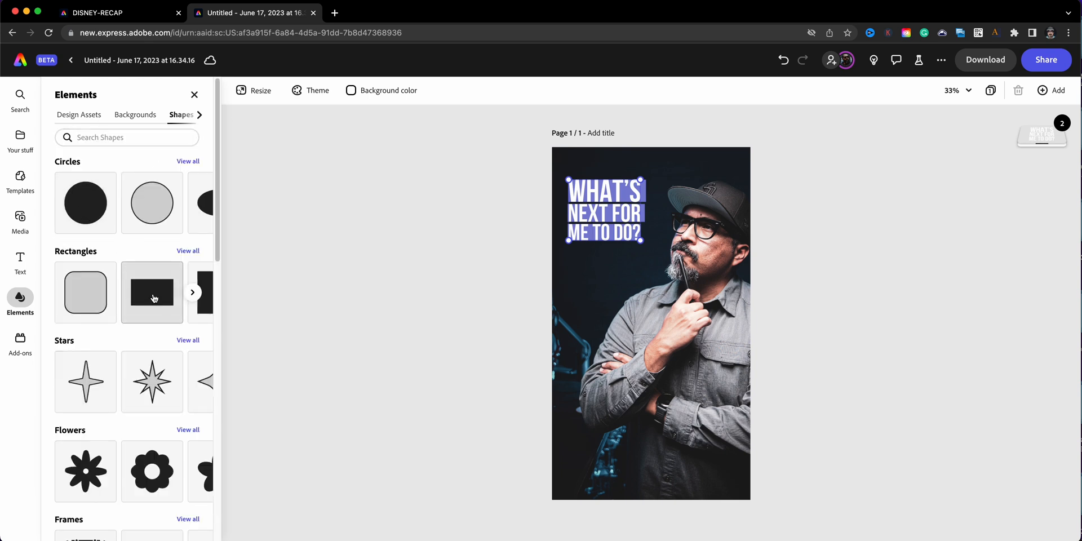
left_click(152, 292)
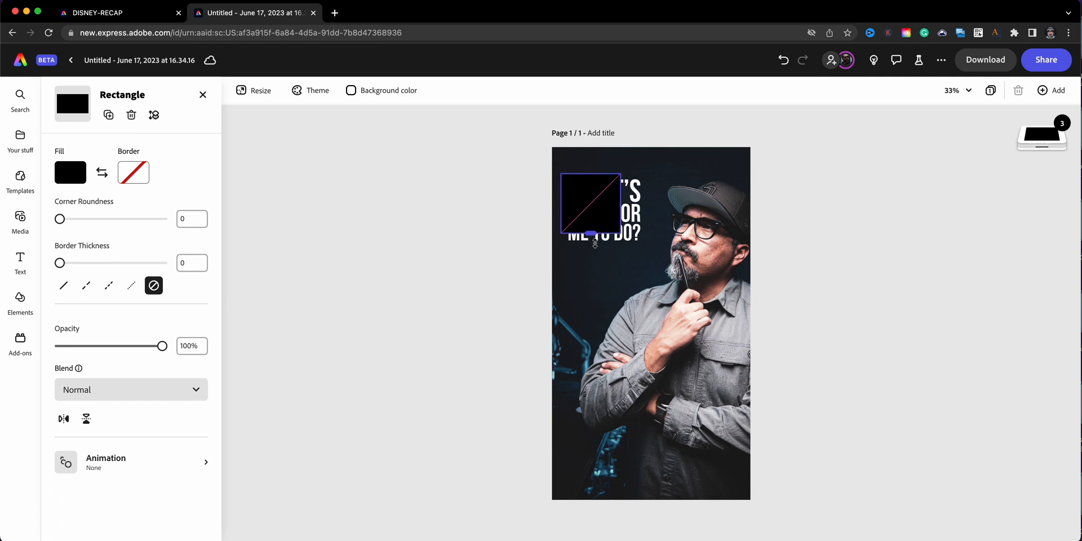
Step: Resize the rectangle over the heading, send it behind the text and tilt it slightly
left_click_drag(595, 228, 629, 220)
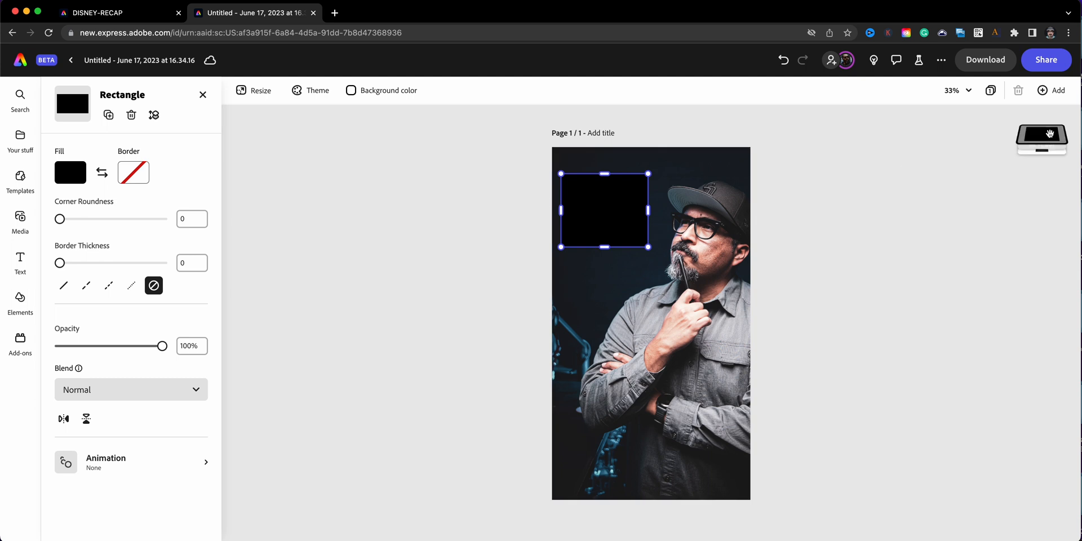
left_click(1041, 137)
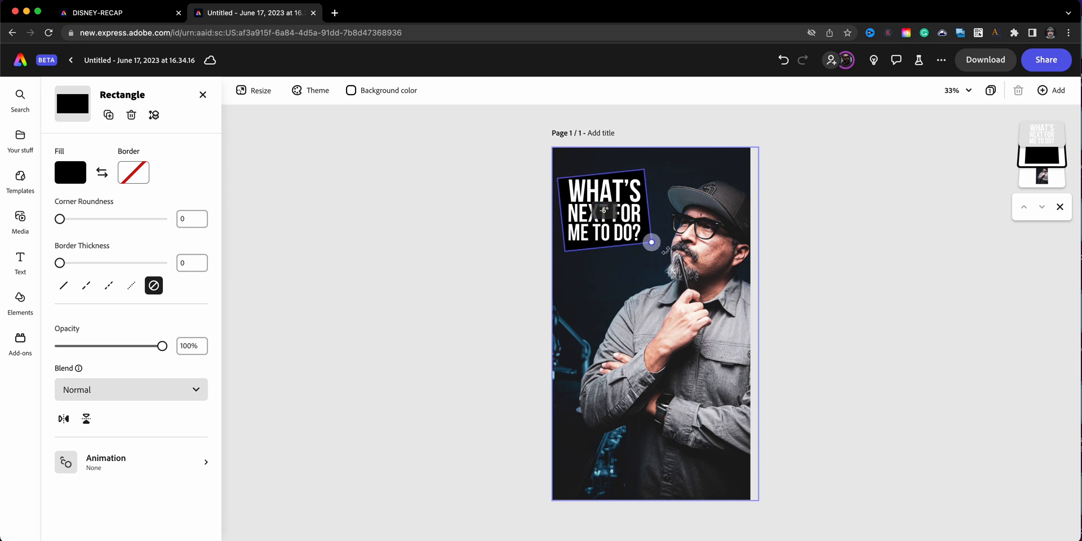
left_click_drag(650, 242, 611, 247)
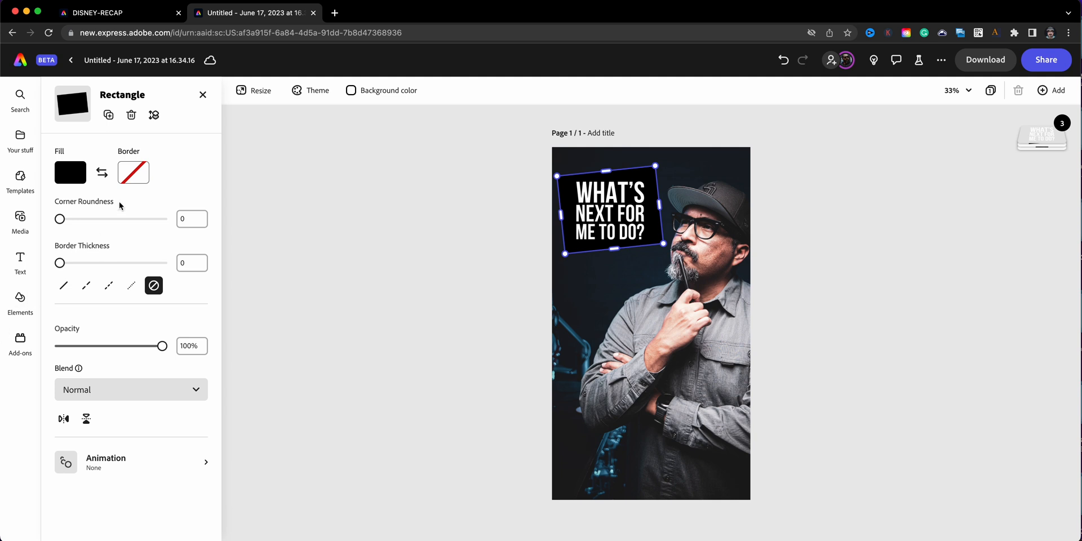
Step: Fill the tilted box with a blue sampled from the man's shirt, lightened to #49A2C9
left_click(70, 173)
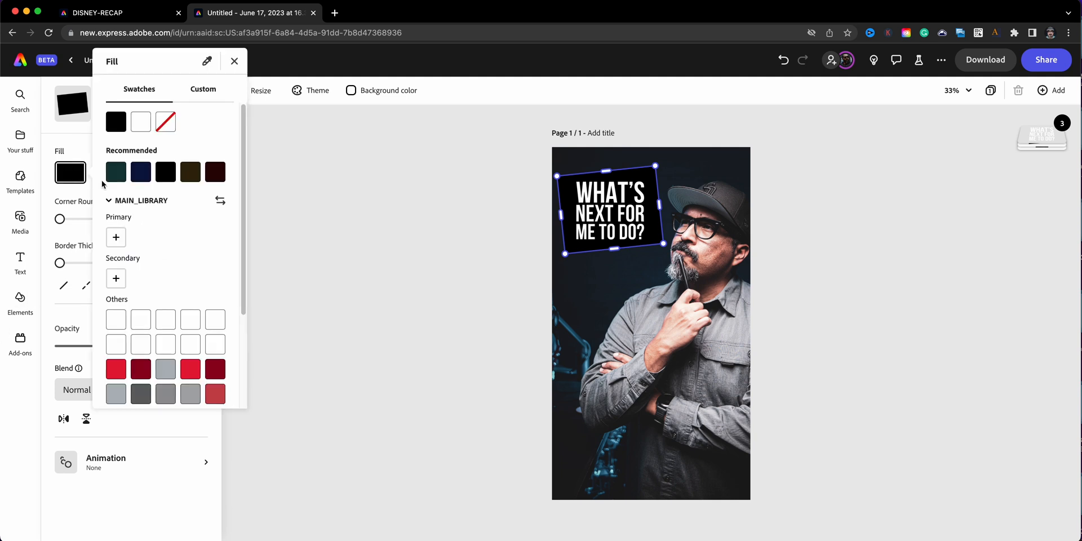
mouse_move(152, 316)
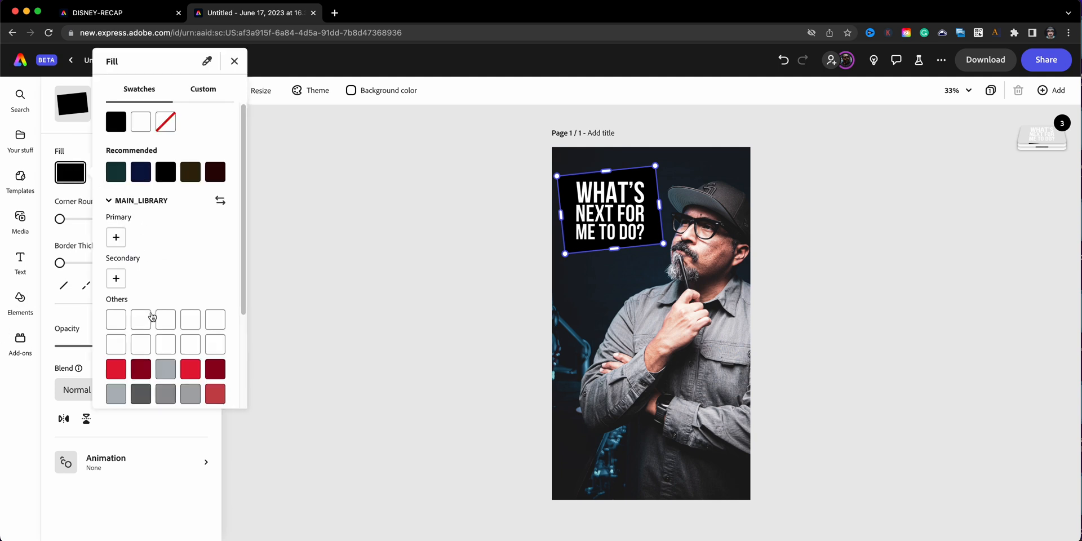
left_click(115, 312)
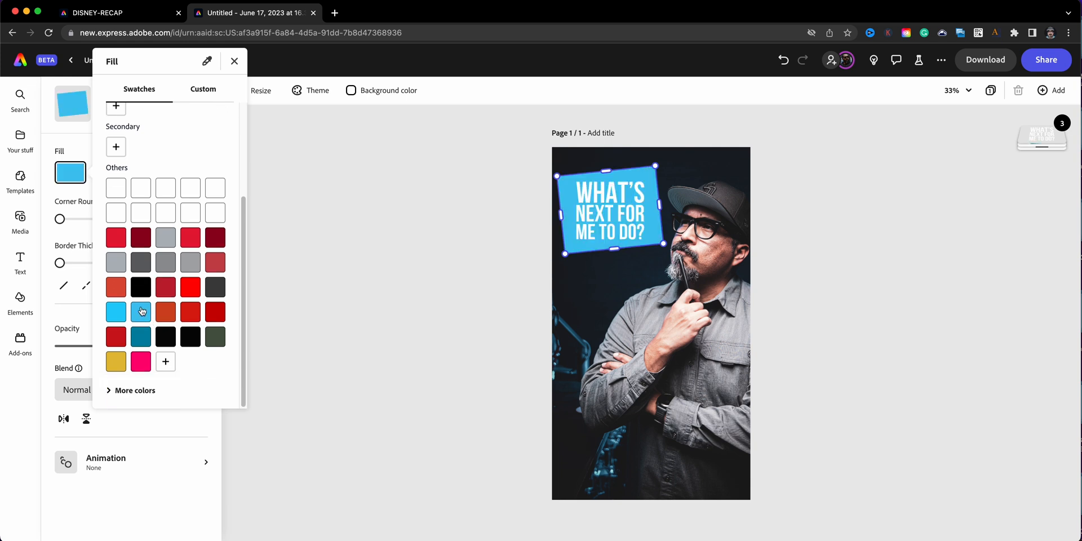
mouse_move(124, 323)
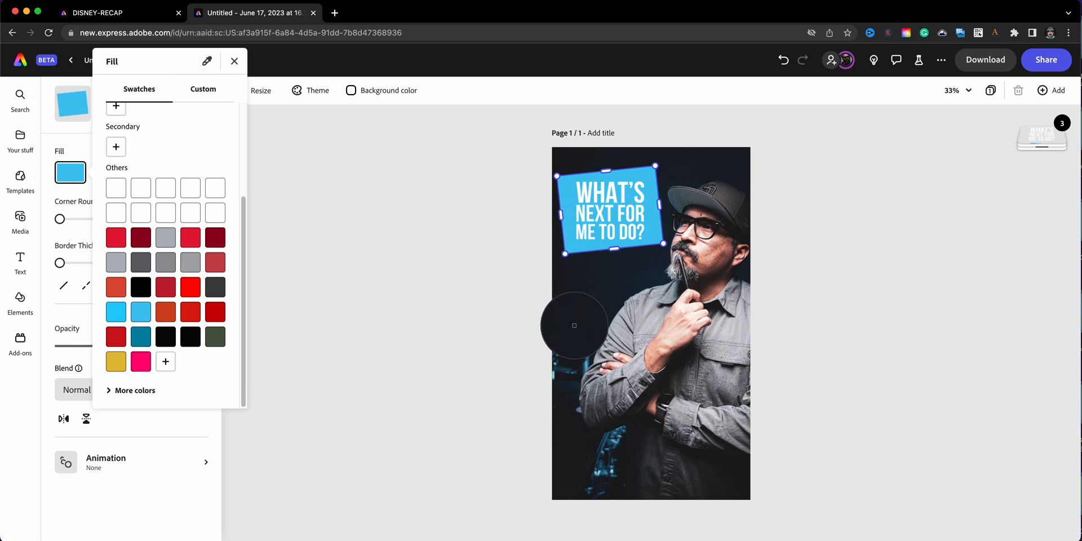
left_click_drag(573, 325, 611, 452)
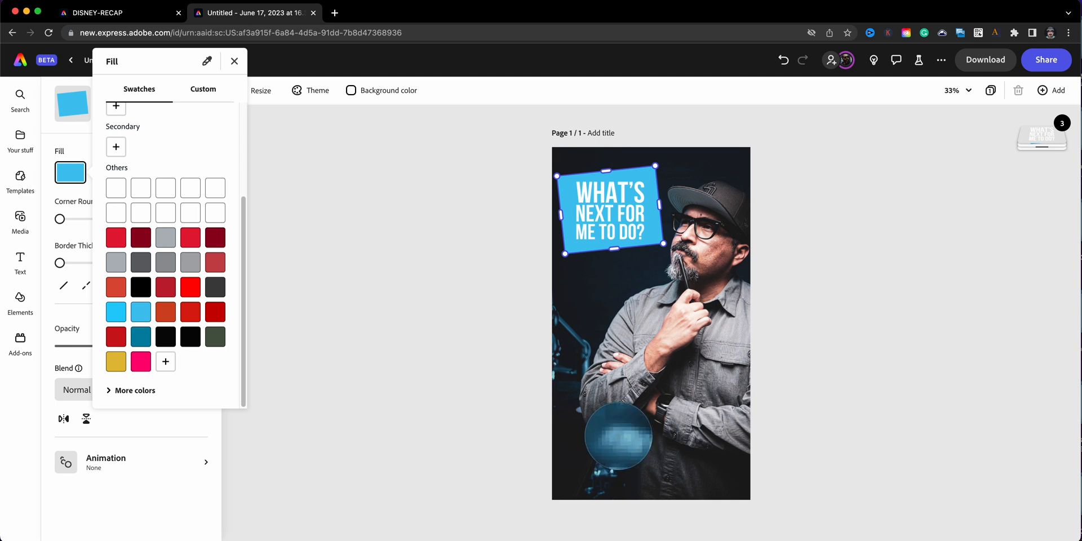
left_click(140, 337)
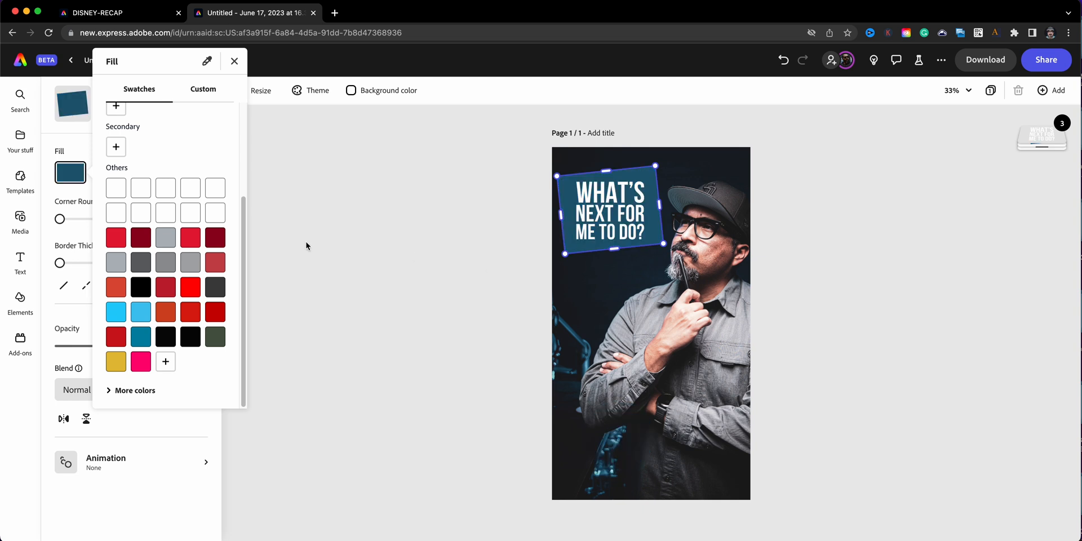
left_click(197, 89)
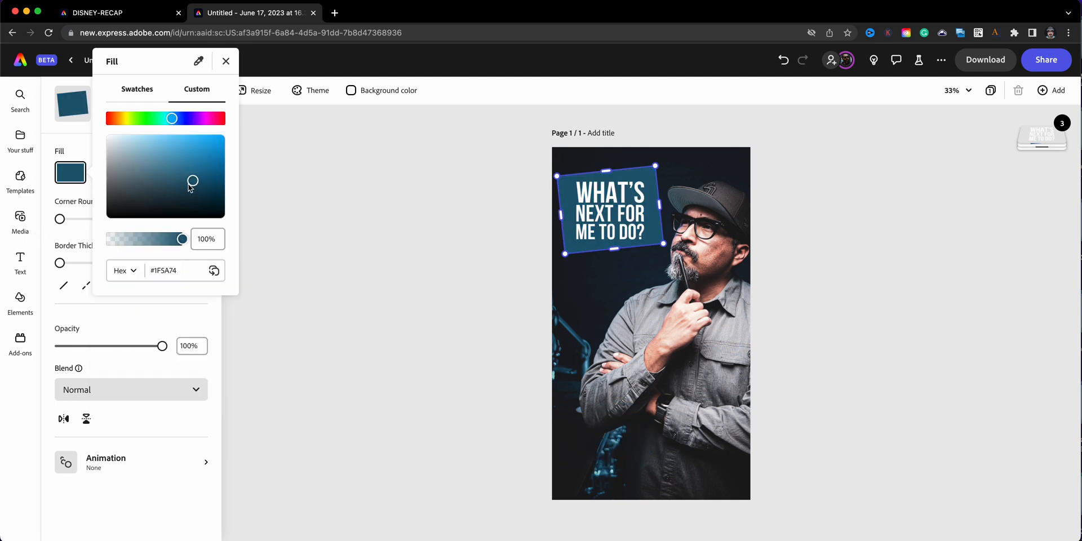
left_click_drag(193, 180, 186, 165)
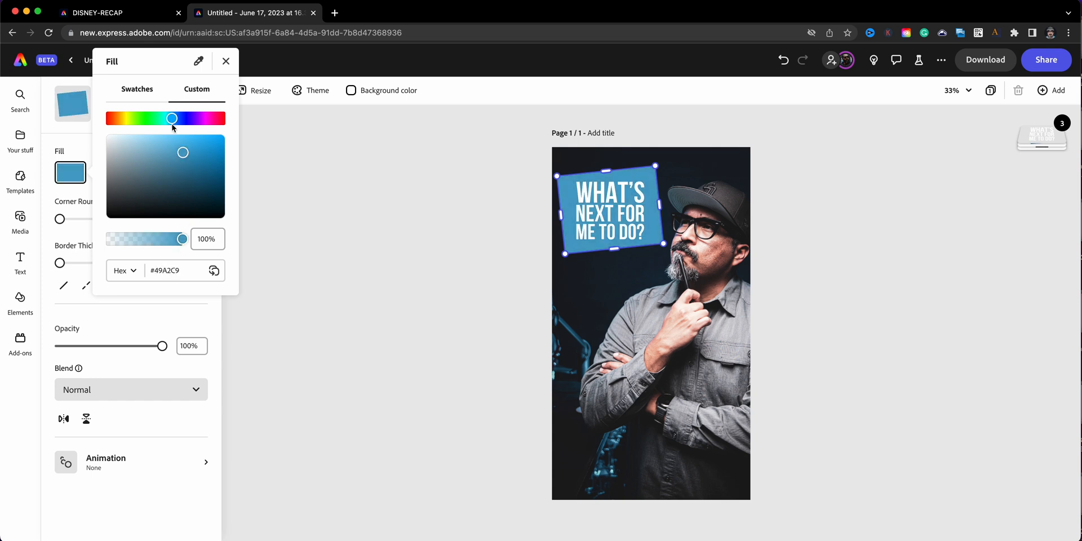
left_click(226, 61)
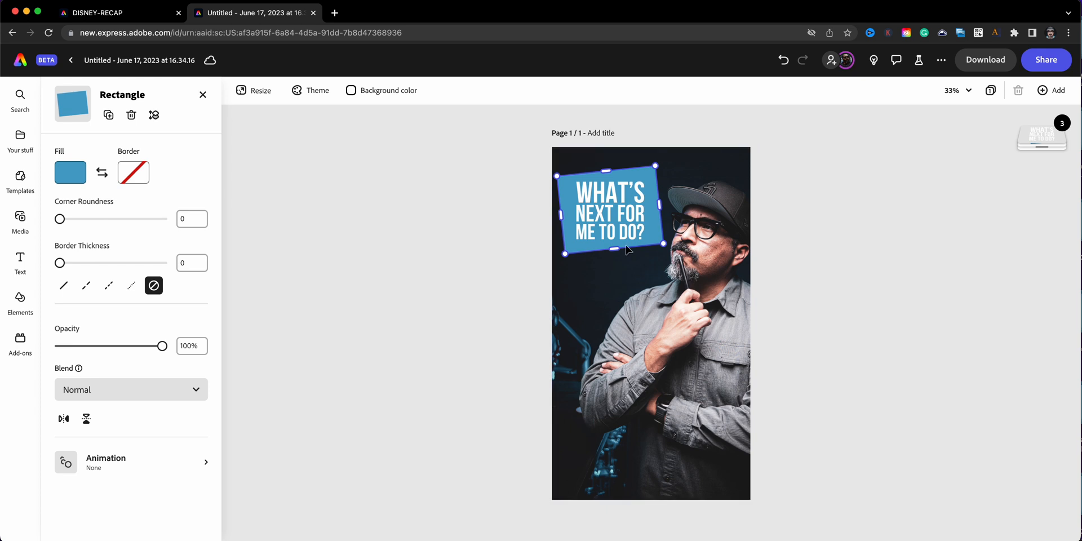
mouse_move(567, 251)
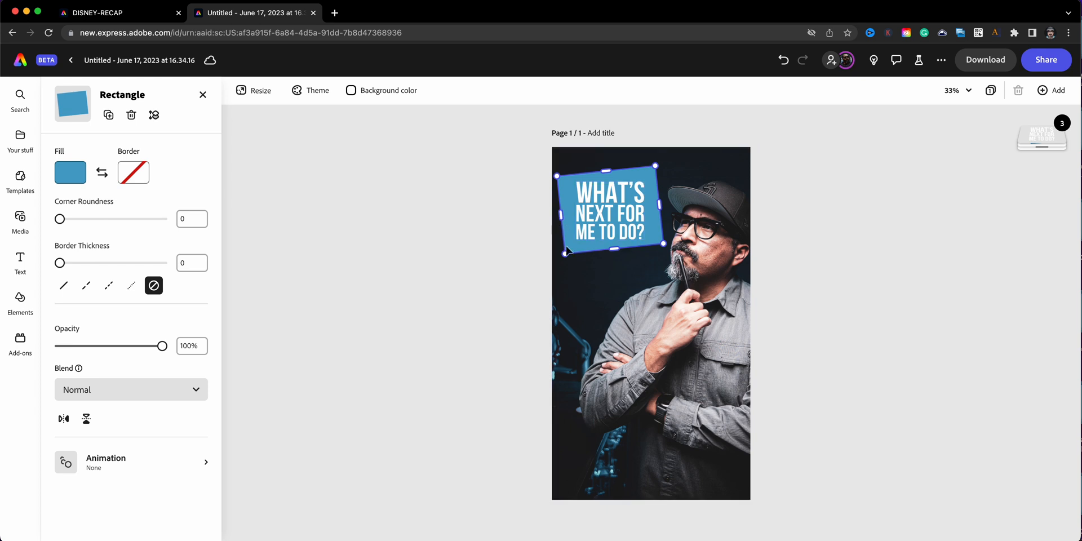
mouse_move(715, 174)
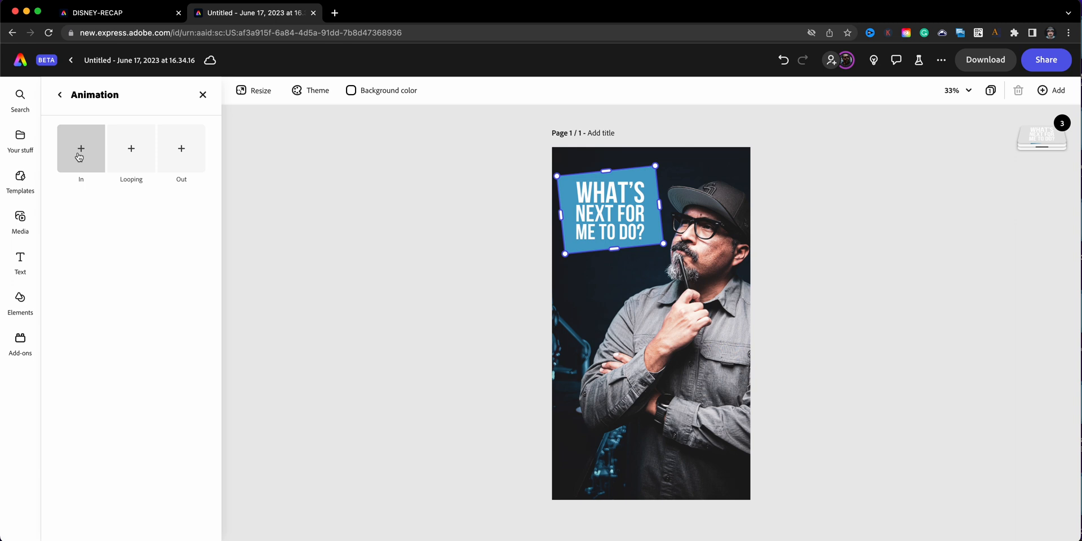
Step: Give the blue box a Pop entrance and move on to its Fade (1s, Soft) exit choice
left_click(81, 148)
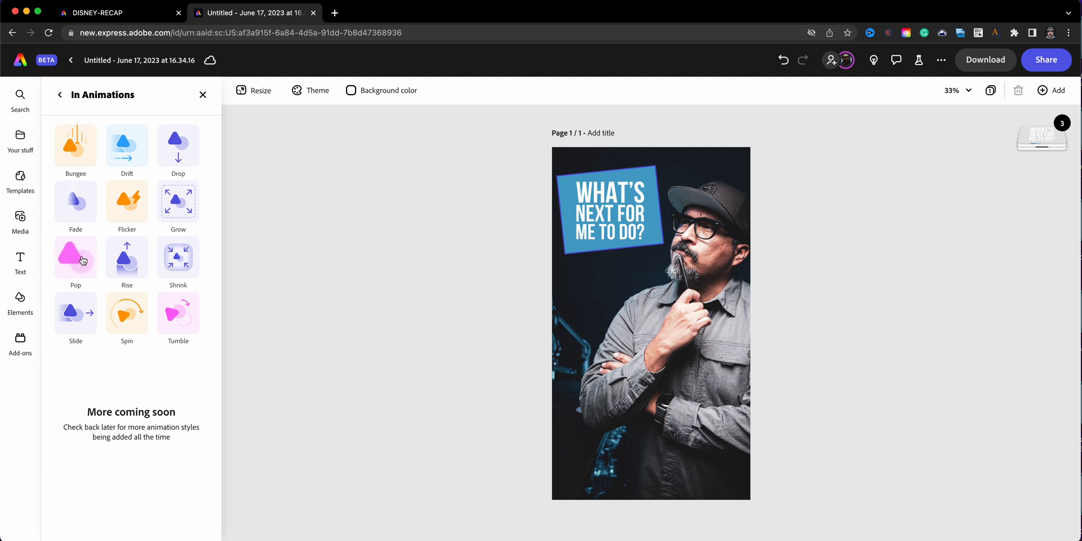
left_click(76, 256)
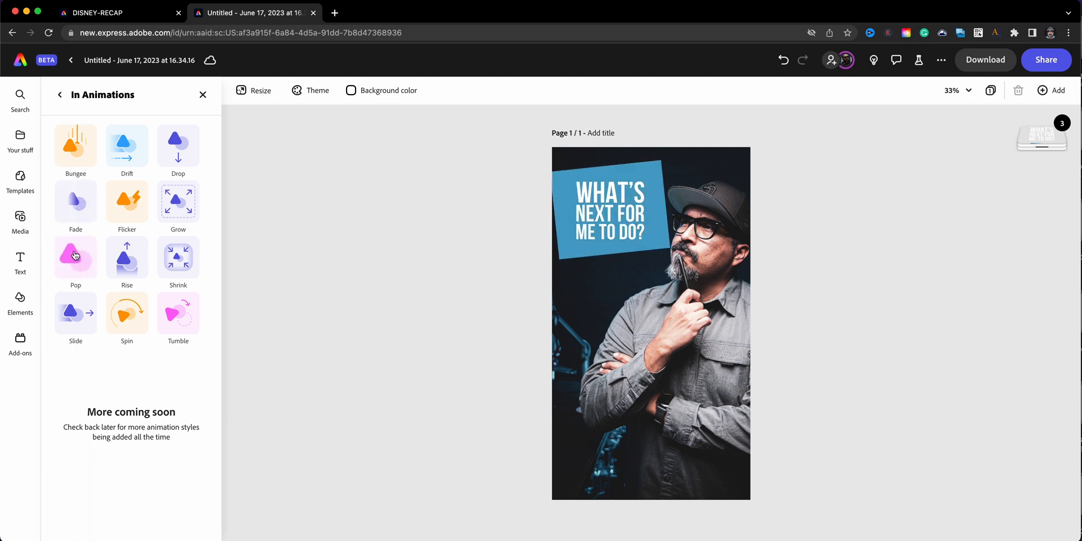
left_click(75, 260)
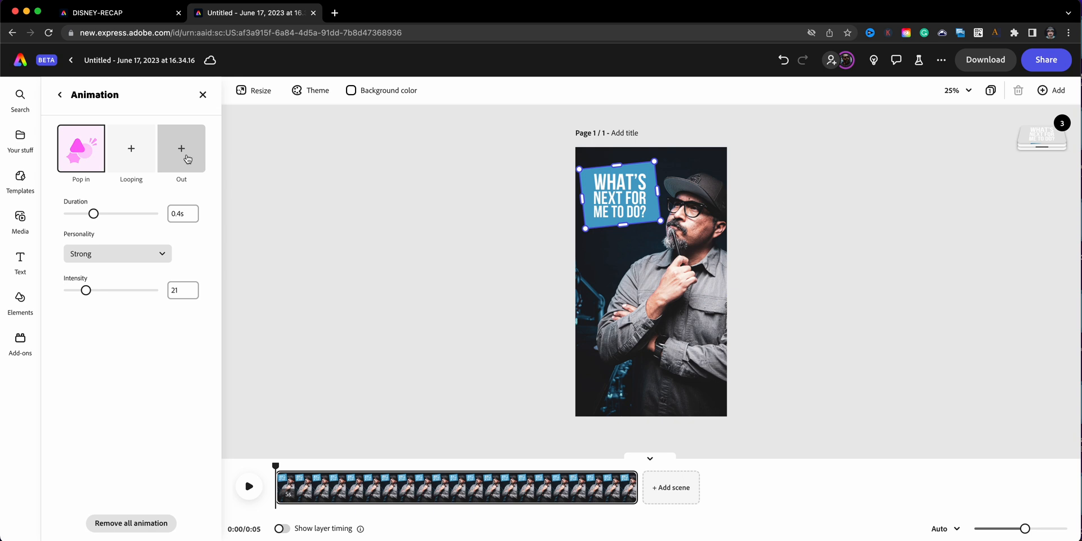
left_click(180, 148)
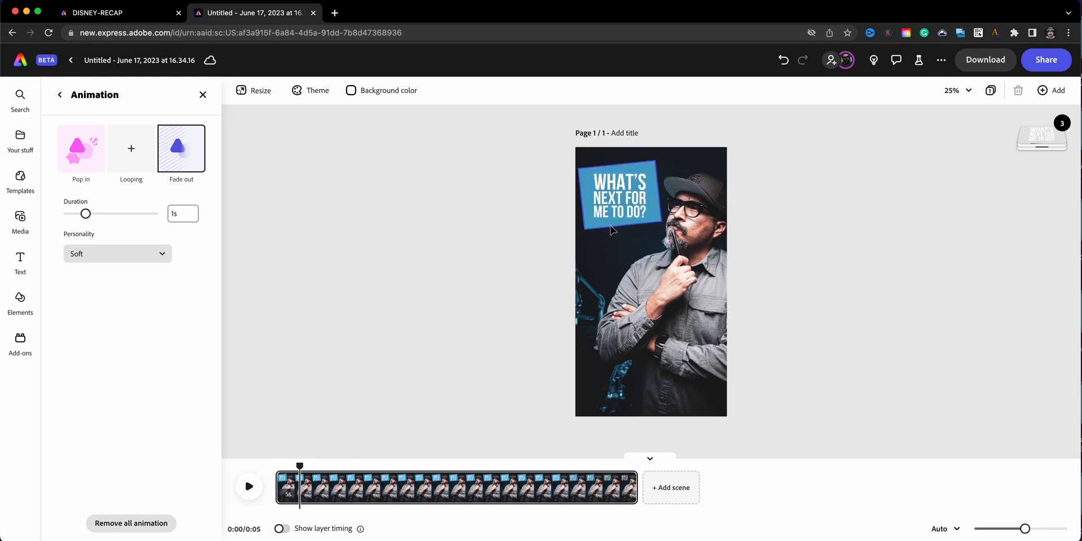
Step: Show layer timing, shorten the blue box's timeline bar, and play a quick preview
left_click(619, 195)
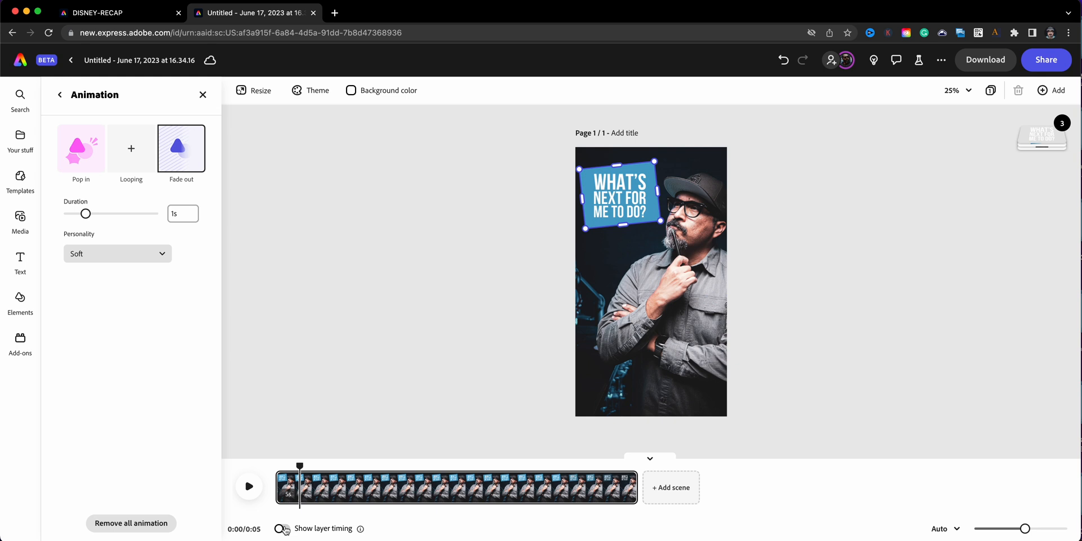
left_click(281, 528)
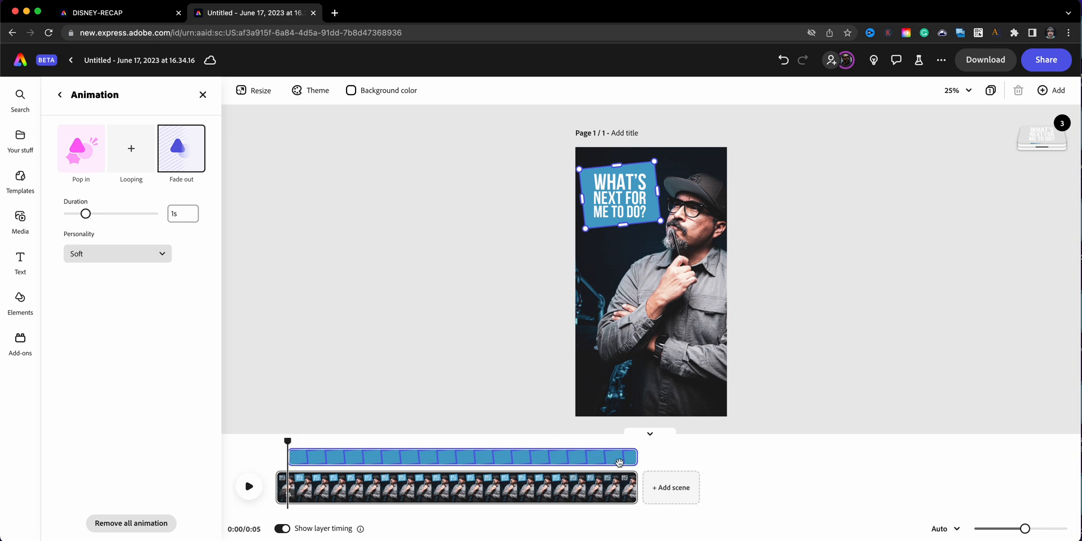
left_click_drag(635, 457, 582, 456)
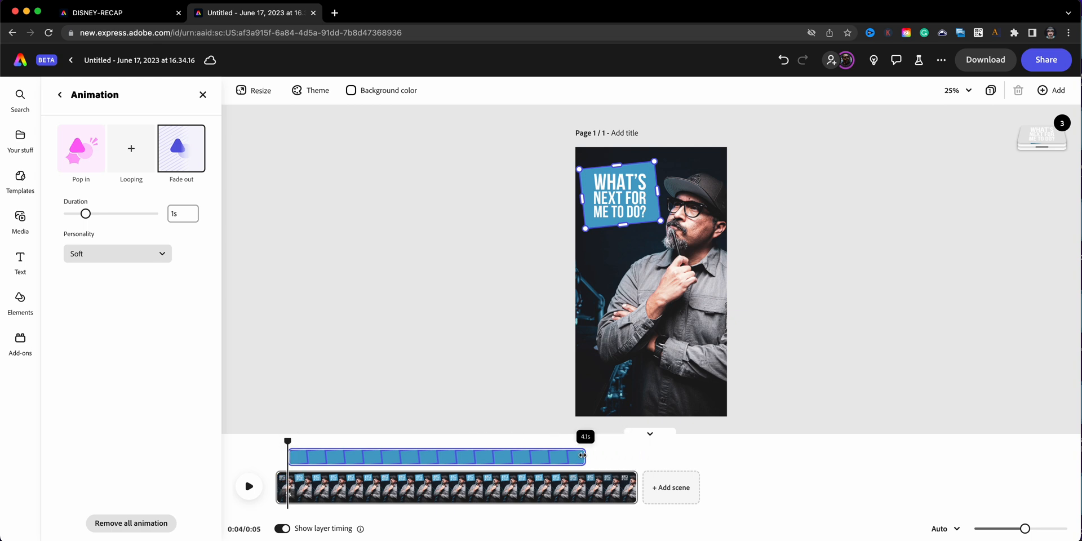
left_click_drag(582, 455, 374, 456)
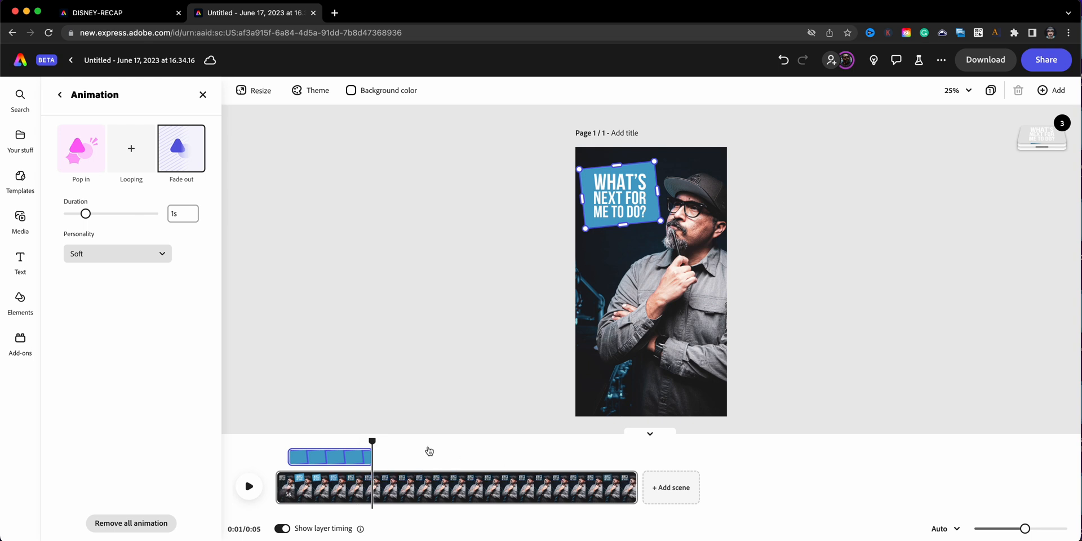
left_click_drag(372, 441, 542, 441)
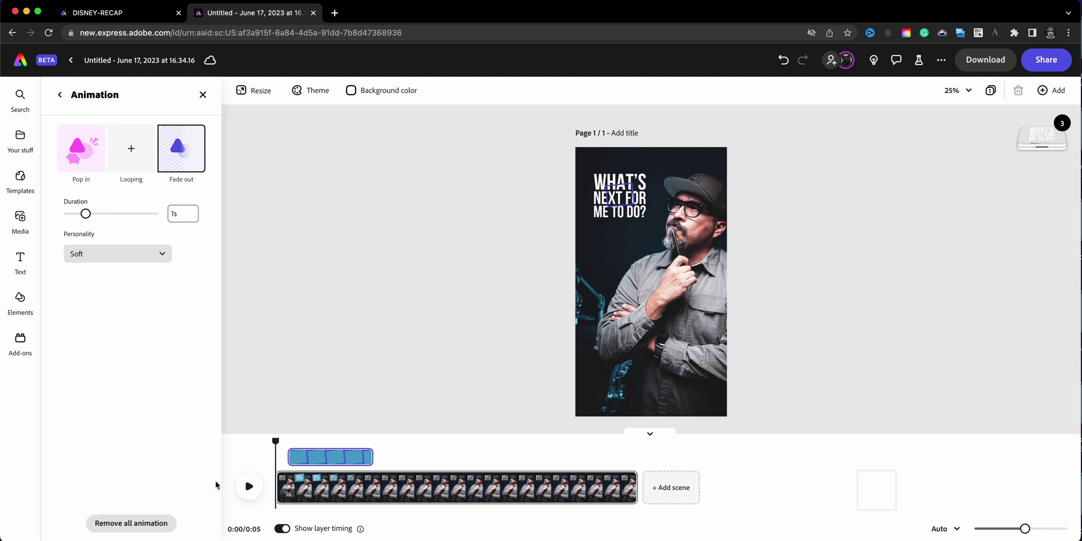
left_click(247, 487)
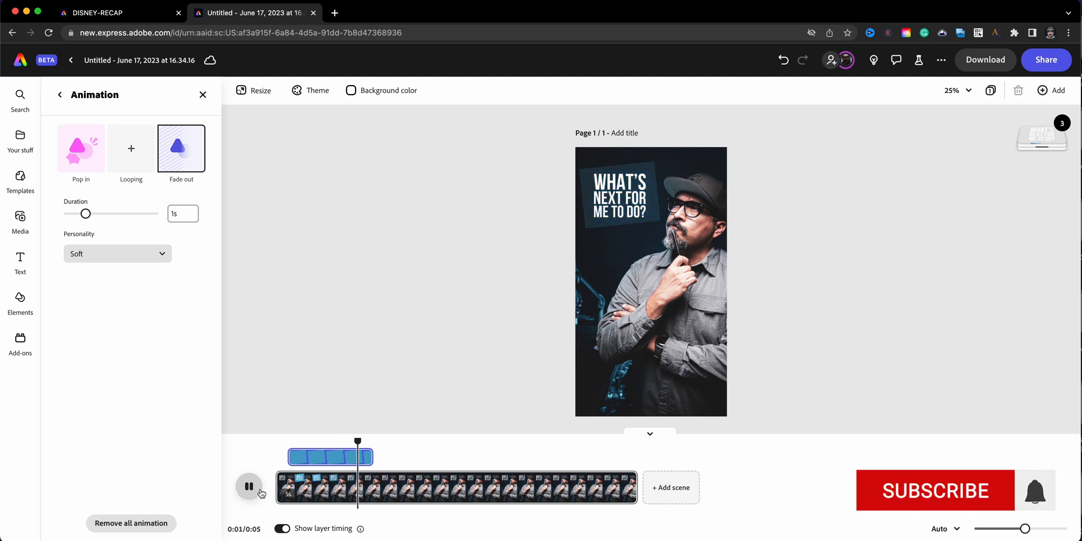
left_click(248, 485)
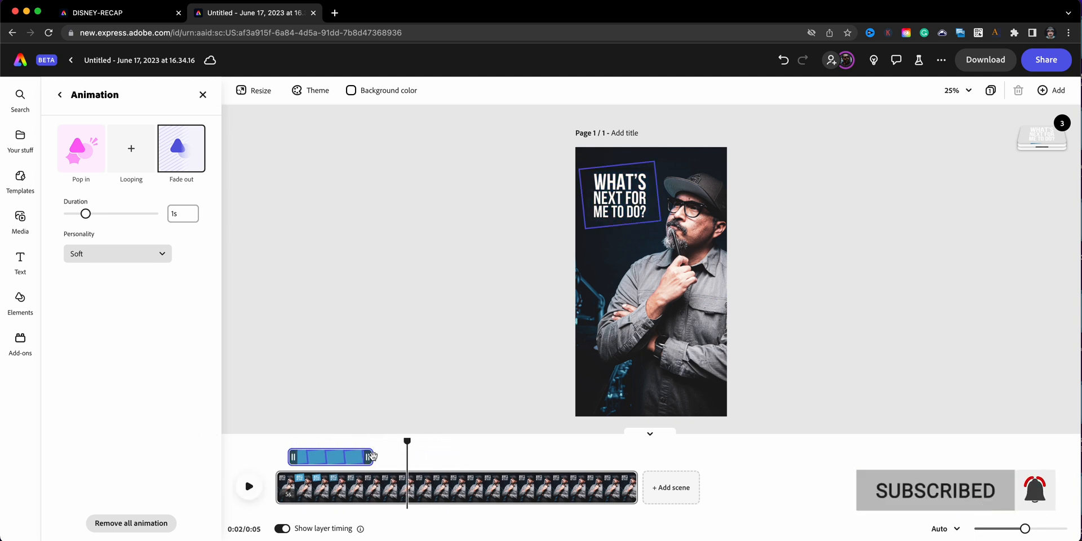
Step: Lengthen the box's bar again so it appears about a second in and leaves before the end
left_click_drag(371, 456, 476, 456)
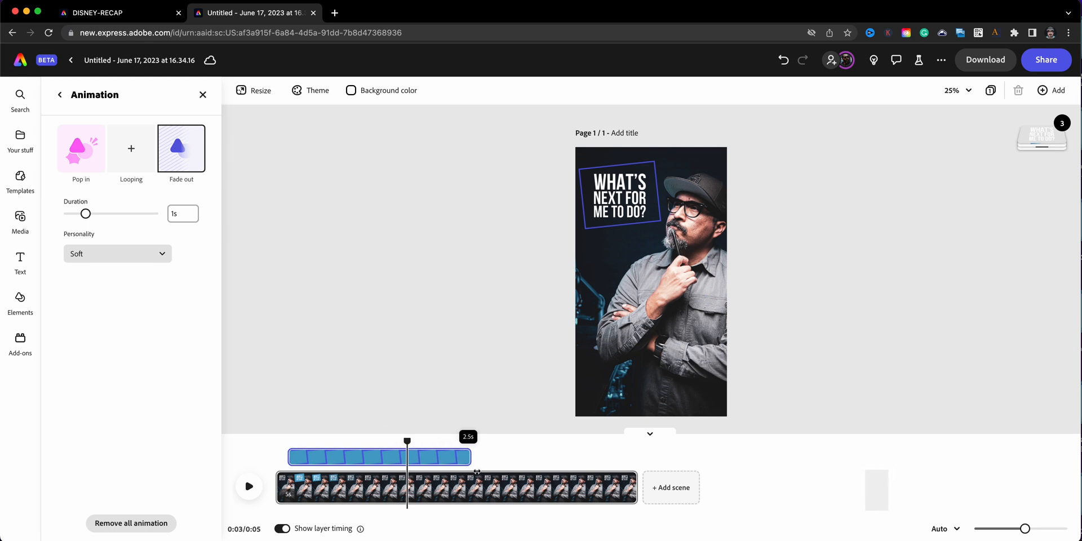
left_click_drag(477, 457, 557, 457)
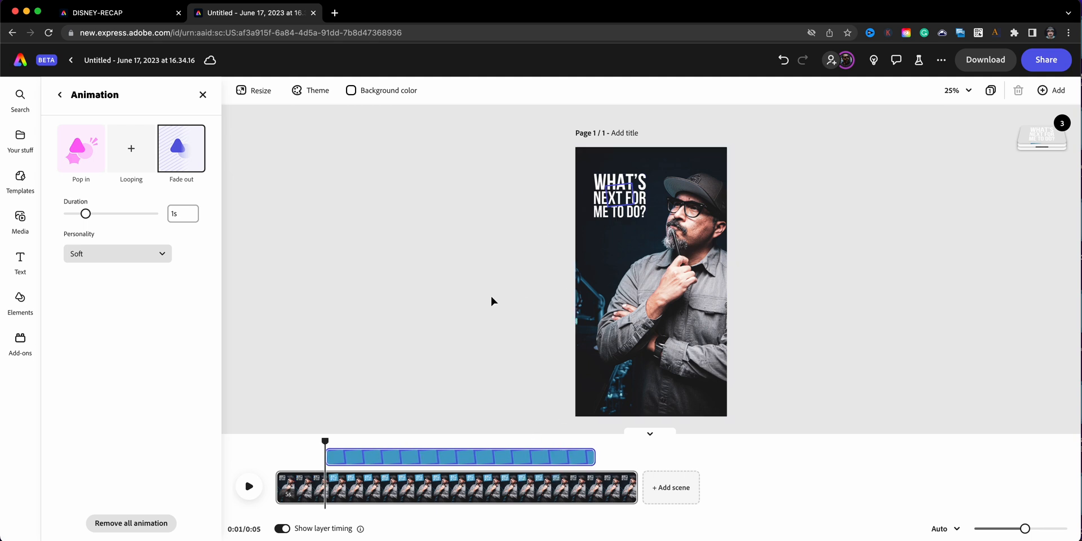
left_click_drag(325, 441, 342, 442)
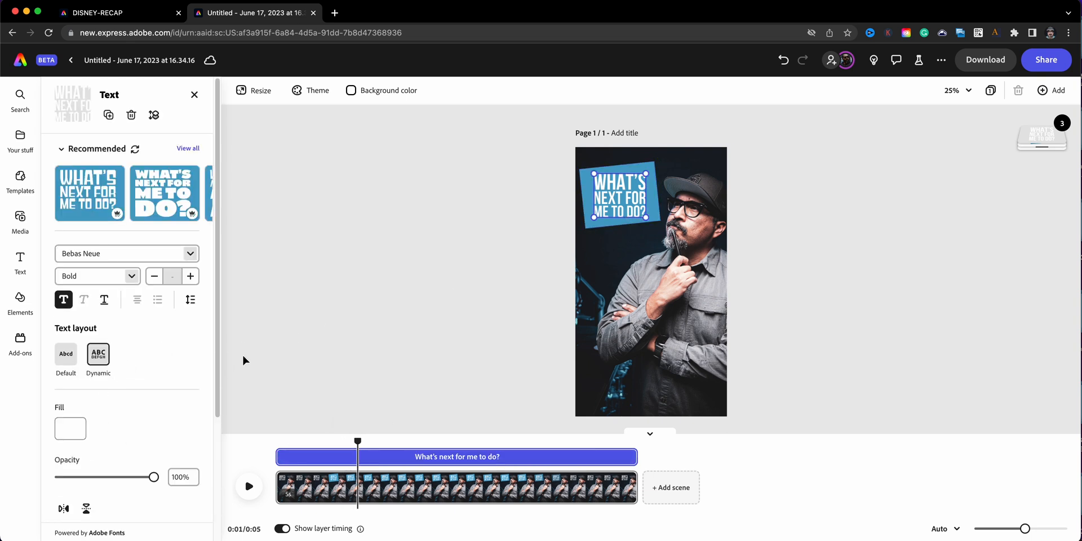
Step: Reach the white text's entrance animation choices and scrub the timeline to watch the box appear
scroll("down", 3)
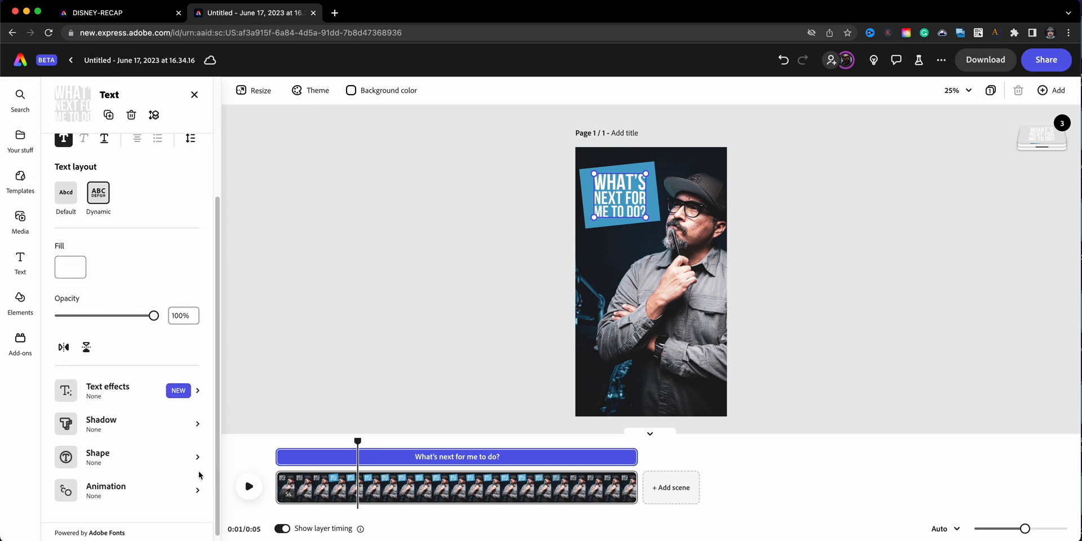
left_click(106, 491)
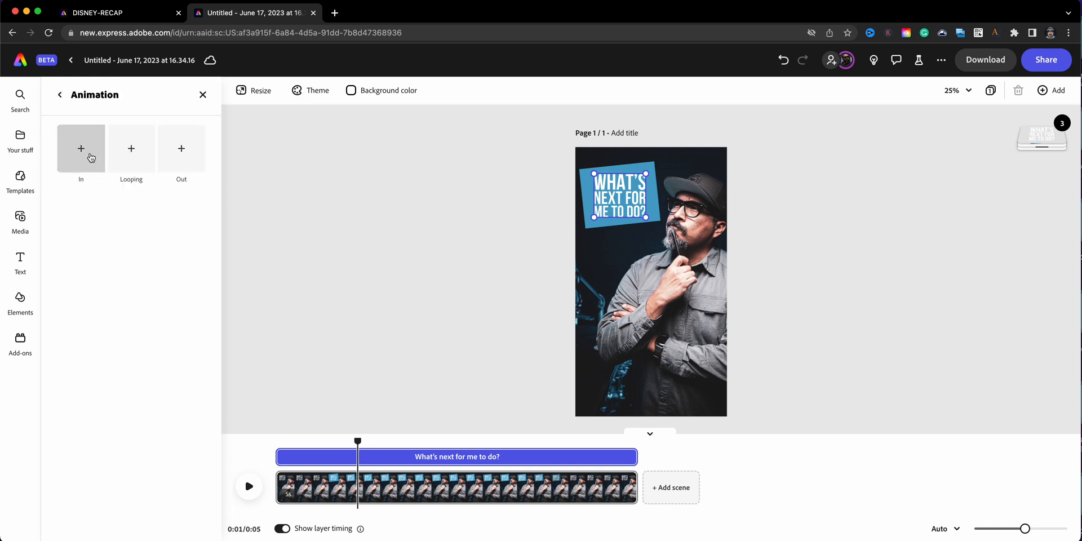
left_click(81, 148)
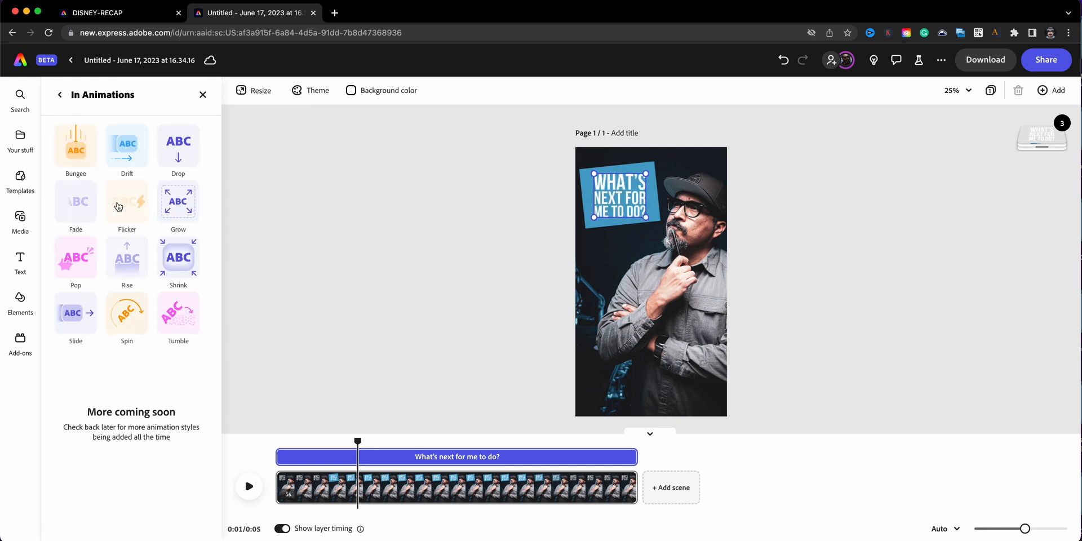
left_click_drag(357, 442, 330, 442)
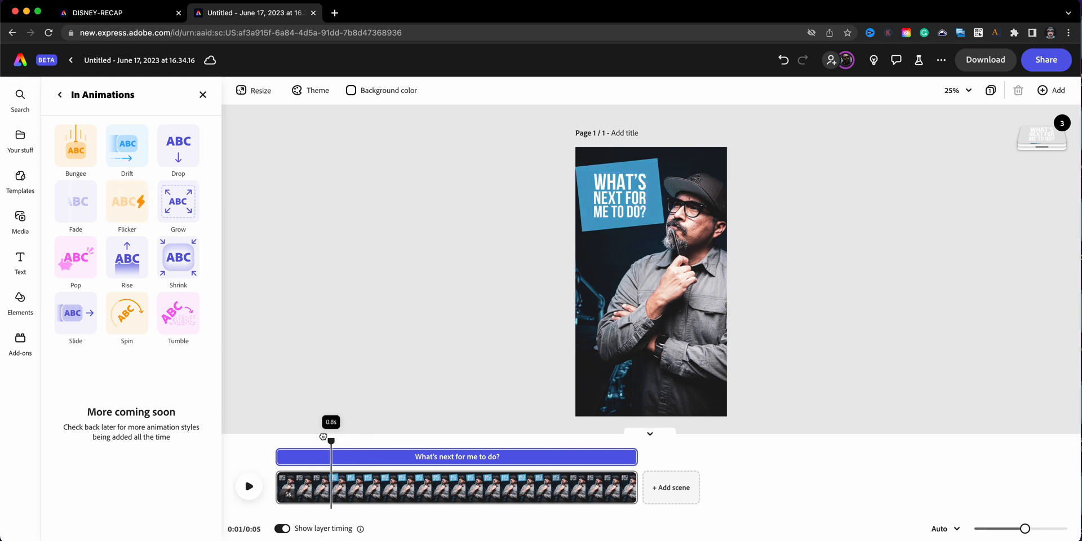
left_click_drag(330, 436, 312, 433)
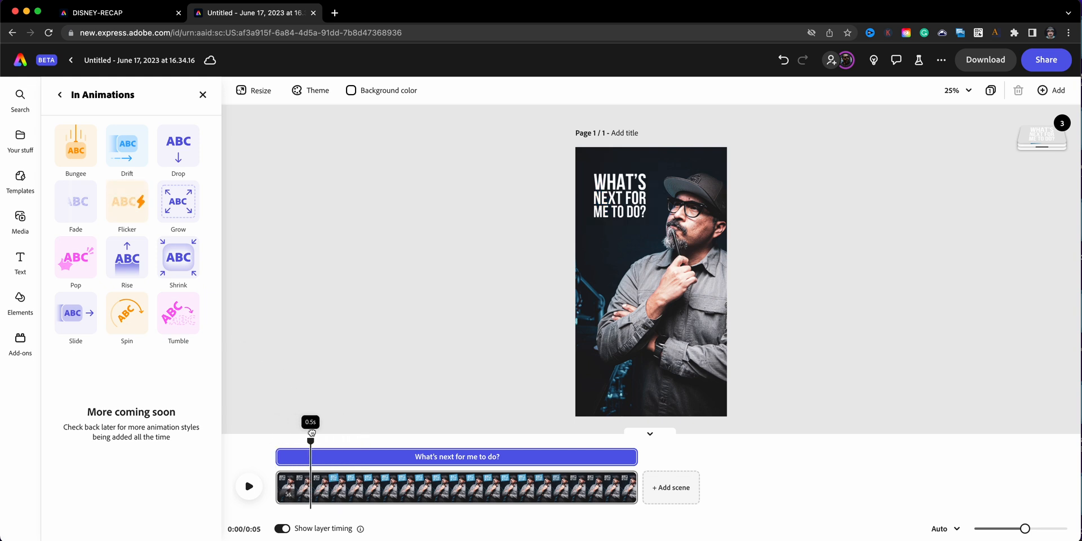
left_click_drag(311, 433, 361, 432)
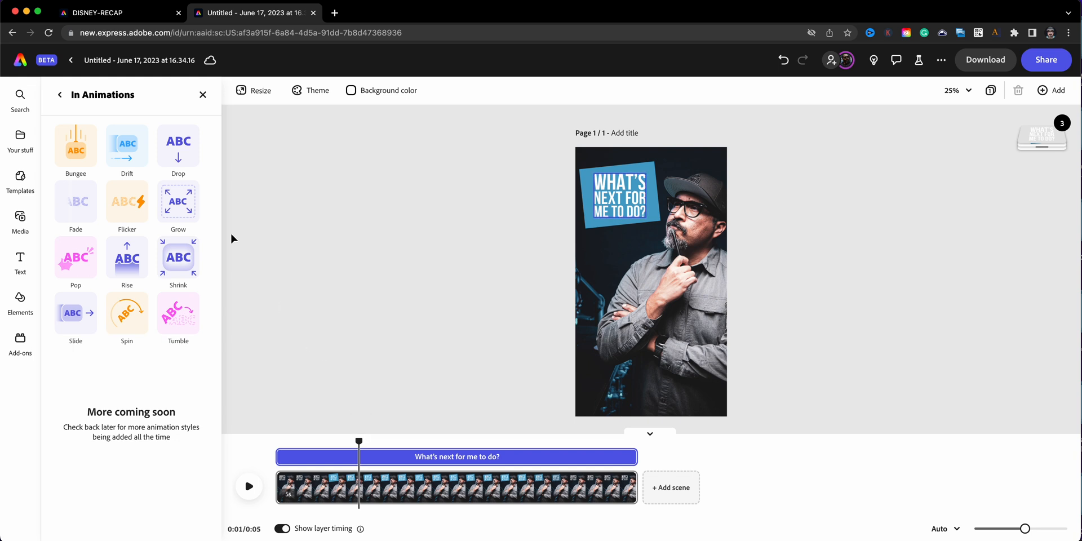
Step: Apply the Pop entrance to the headline text and move to its exit choices
left_click(76, 257)
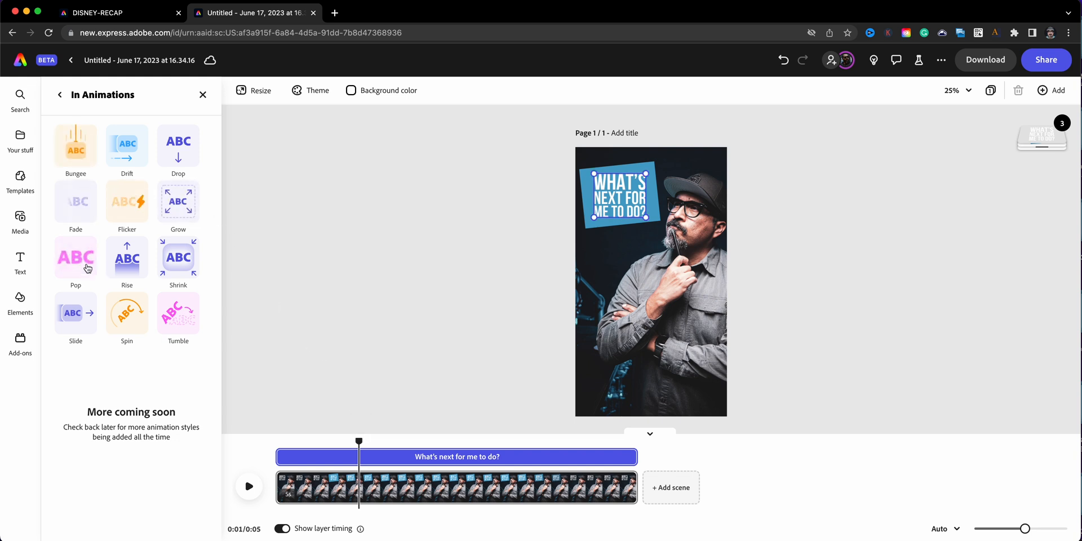
left_click(76, 257)
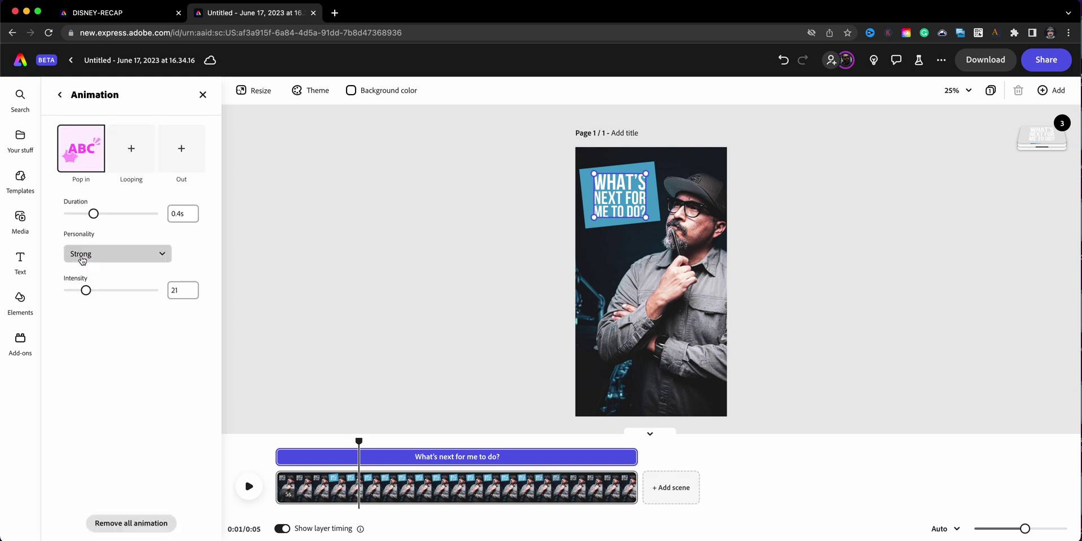
mouse_move(238, 207)
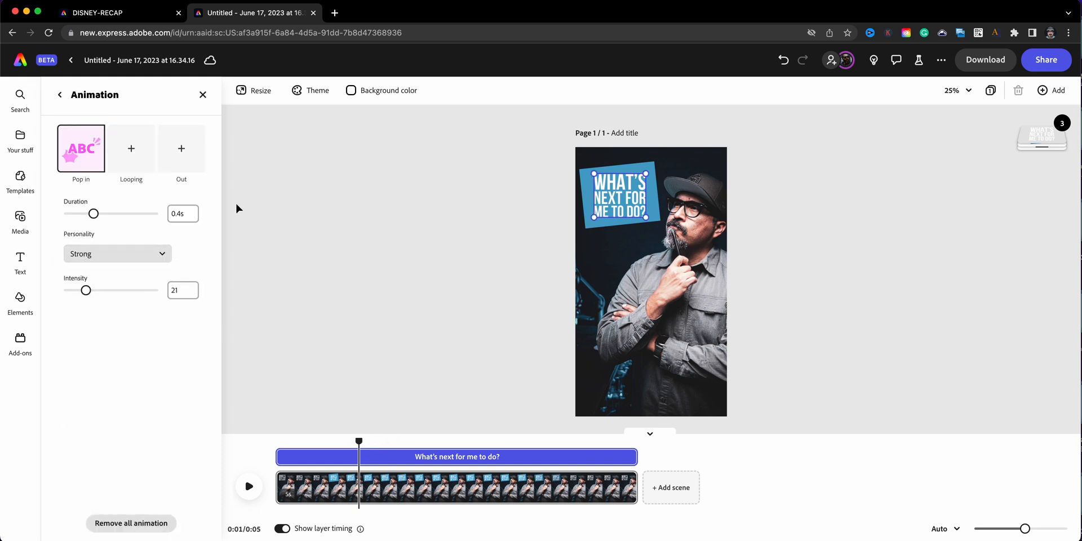
left_click(180, 152)
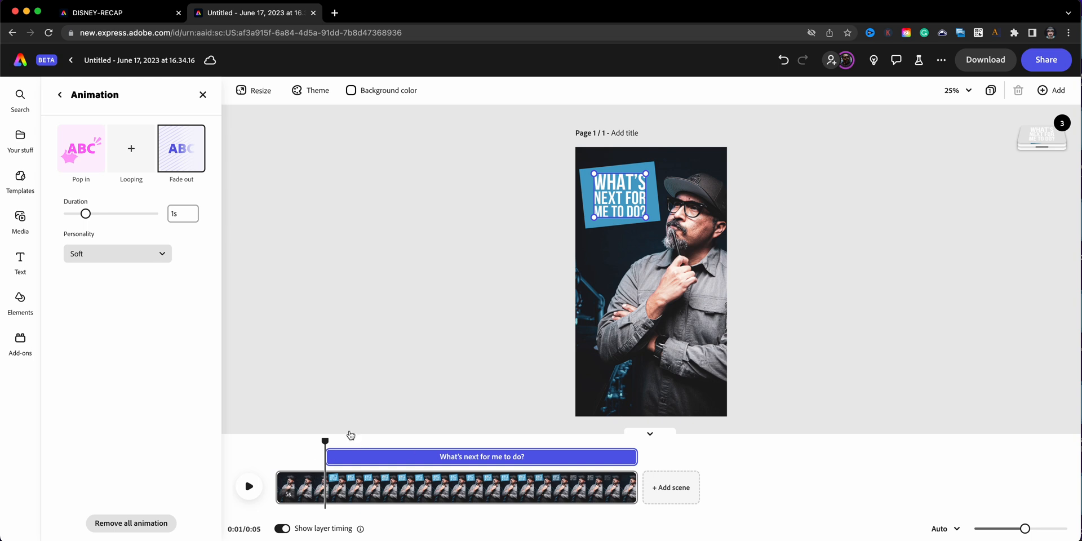
Step: Nudge the text group's start slightly later and scrub the scene to check its entrance
left_click_drag(324, 441, 298, 441)
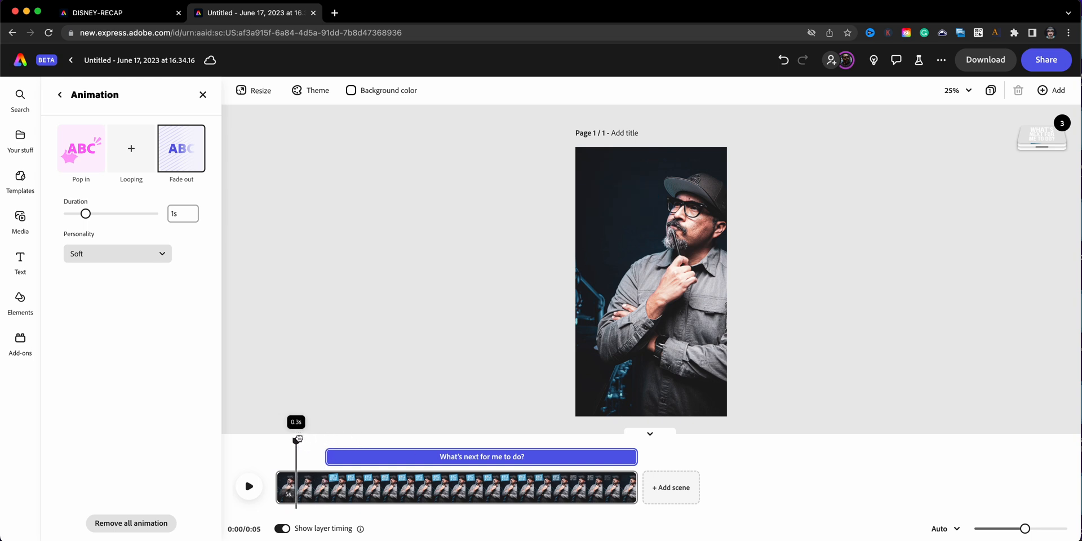
left_click_drag(298, 440, 350, 441)
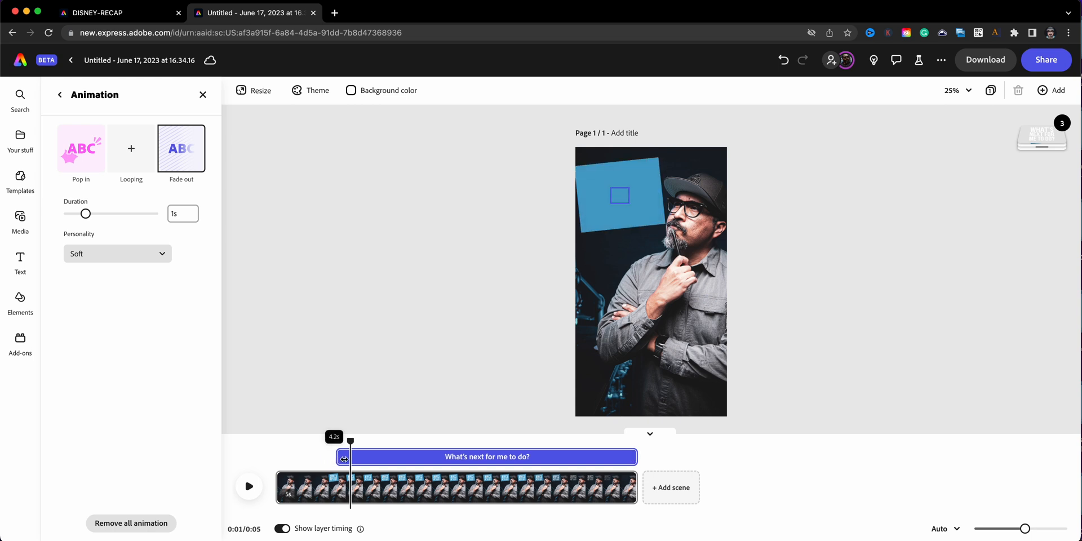
left_click_drag(351, 440, 307, 437)
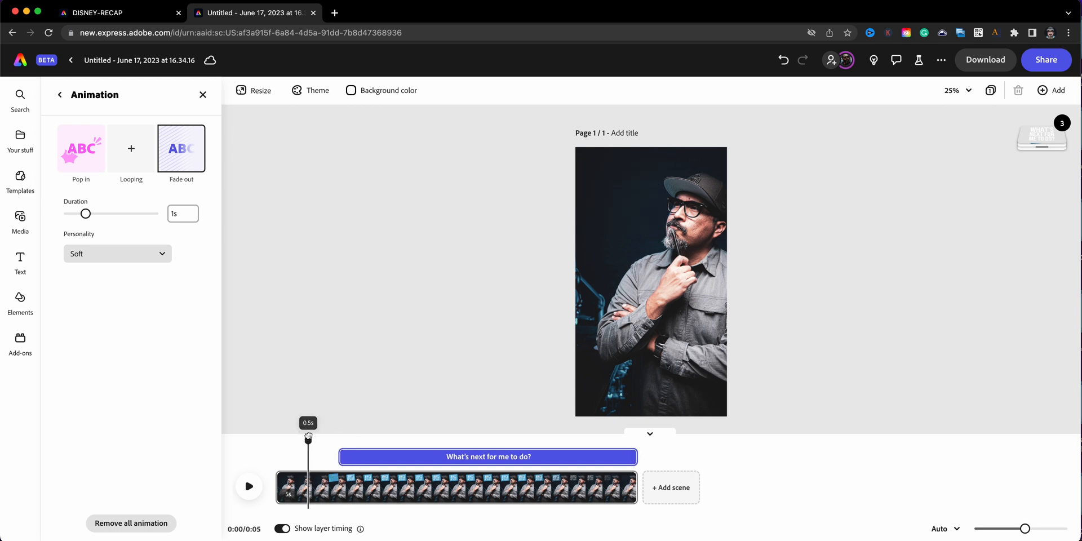
left_click_drag(308, 437, 339, 441)
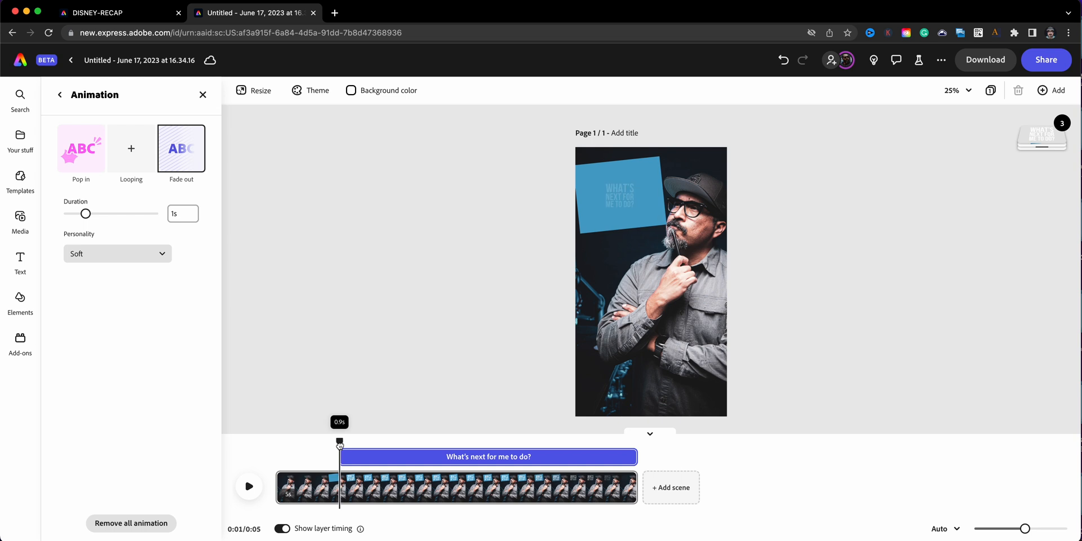
left_click_drag(339, 441, 365, 442)
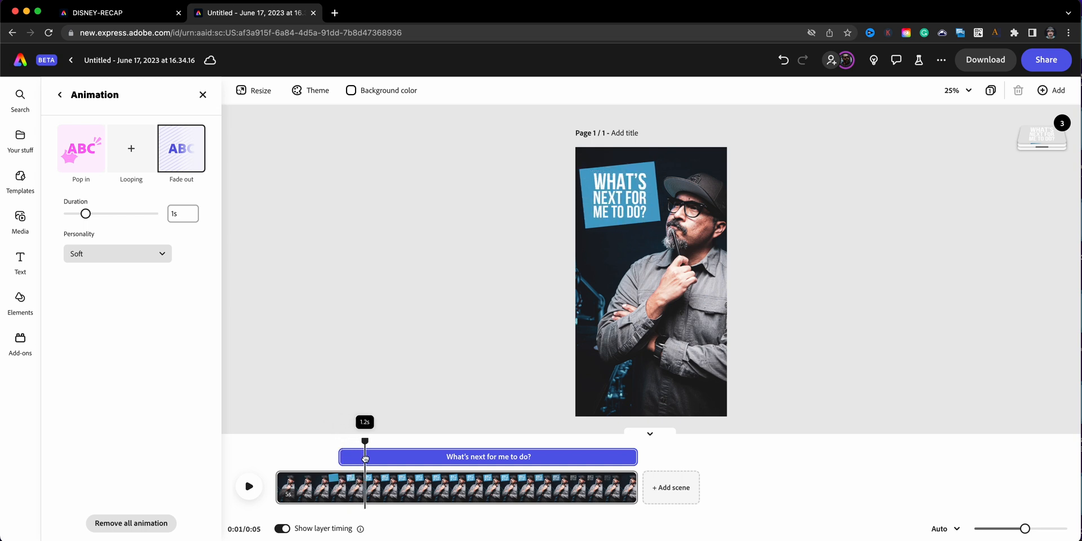
Step: Check the scene's end and shorten the text group's bar so it leaves before the scene finishes
left_click_drag(364, 441, 509, 442)
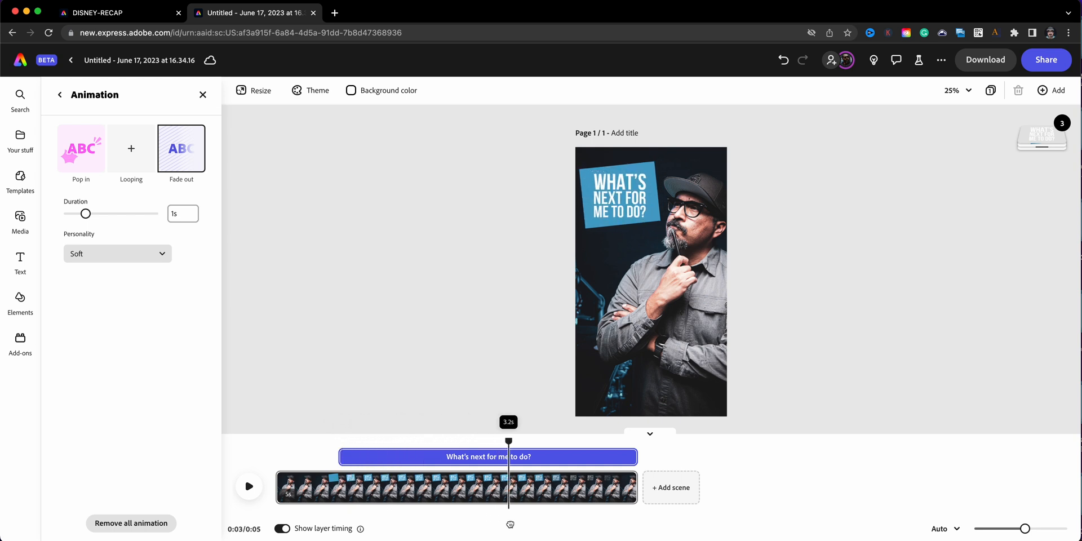
left_click_drag(508, 442, 565, 442)
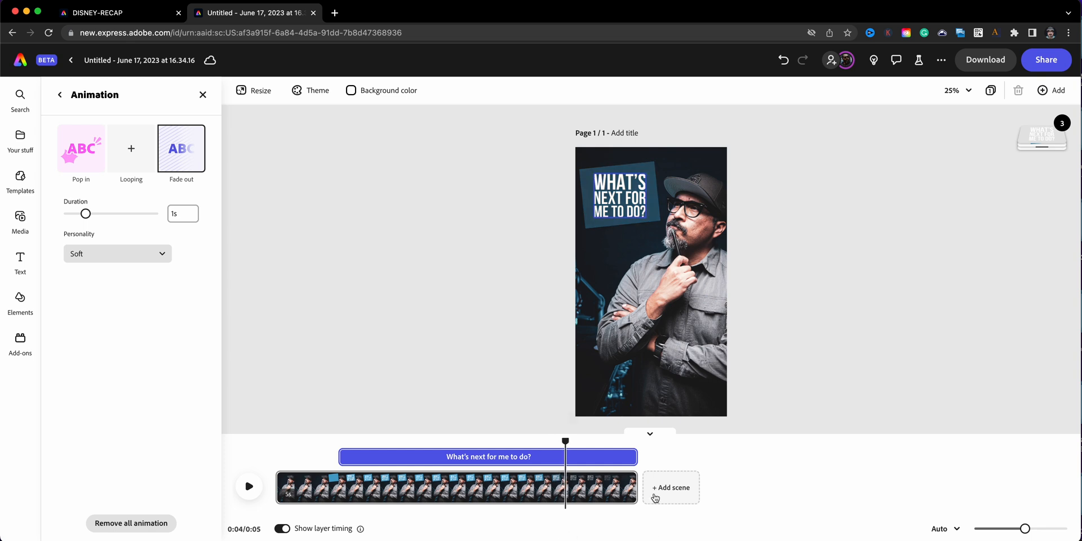
left_click_drag(635, 456, 563, 457)
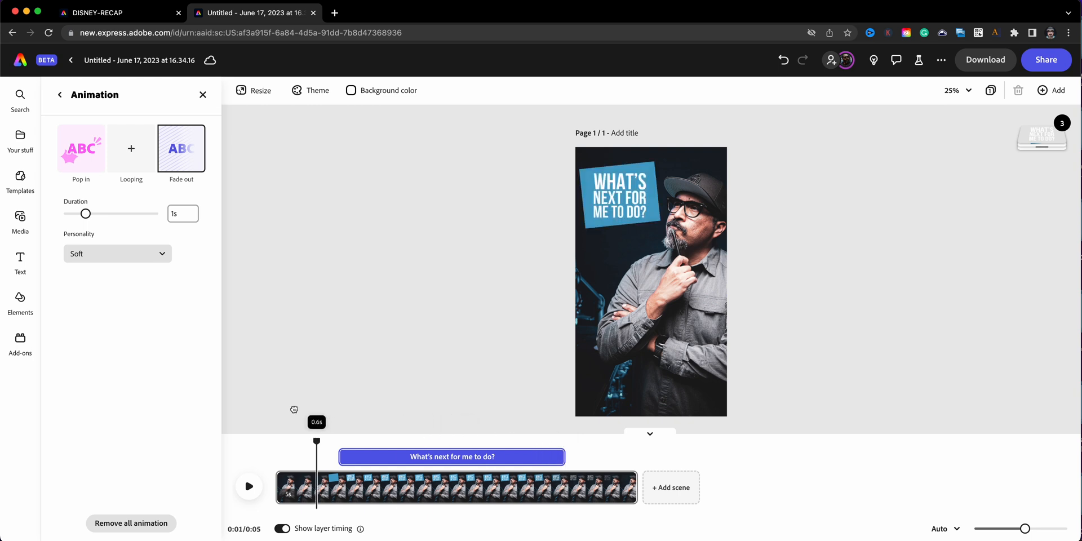
left_click(248, 487)
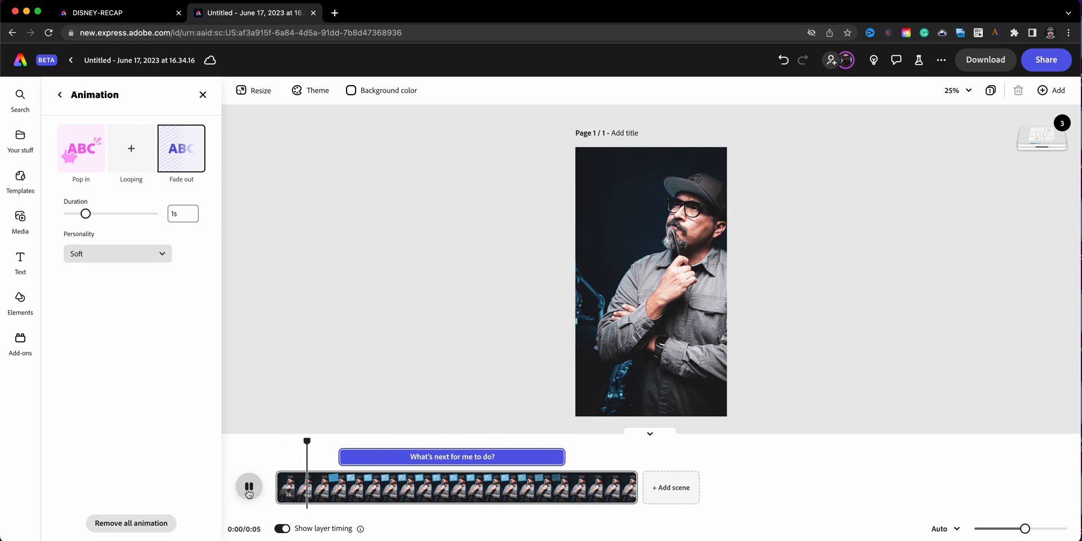
left_click(248, 486)
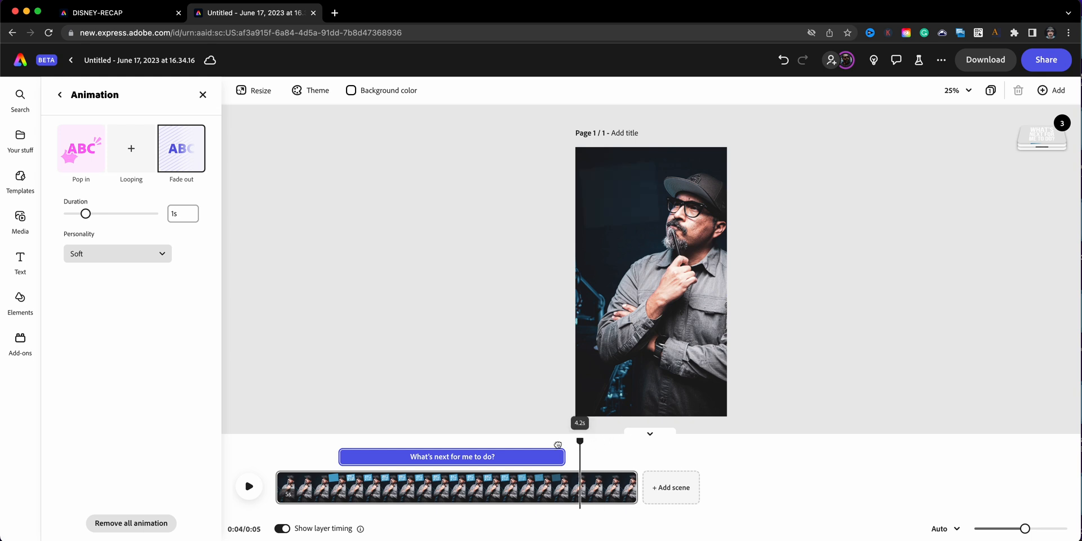
left_click_drag(579, 441, 275, 441)
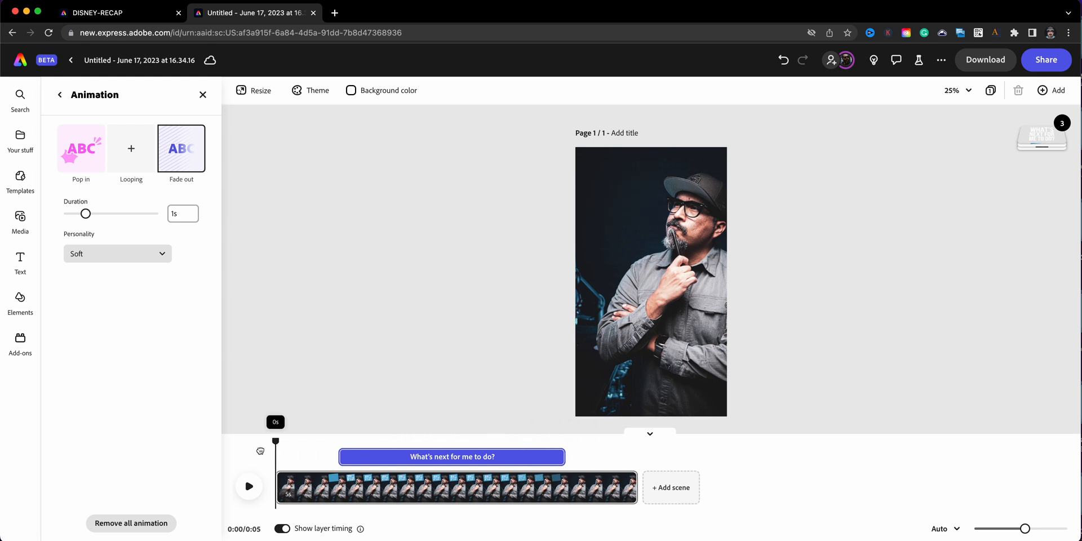
left_click_drag(275, 441, 379, 441)
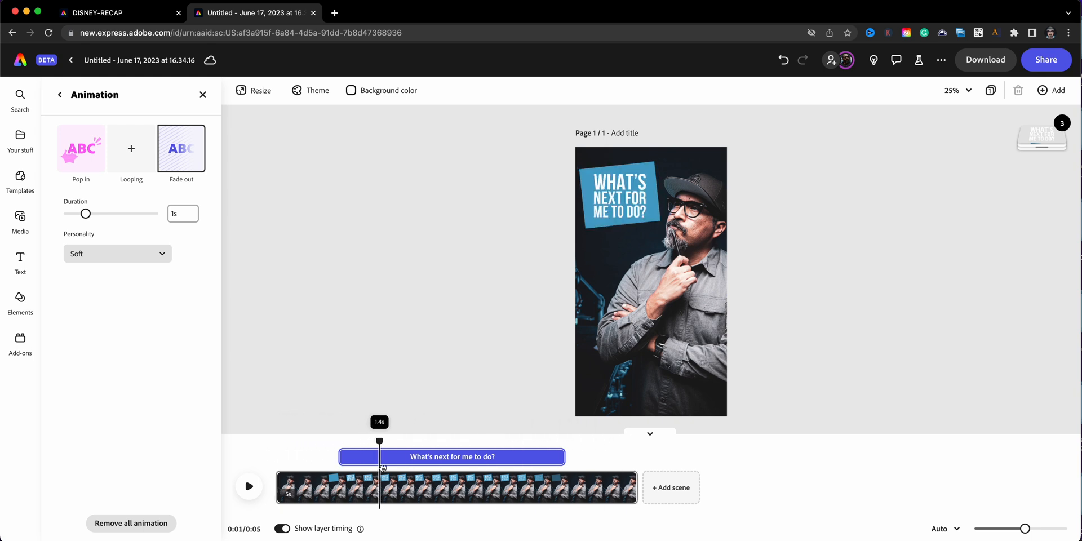
left_click_drag(379, 442, 472, 441)
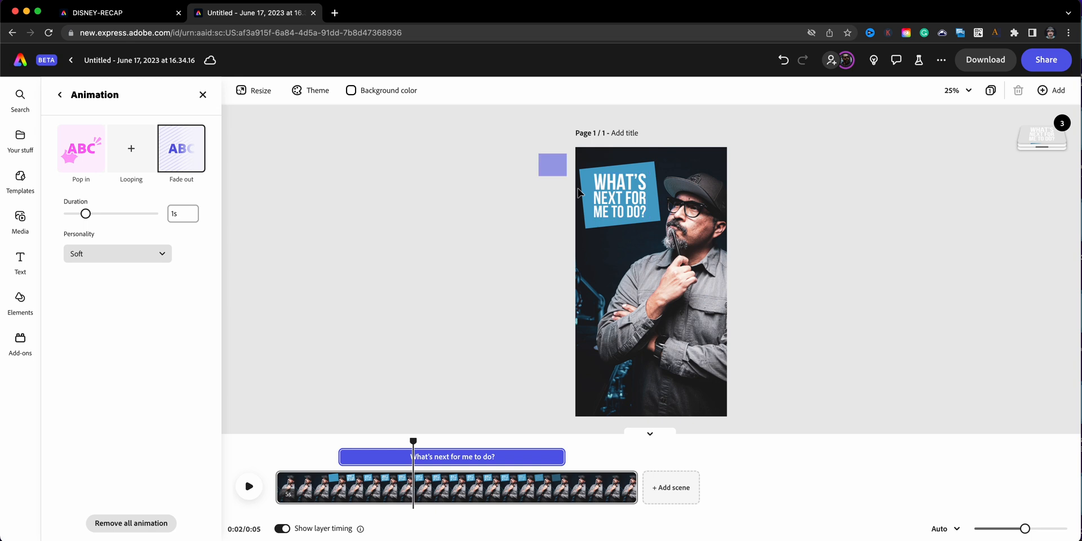
Step: Drag the grouped box and text's bar to start earlier, then play the scene to check it
left_click(619, 193)
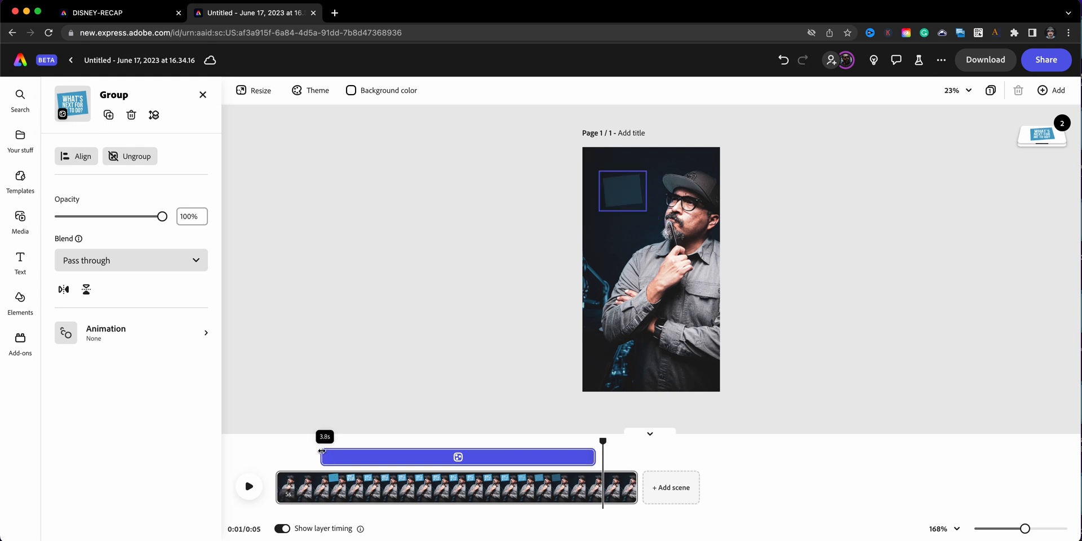
left_click_drag(601, 442, 306, 441)
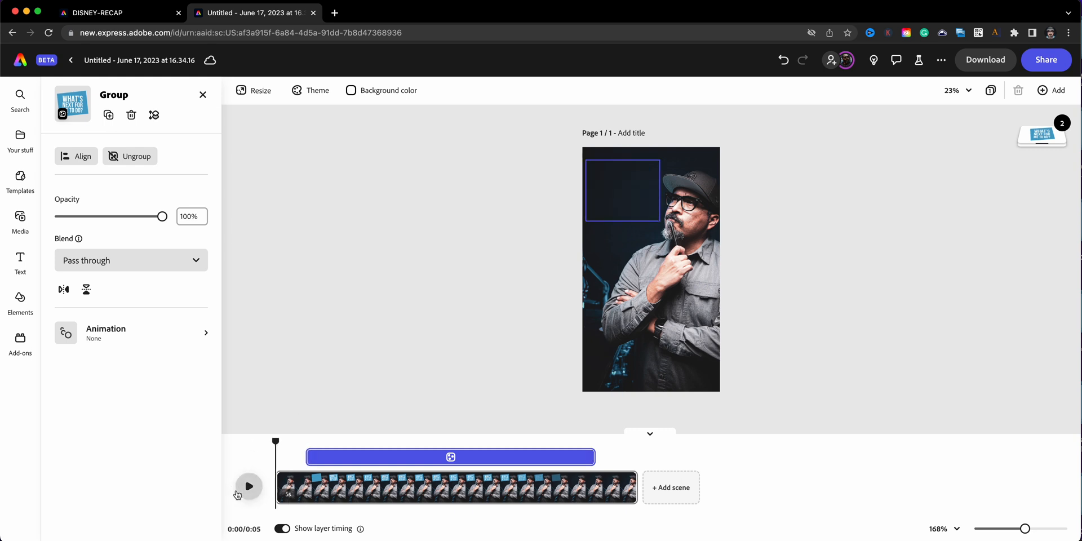
left_click(248, 487)
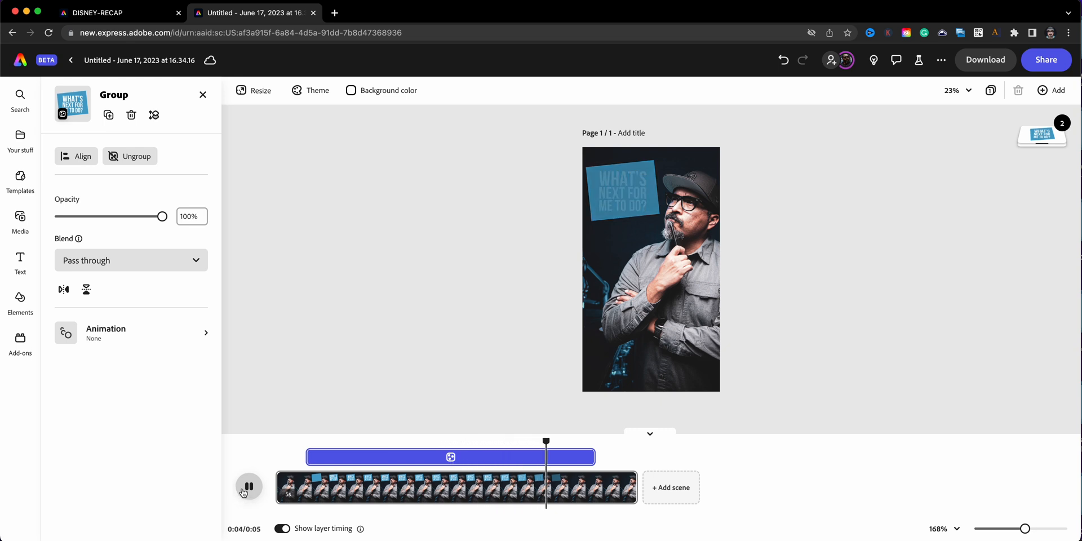
left_click(248, 487)
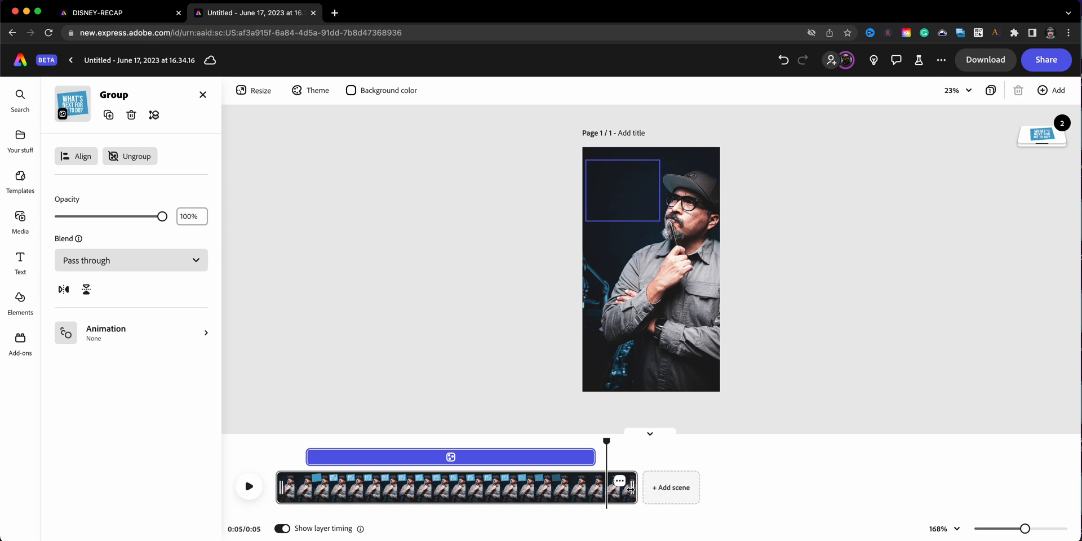
mouse_move(670, 486)
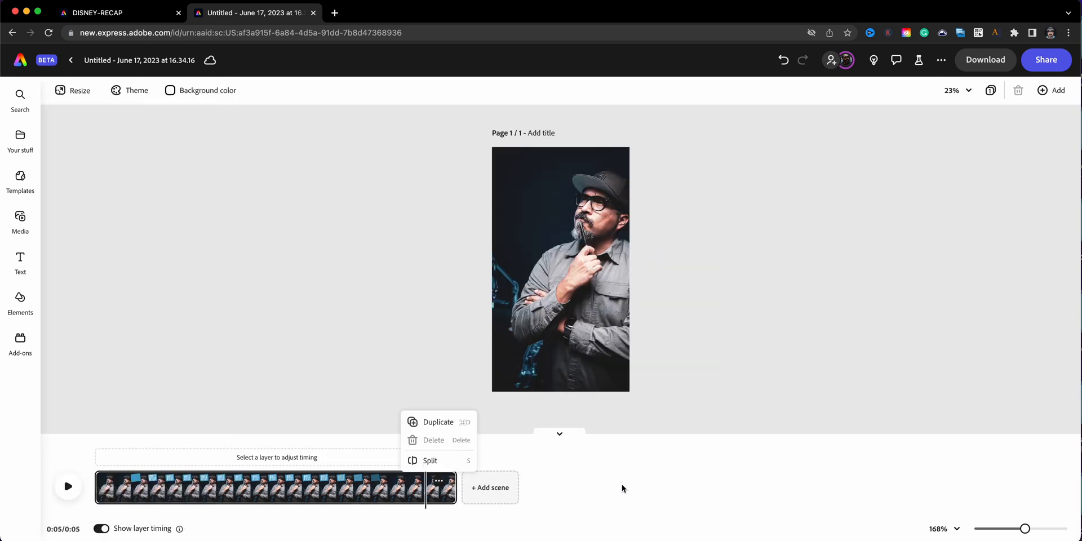
Step: Duplicate the scene into a second scene and scrub through it
left_click(438, 421)
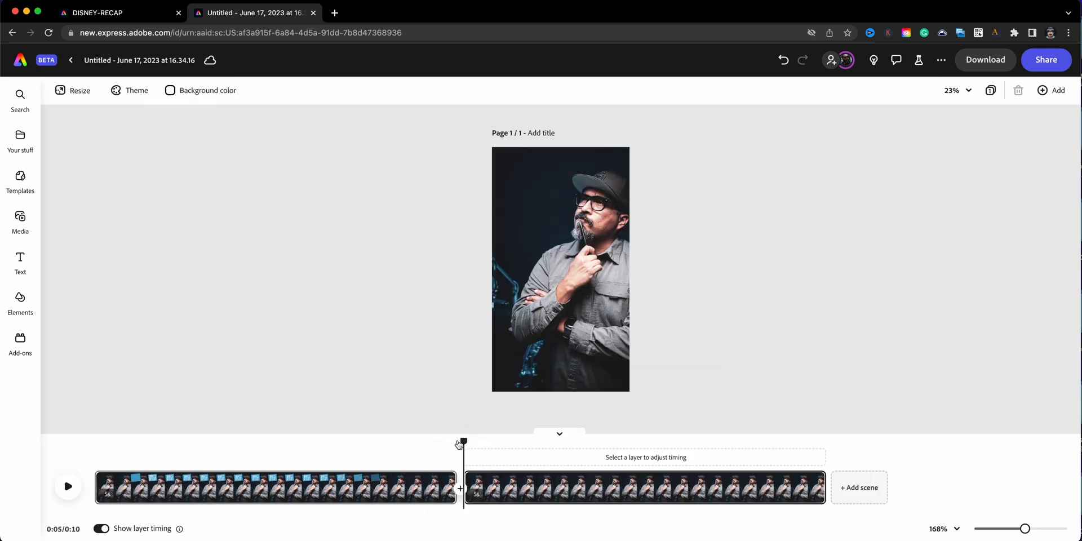
left_click_drag(460, 442, 527, 441)
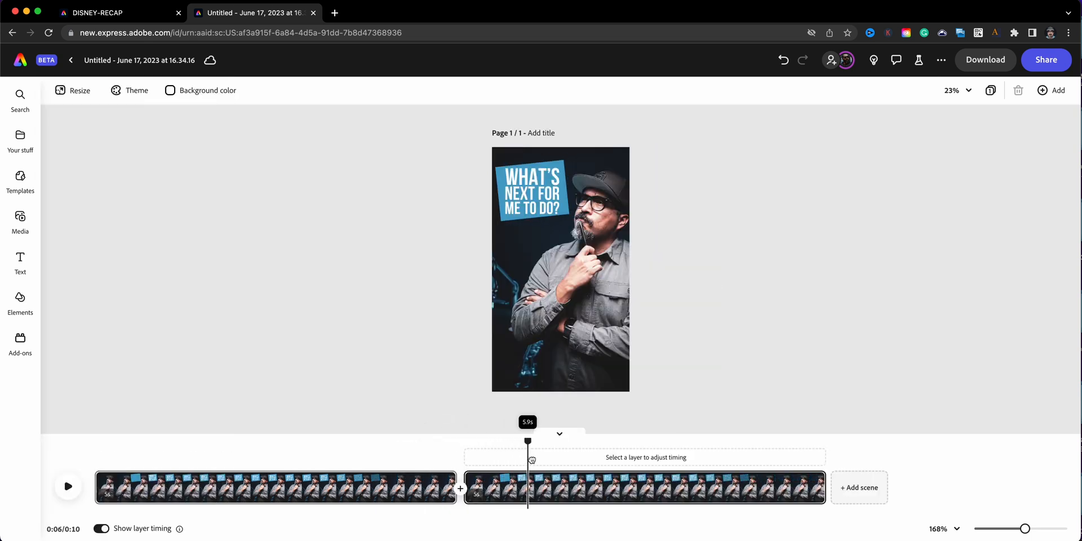
left_click_drag(527, 442, 448, 442)
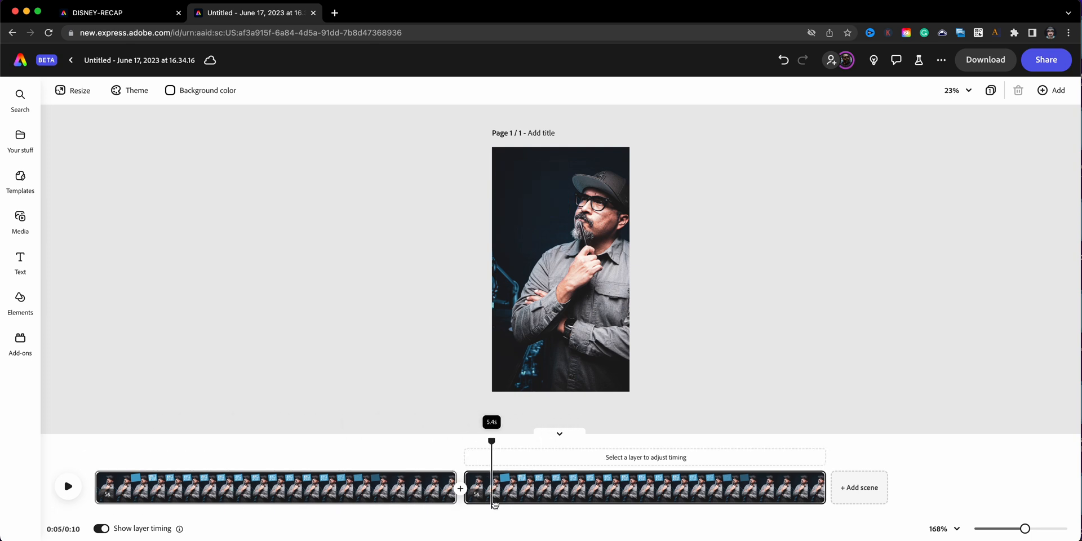
left_click_drag(491, 442, 560, 441)
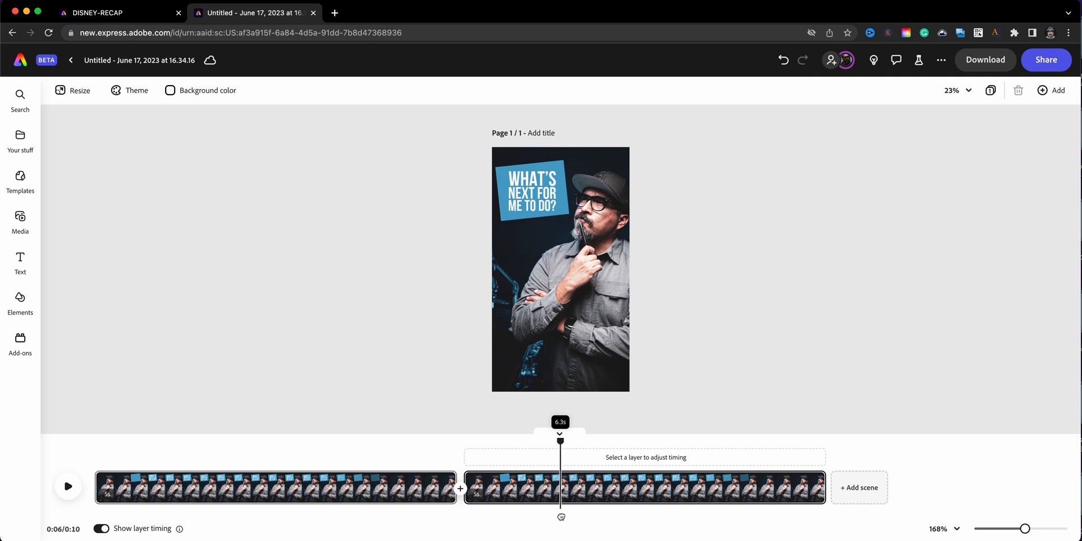
Step: Drill into scene 2's group and replace the headline with 'Type in a new mess'
left_click(563, 269)
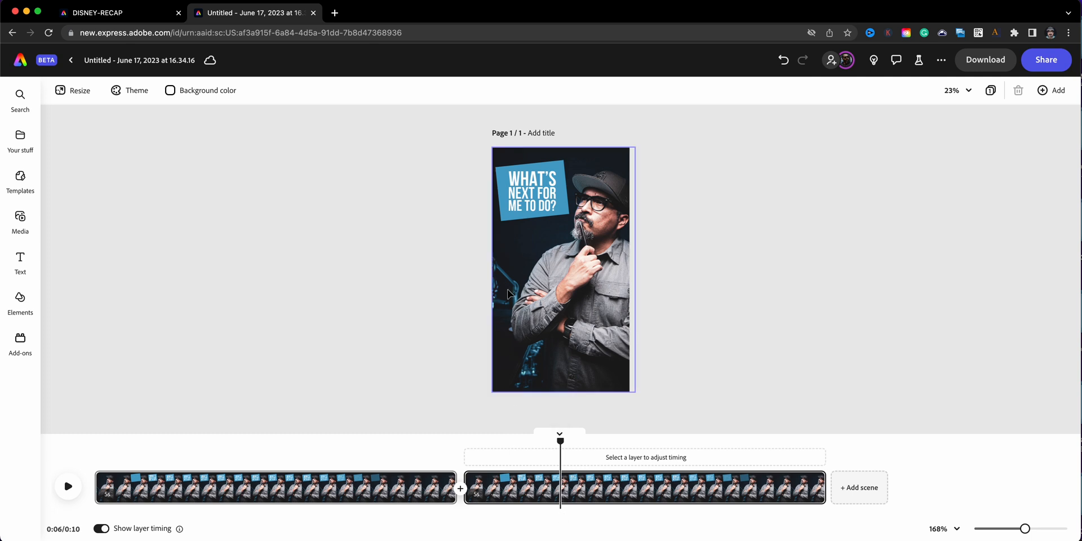
left_click(562, 192)
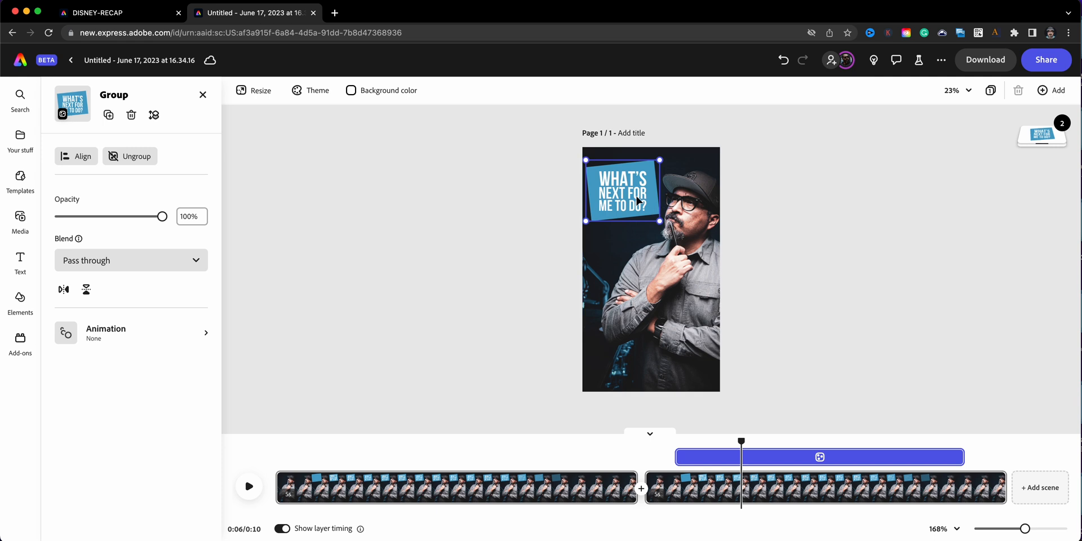
left_click(622, 191)
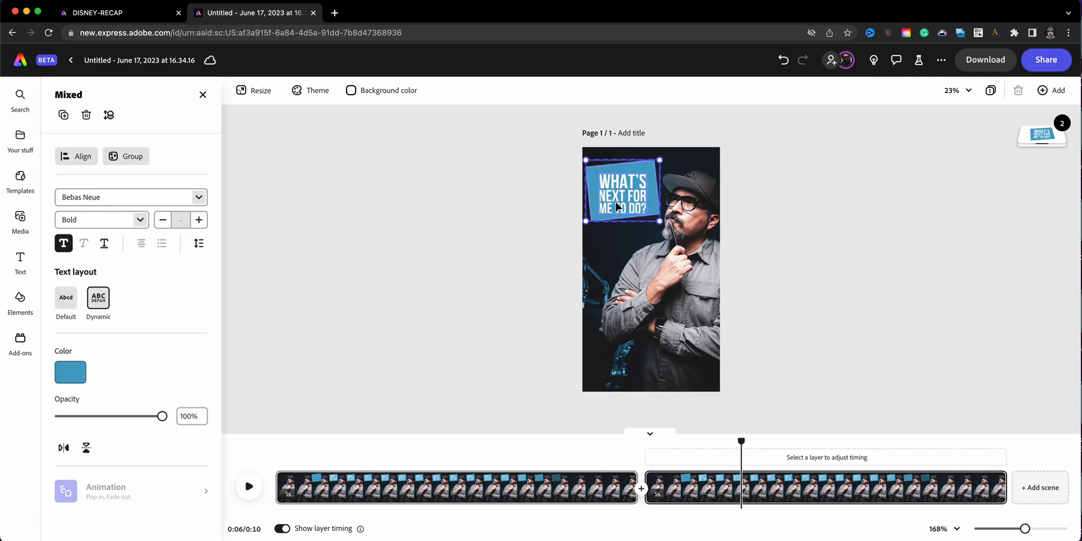
left_click(624, 190)
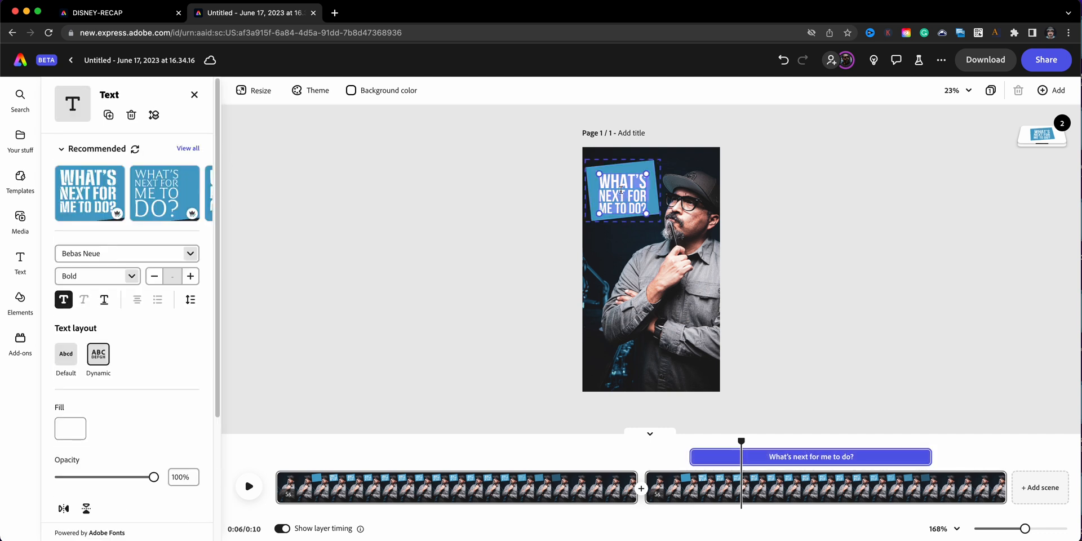
type("Type in a new mess")
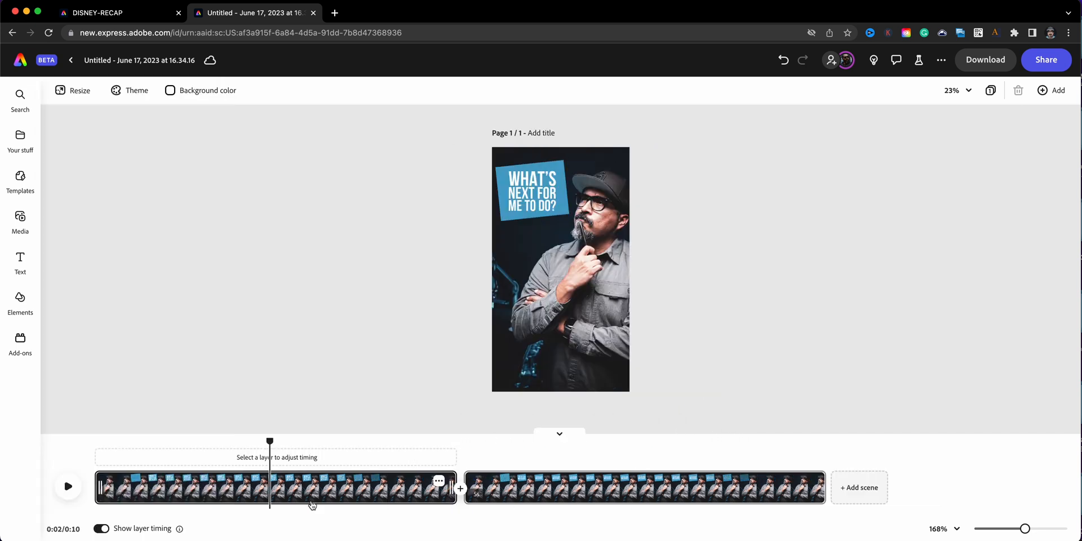
Step: Dismiss the scene options menu and bring up the MP4 1080 download settings
left_click(68, 486)
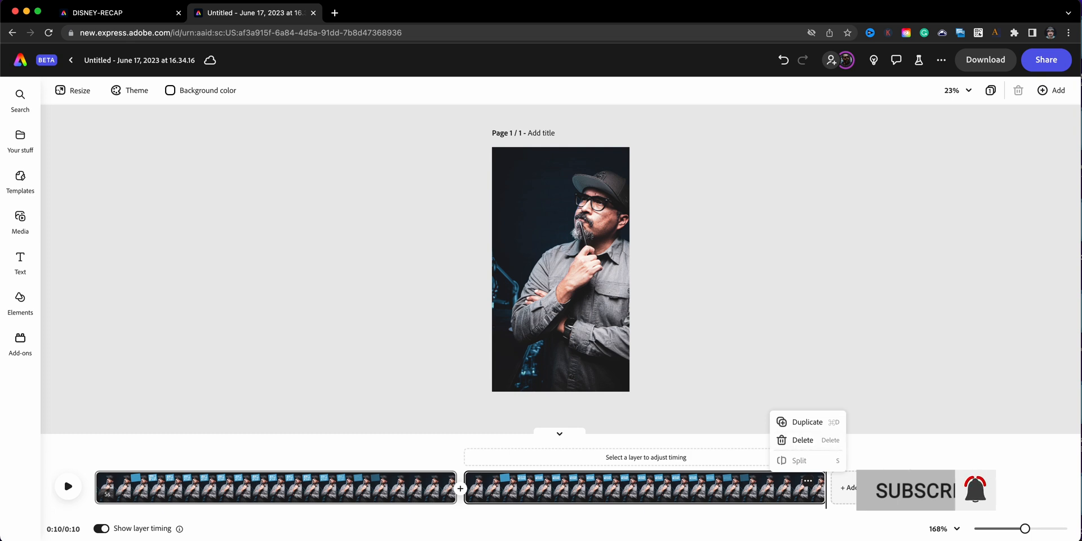
left_click(868, 324)
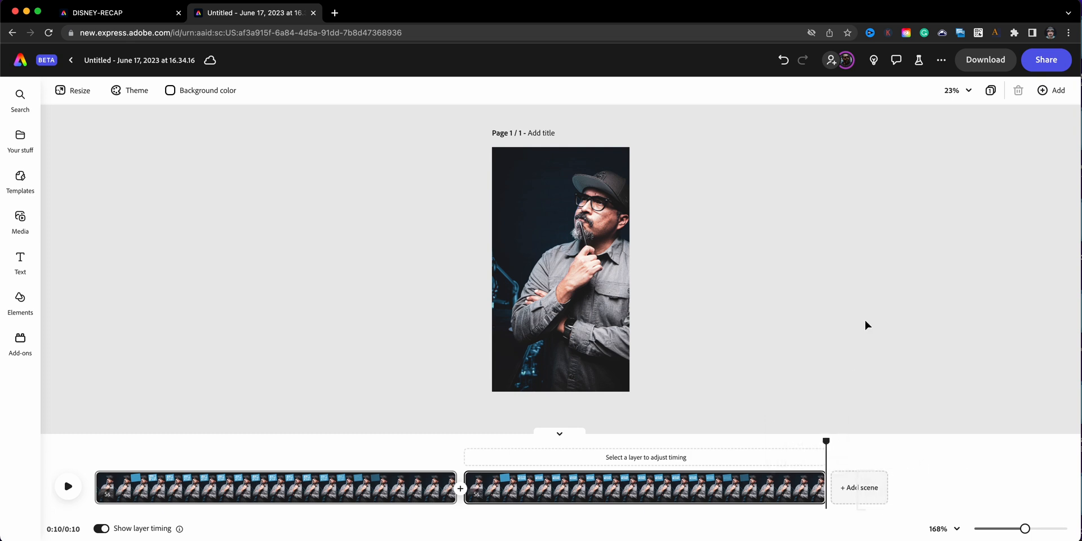
left_click(985, 60)
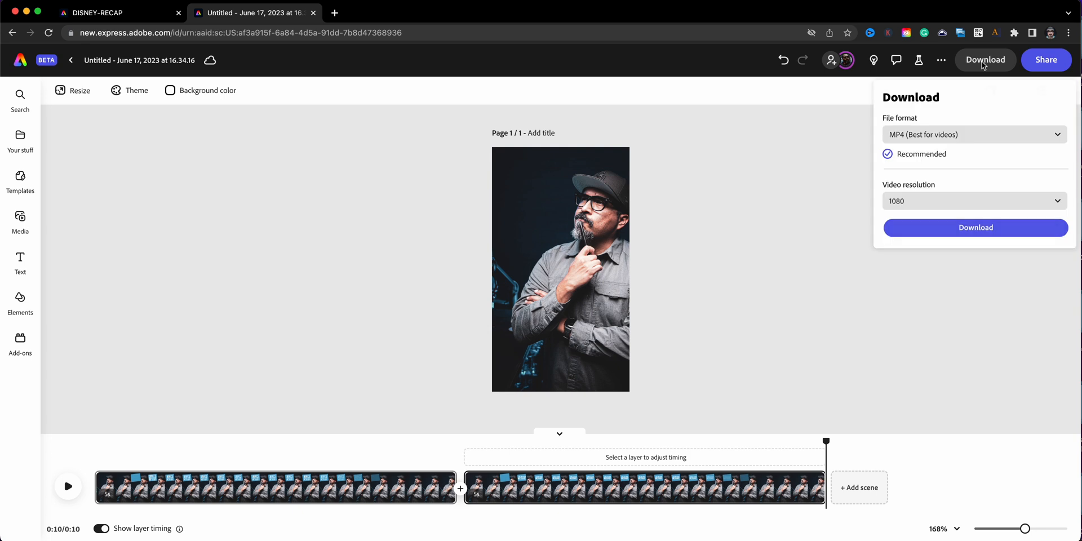
mouse_move(923, 159)
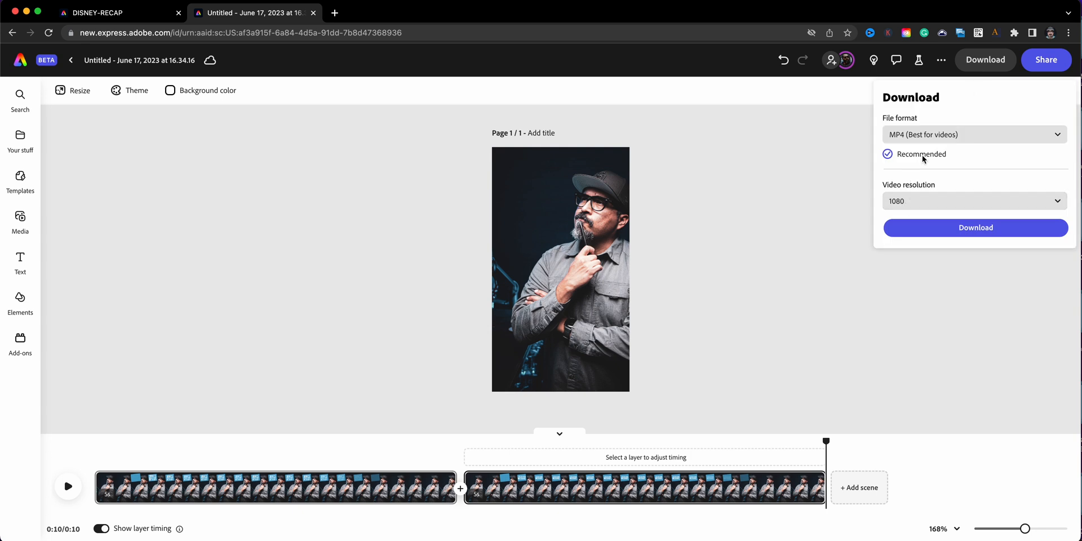
mouse_move(933, 134)
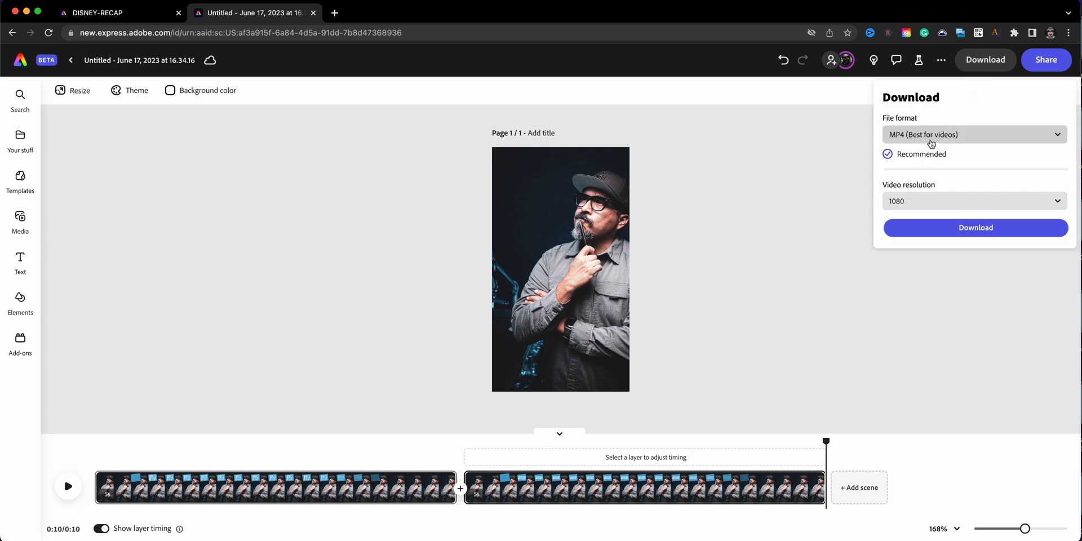
mouse_move(923, 228)
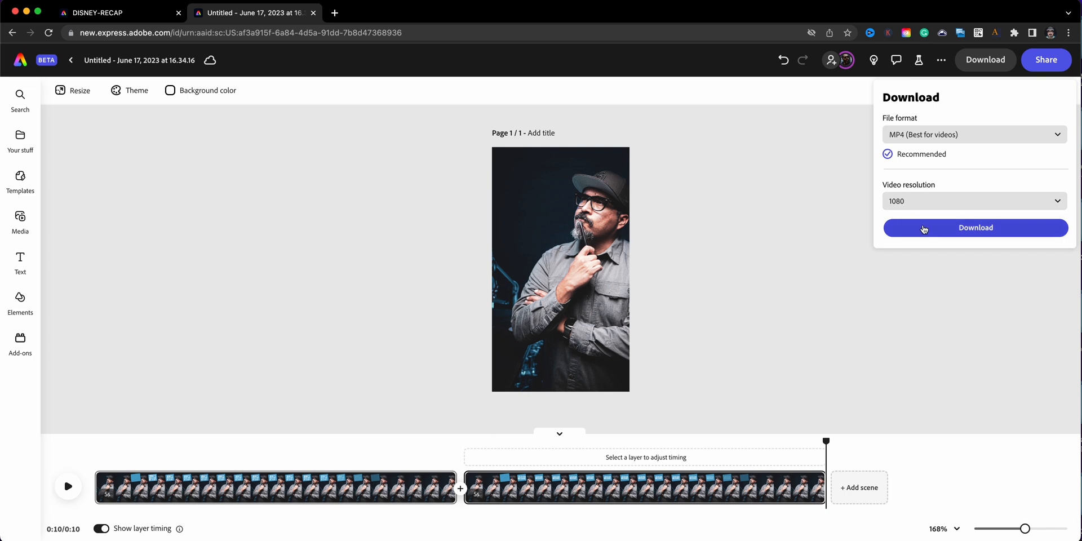